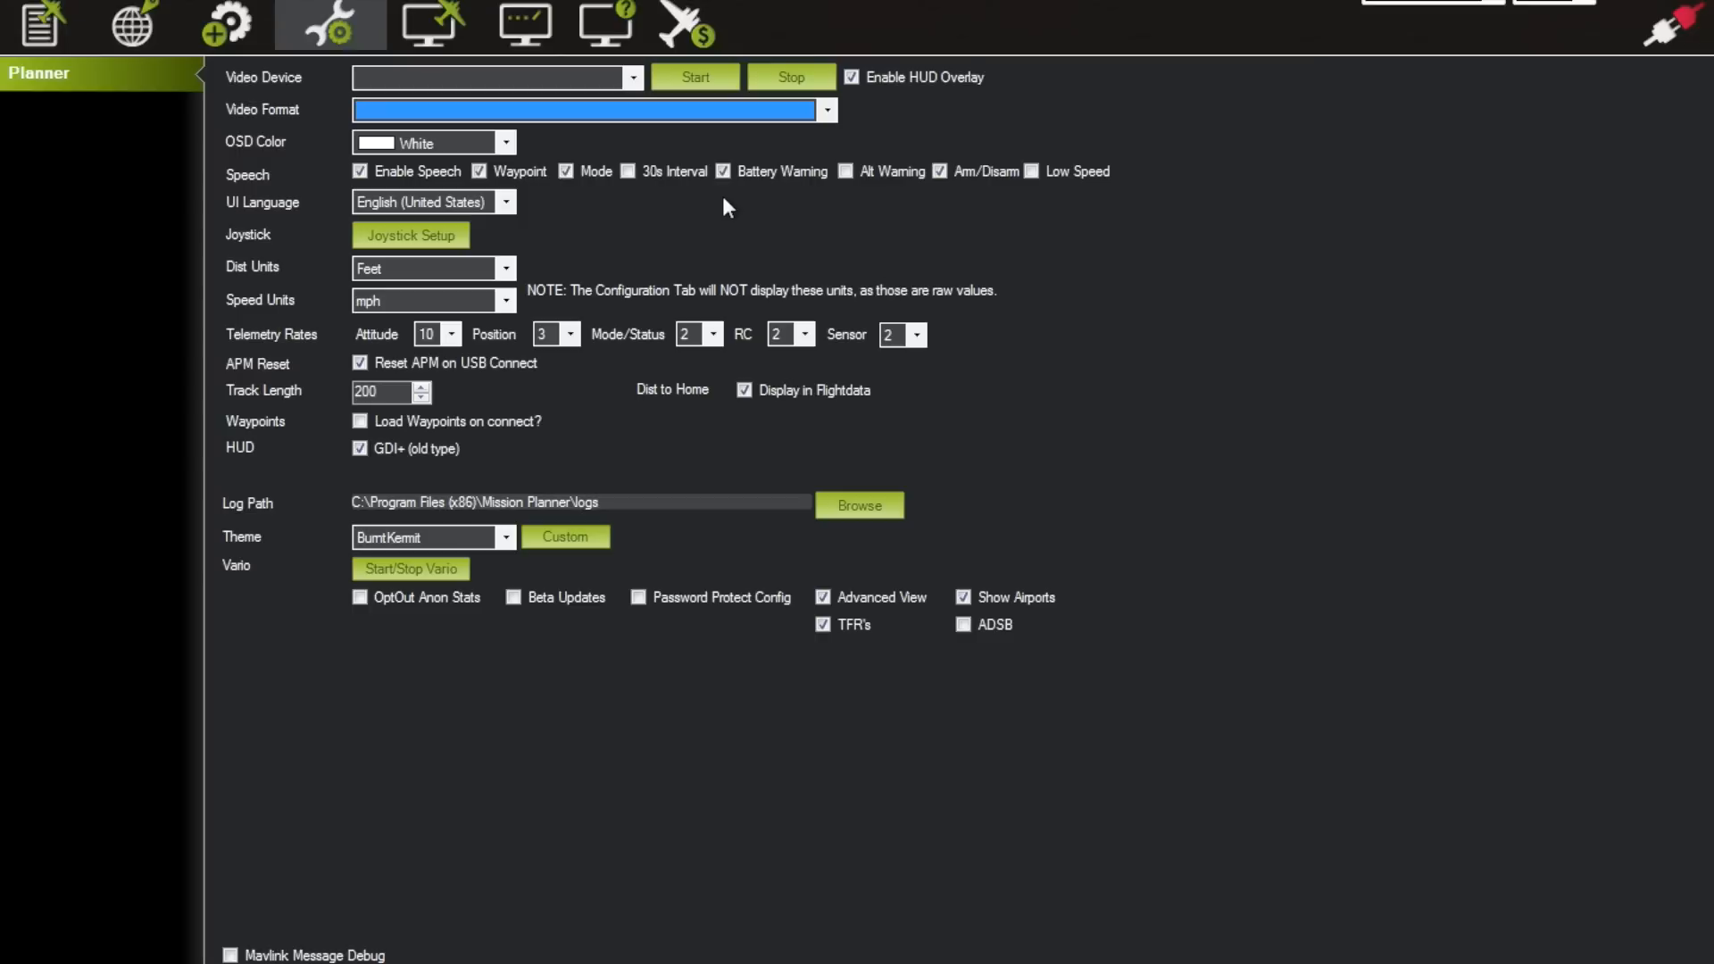
pyautogui.moveTo(709, 208)
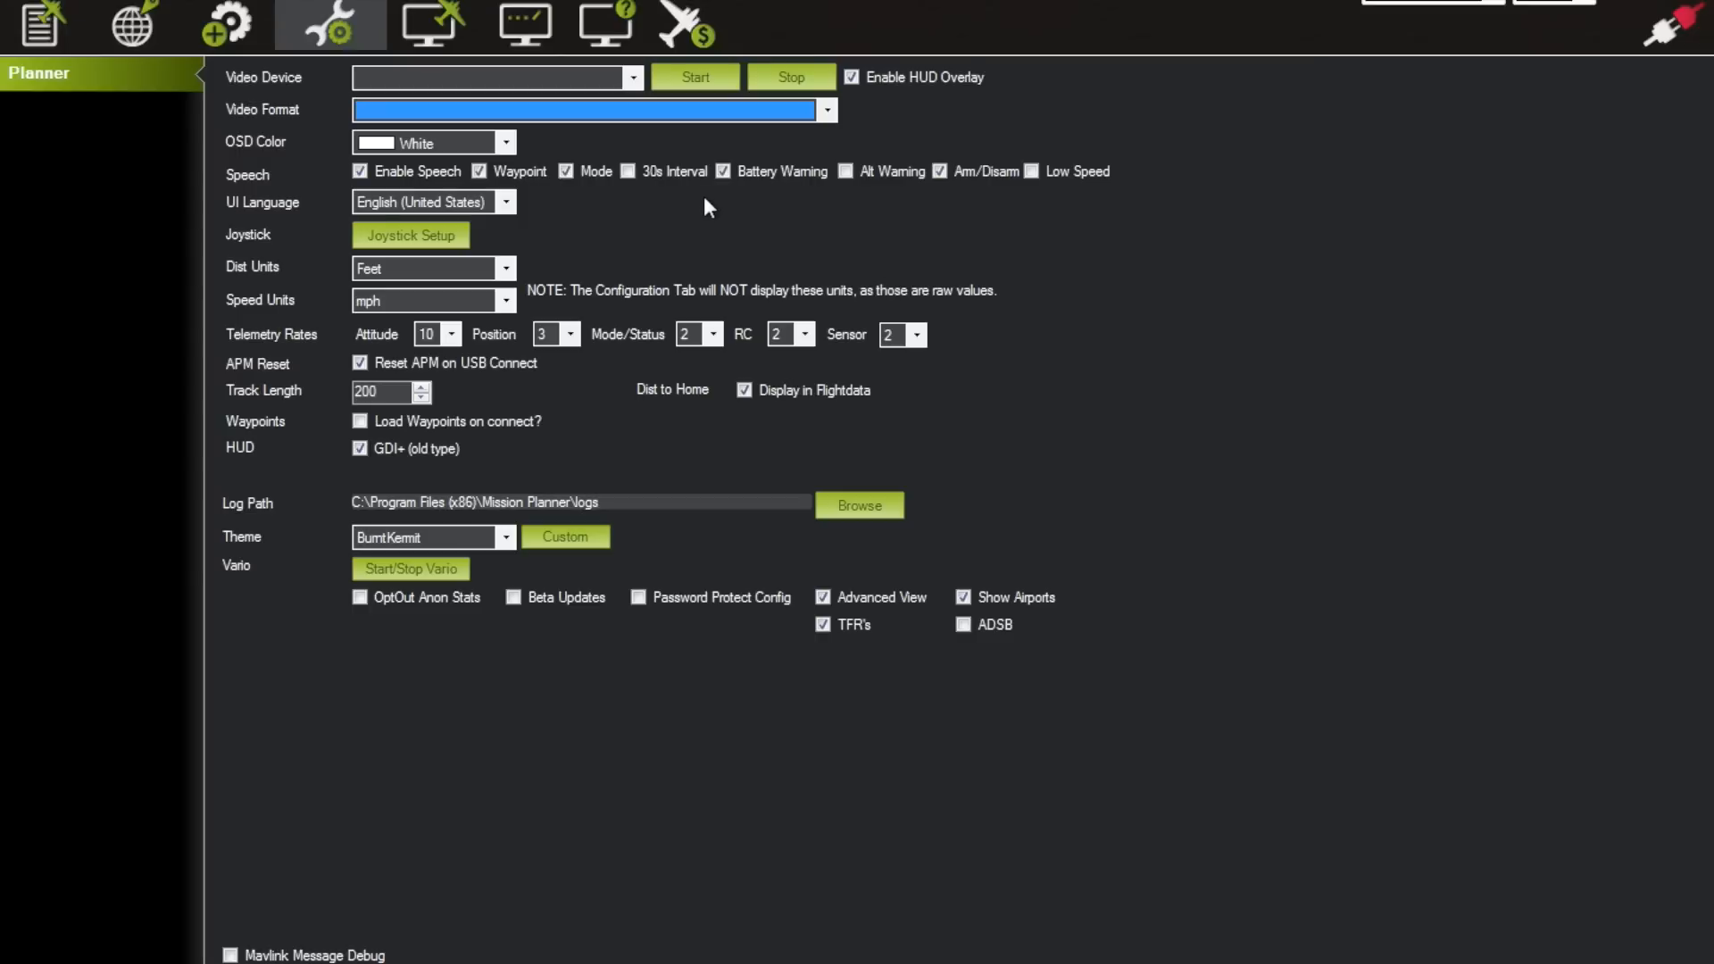
pyautogui.moveTo(542, 268)
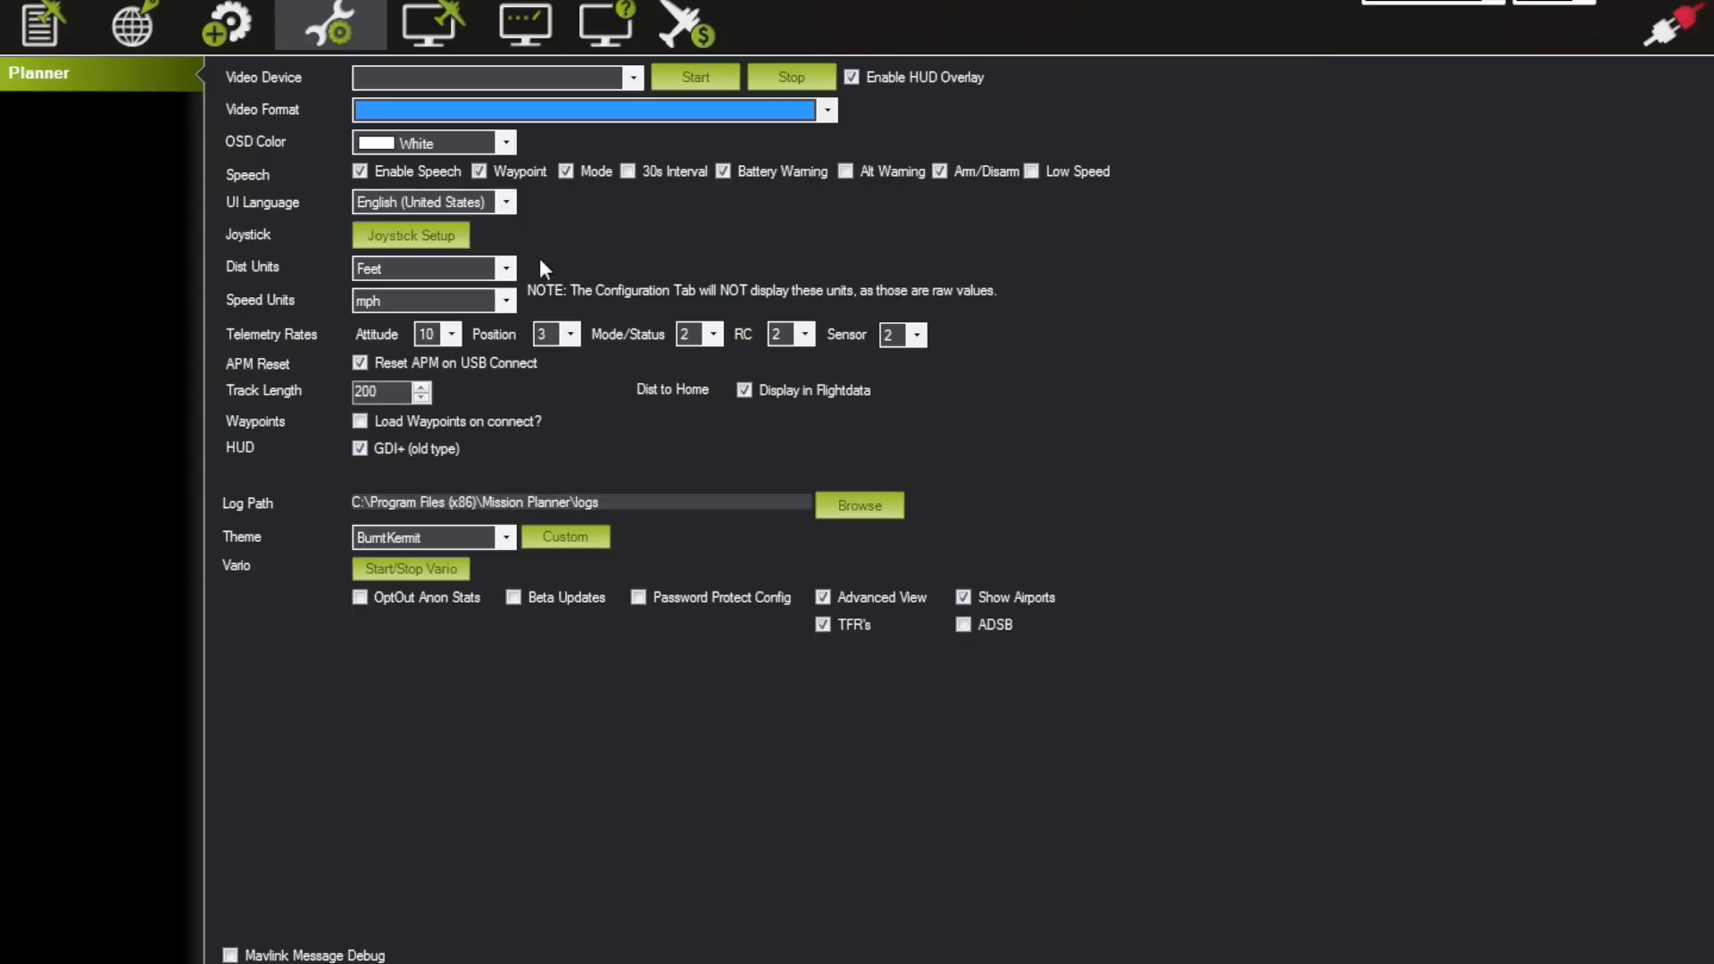
pyautogui.moveTo(614, 266)
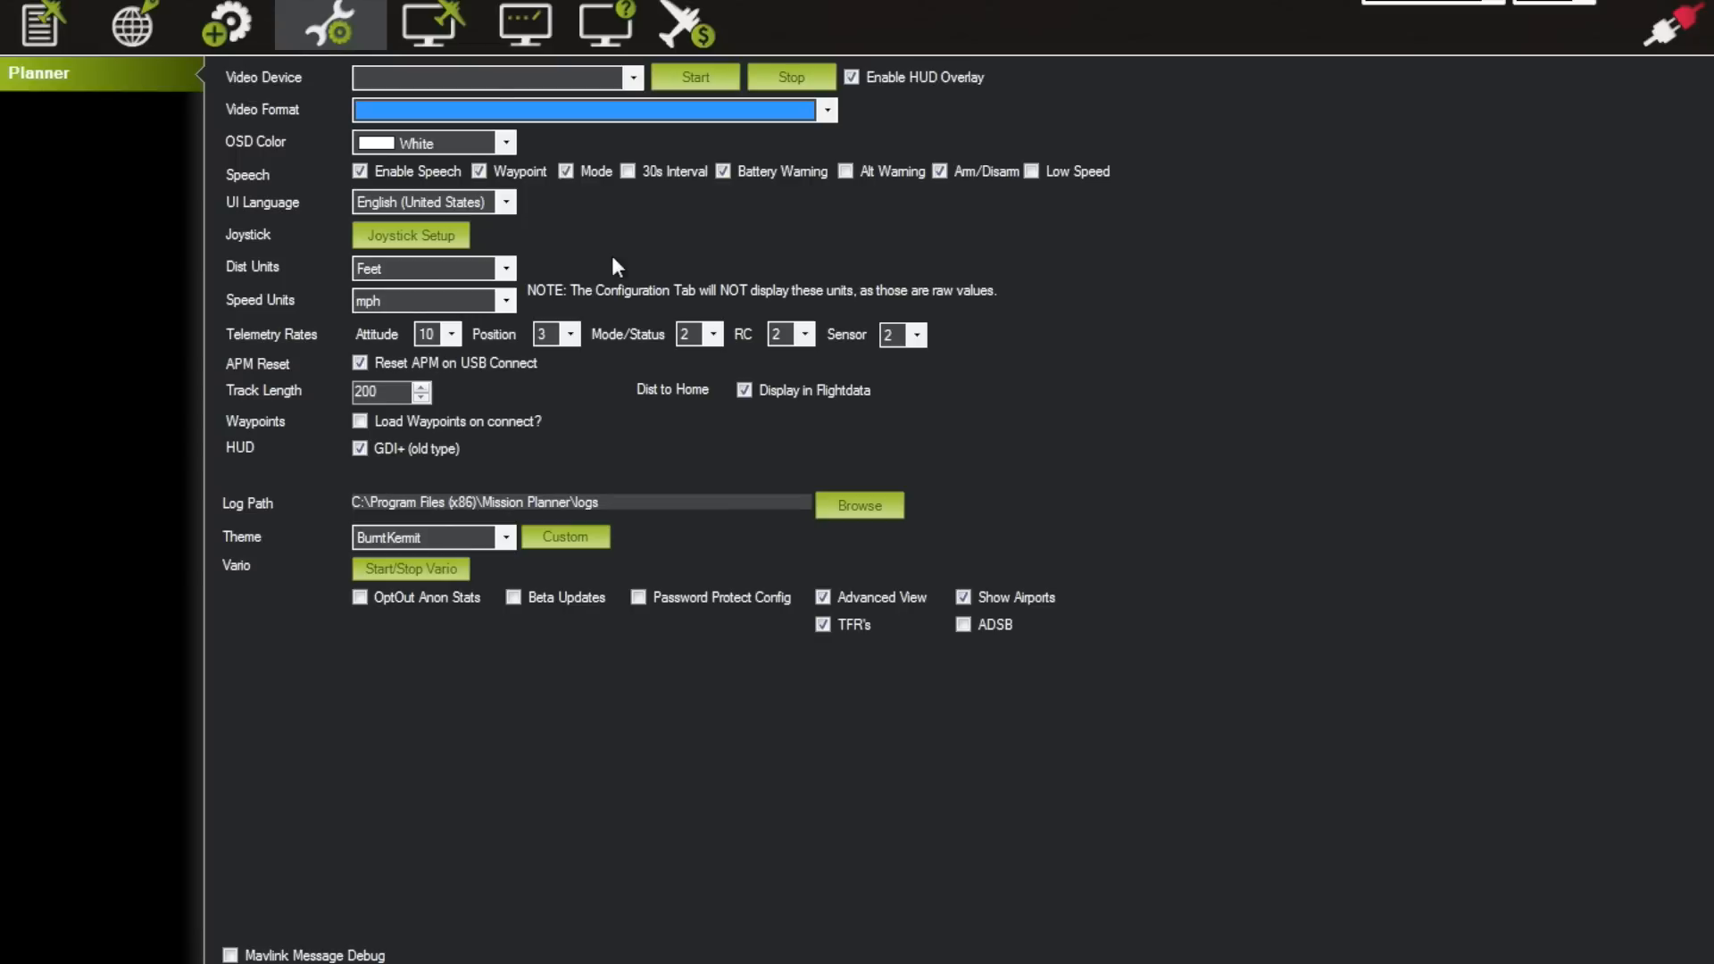
pyautogui.moveTo(239, 279)
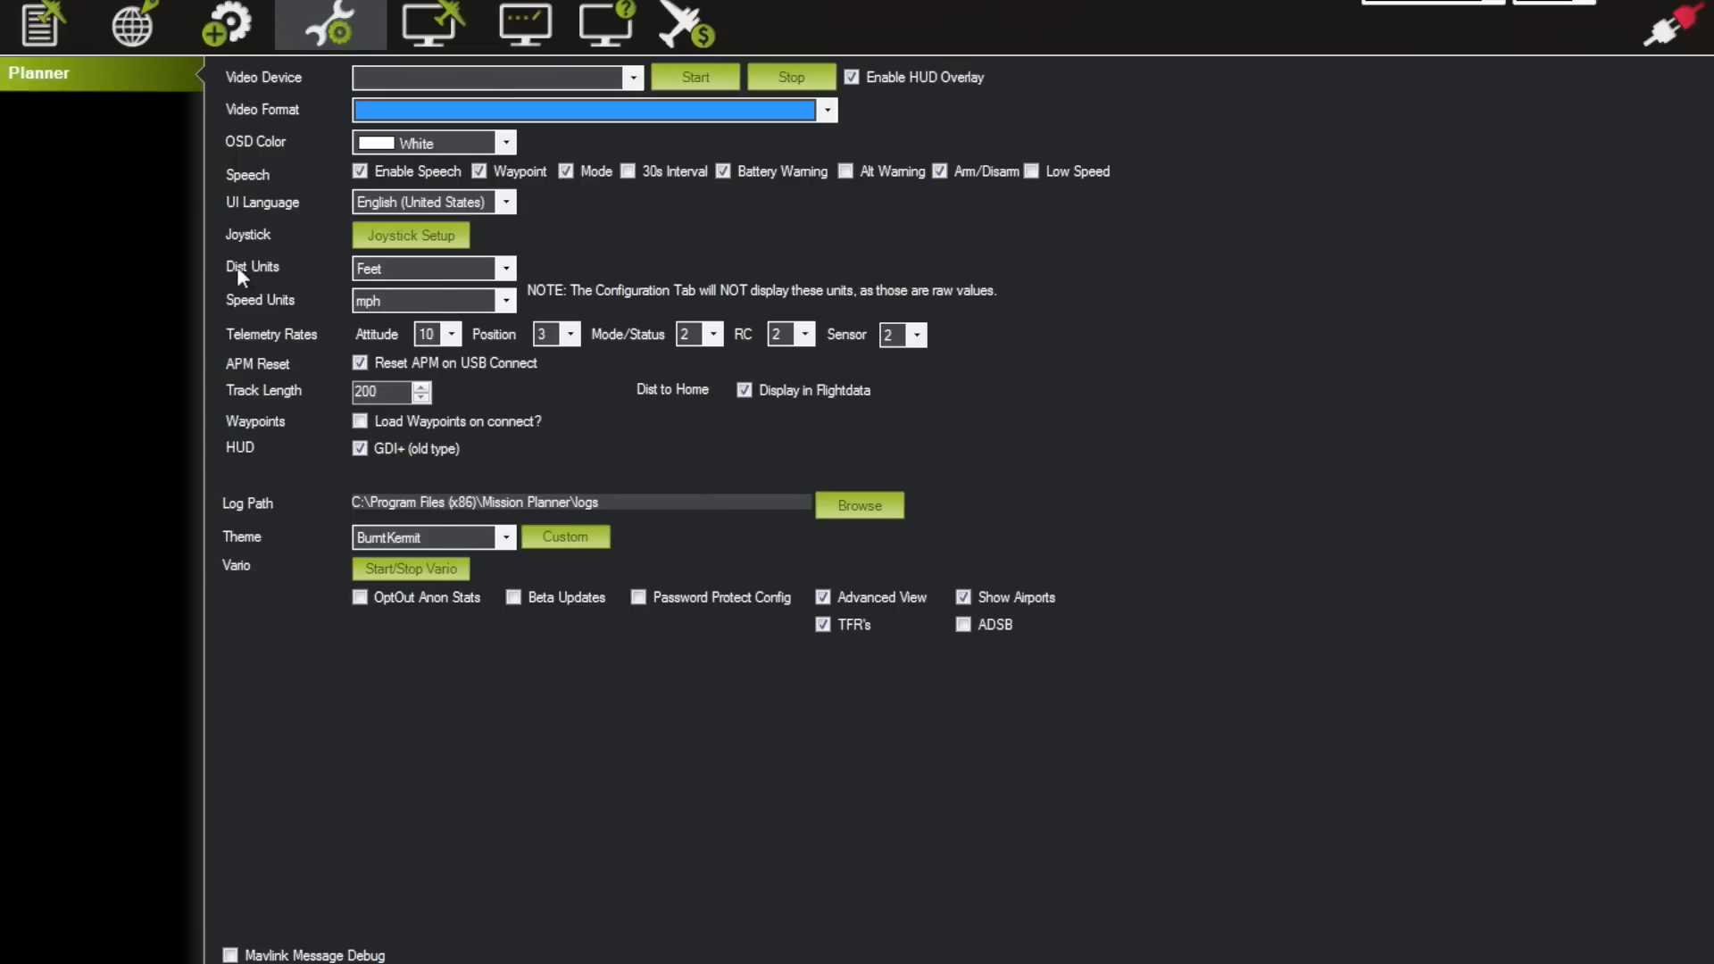
pyautogui.moveTo(917, 407)
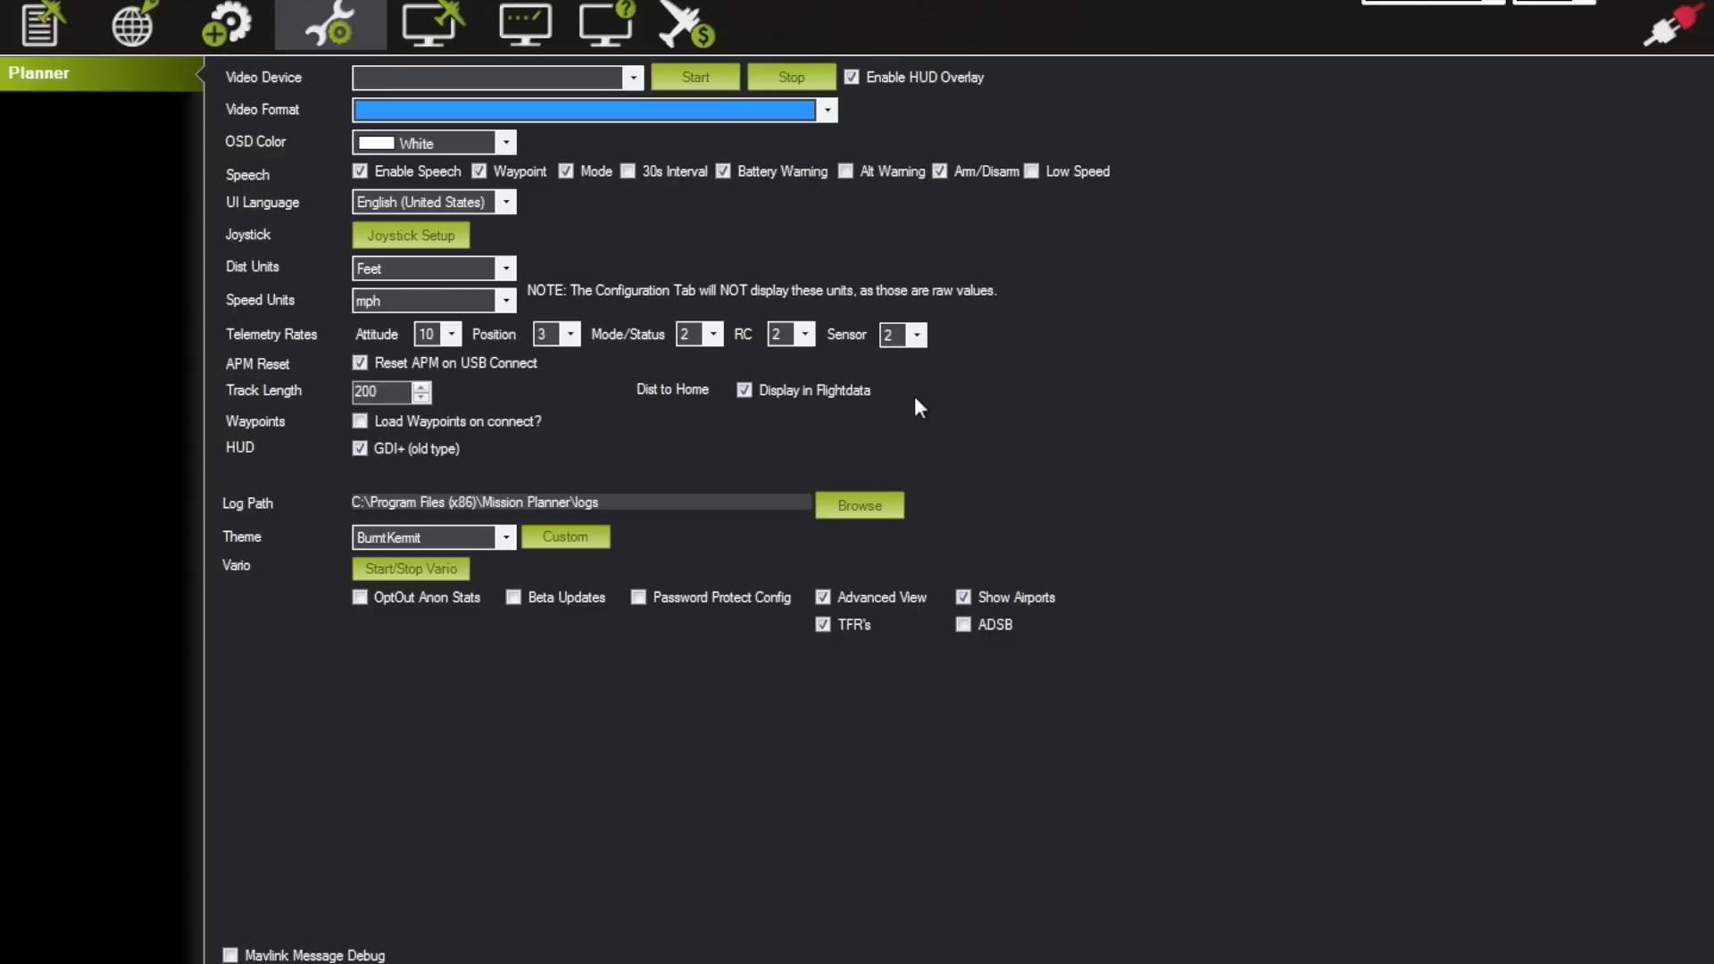
pyautogui.moveTo(652, 311)
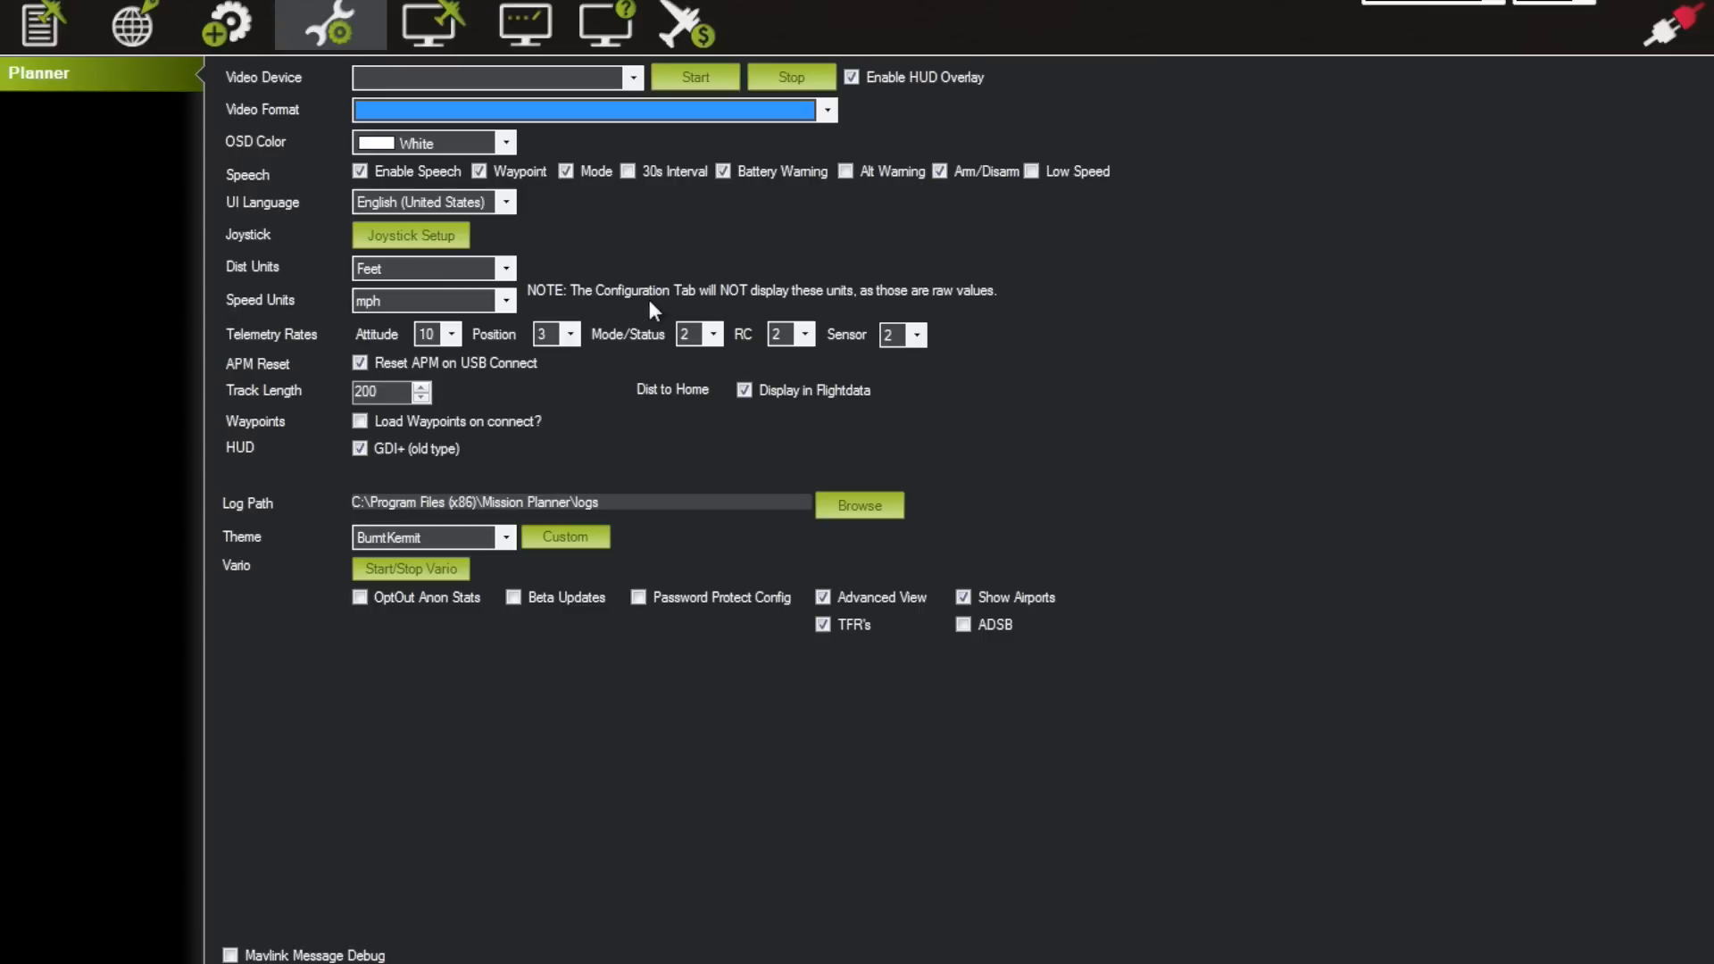
pyautogui.moveTo(336, 27)
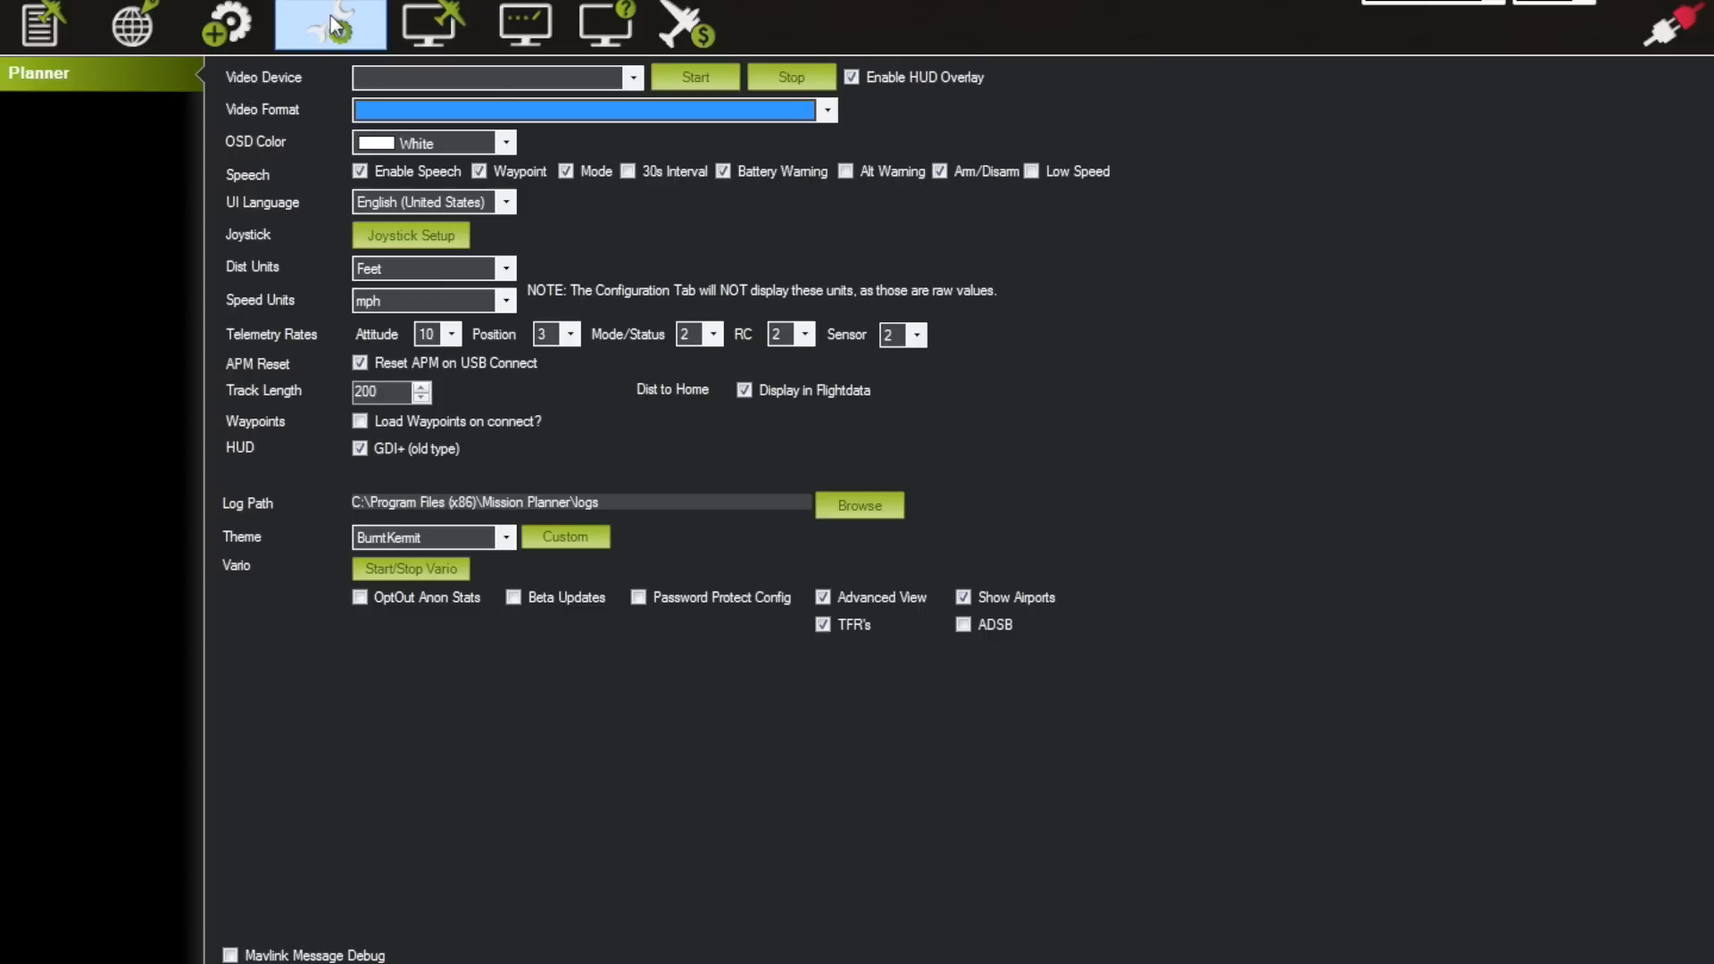
pyautogui.moveTo(89, 92)
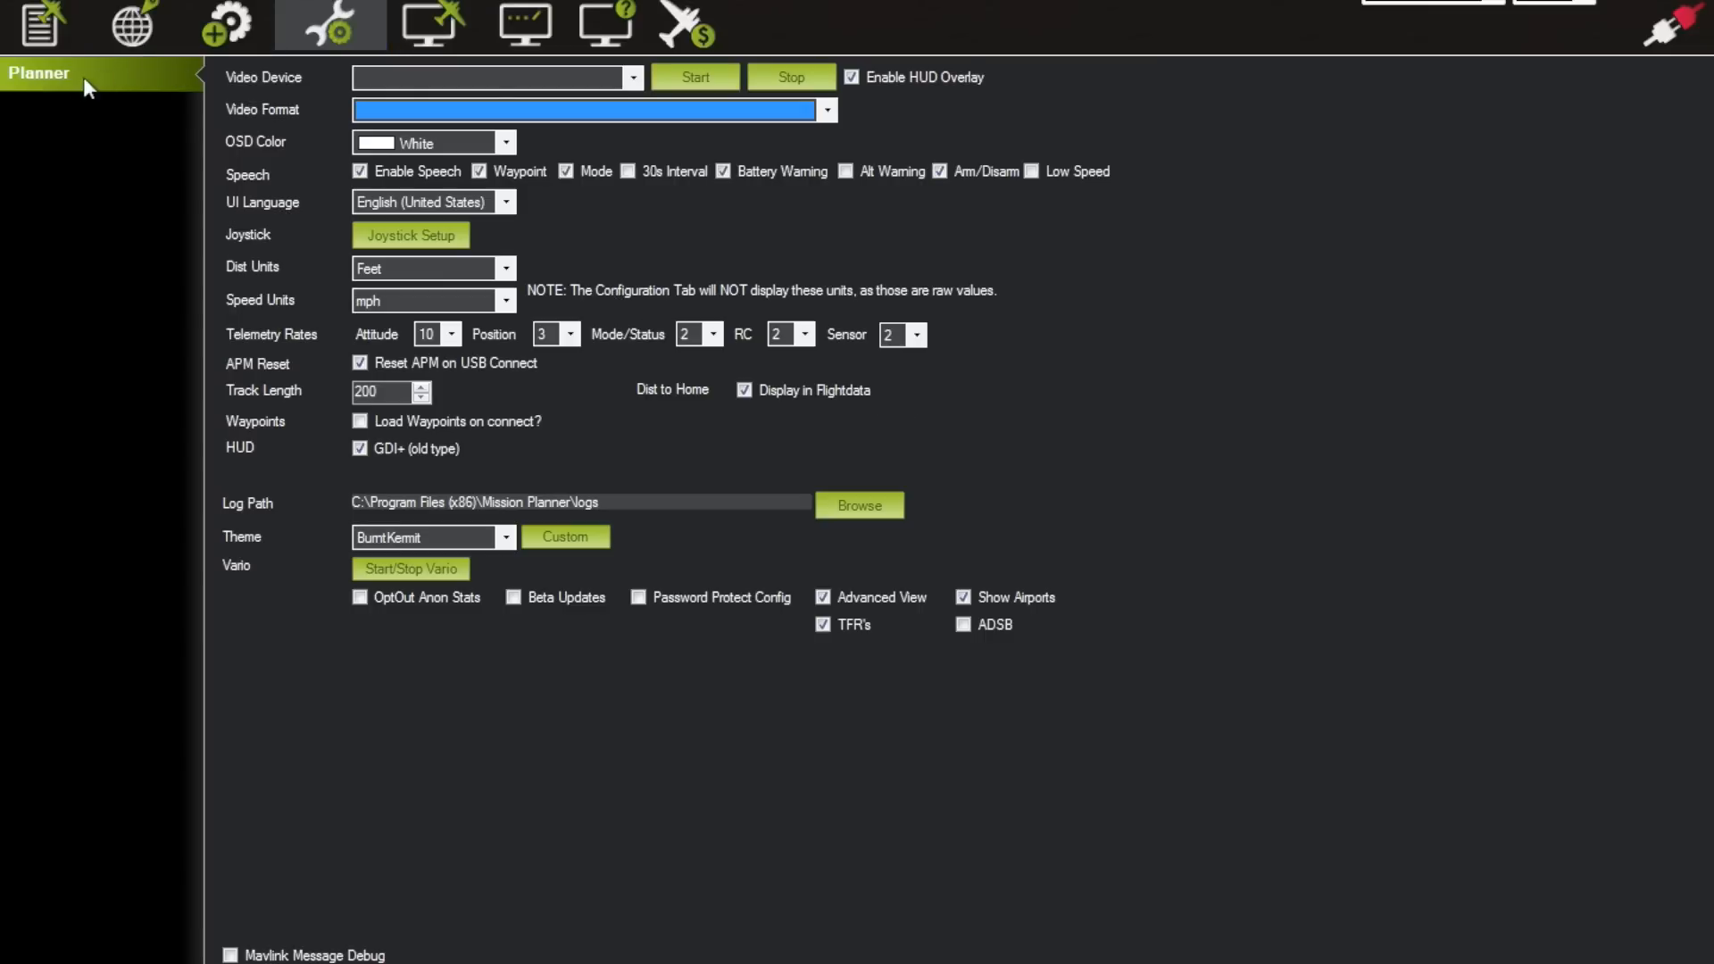
pyautogui.moveTo(487, 284)
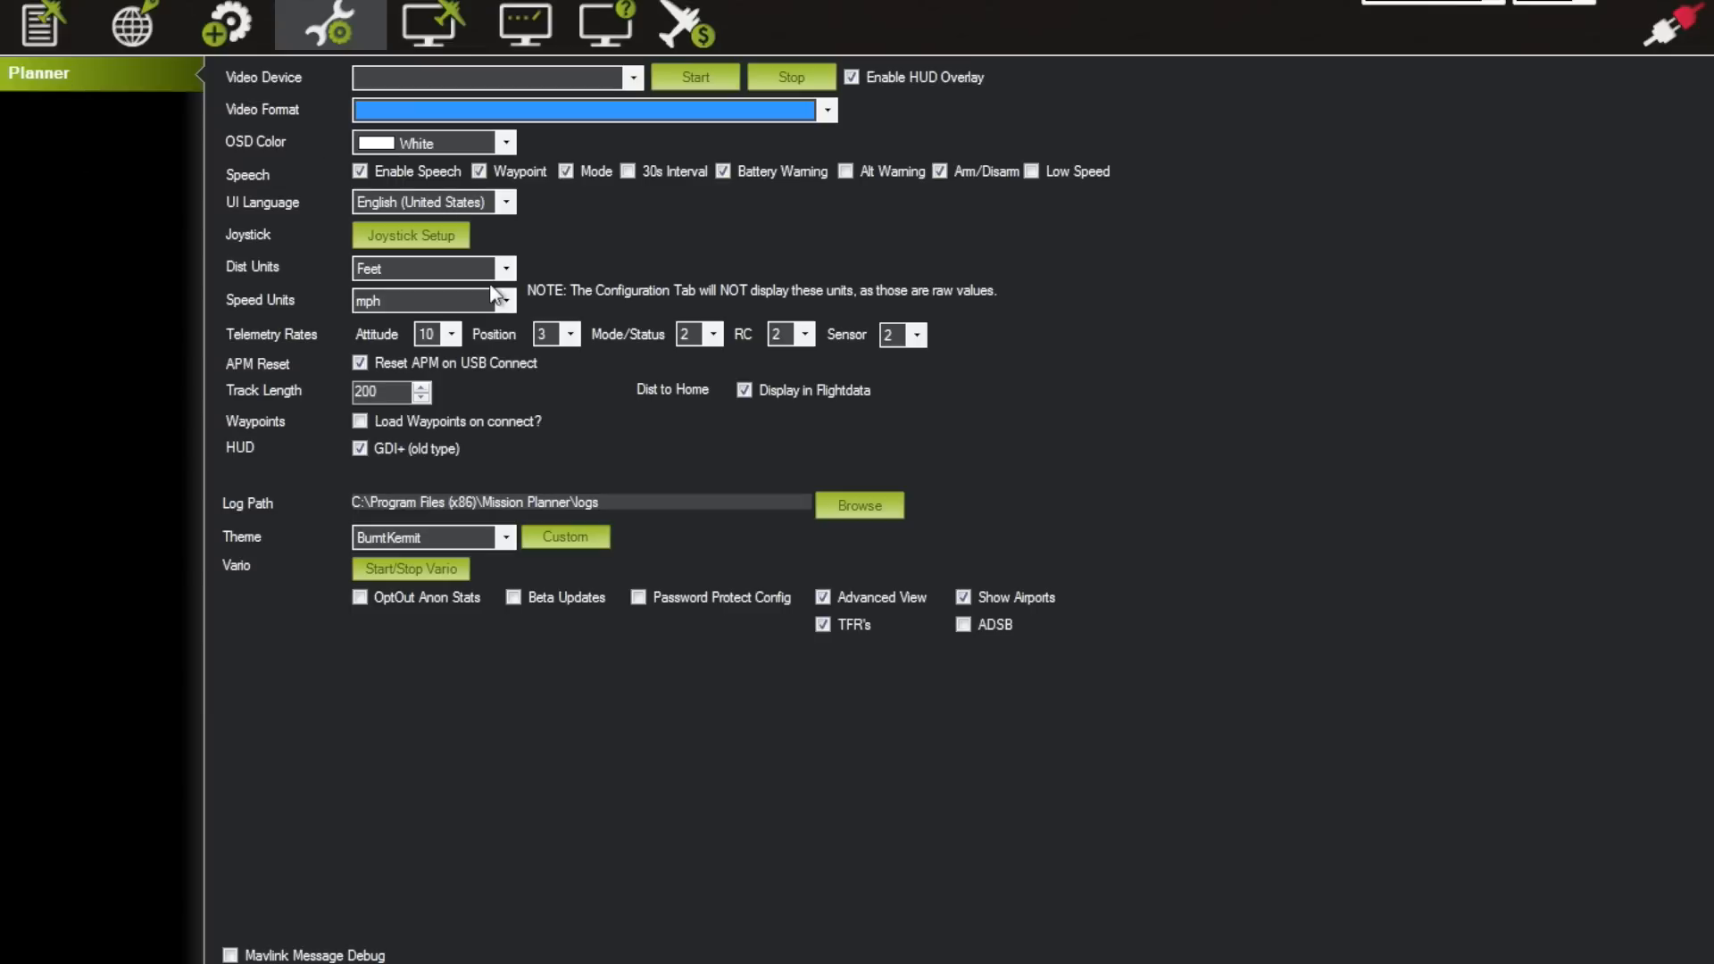
# Leave the Planner's distance unit set to Feet.
pyautogui.click(422, 268)
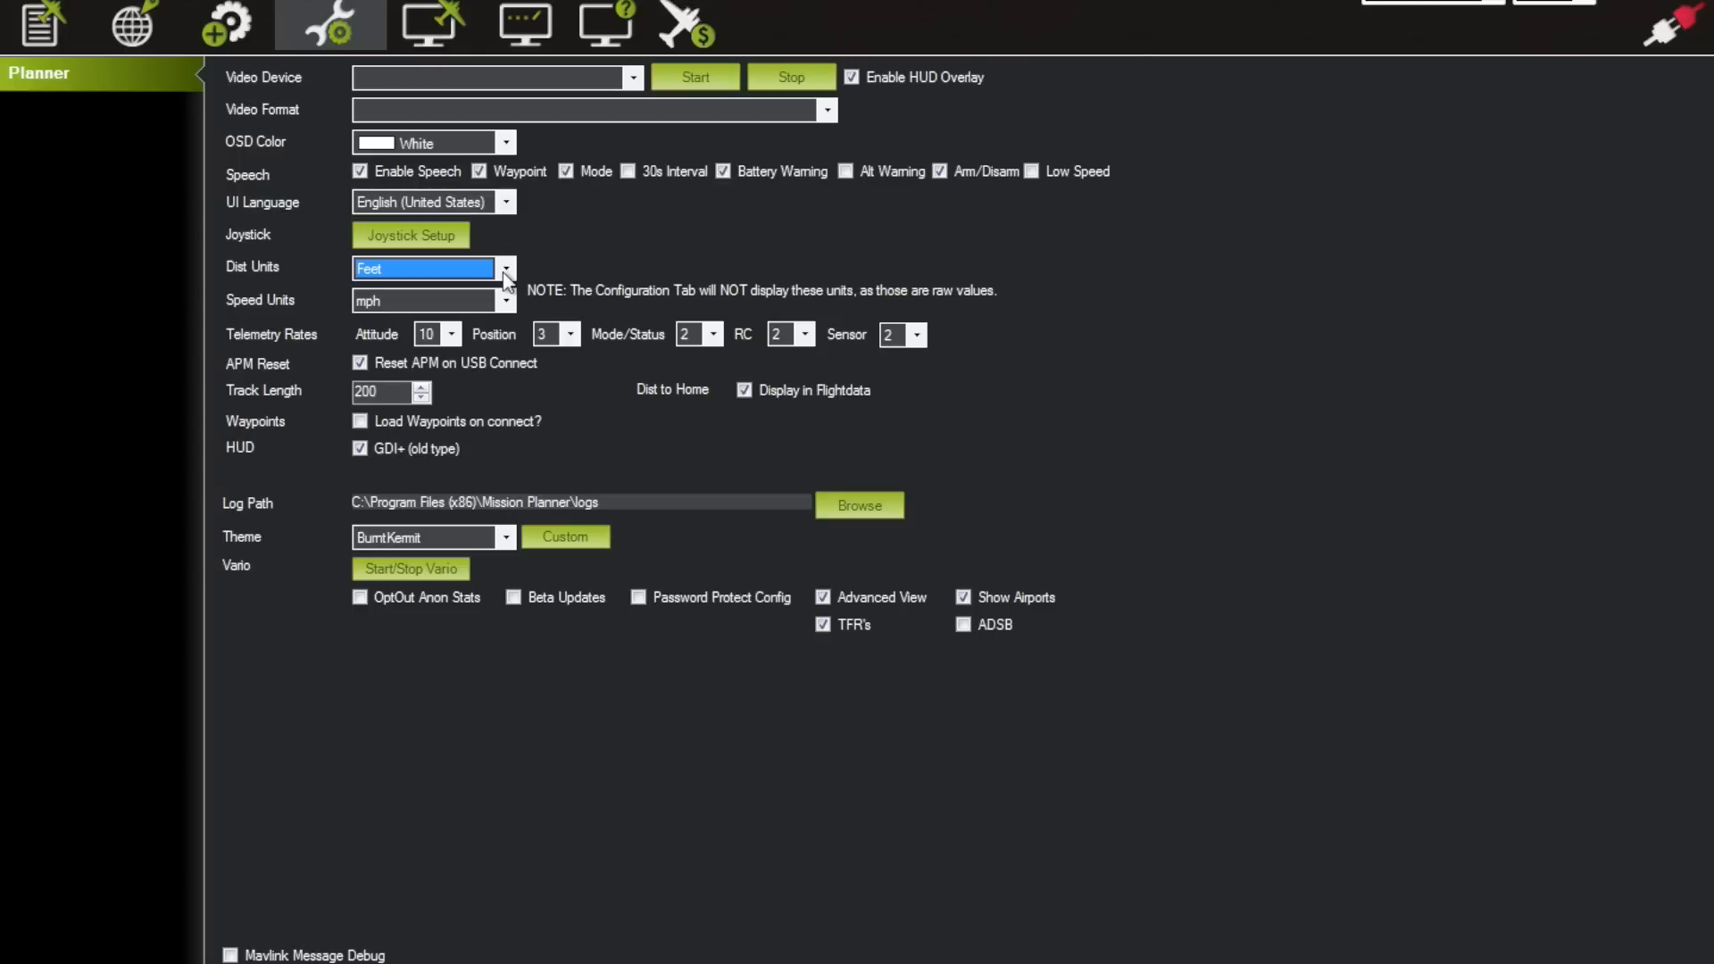
pyautogui.moveTo(715, 236)
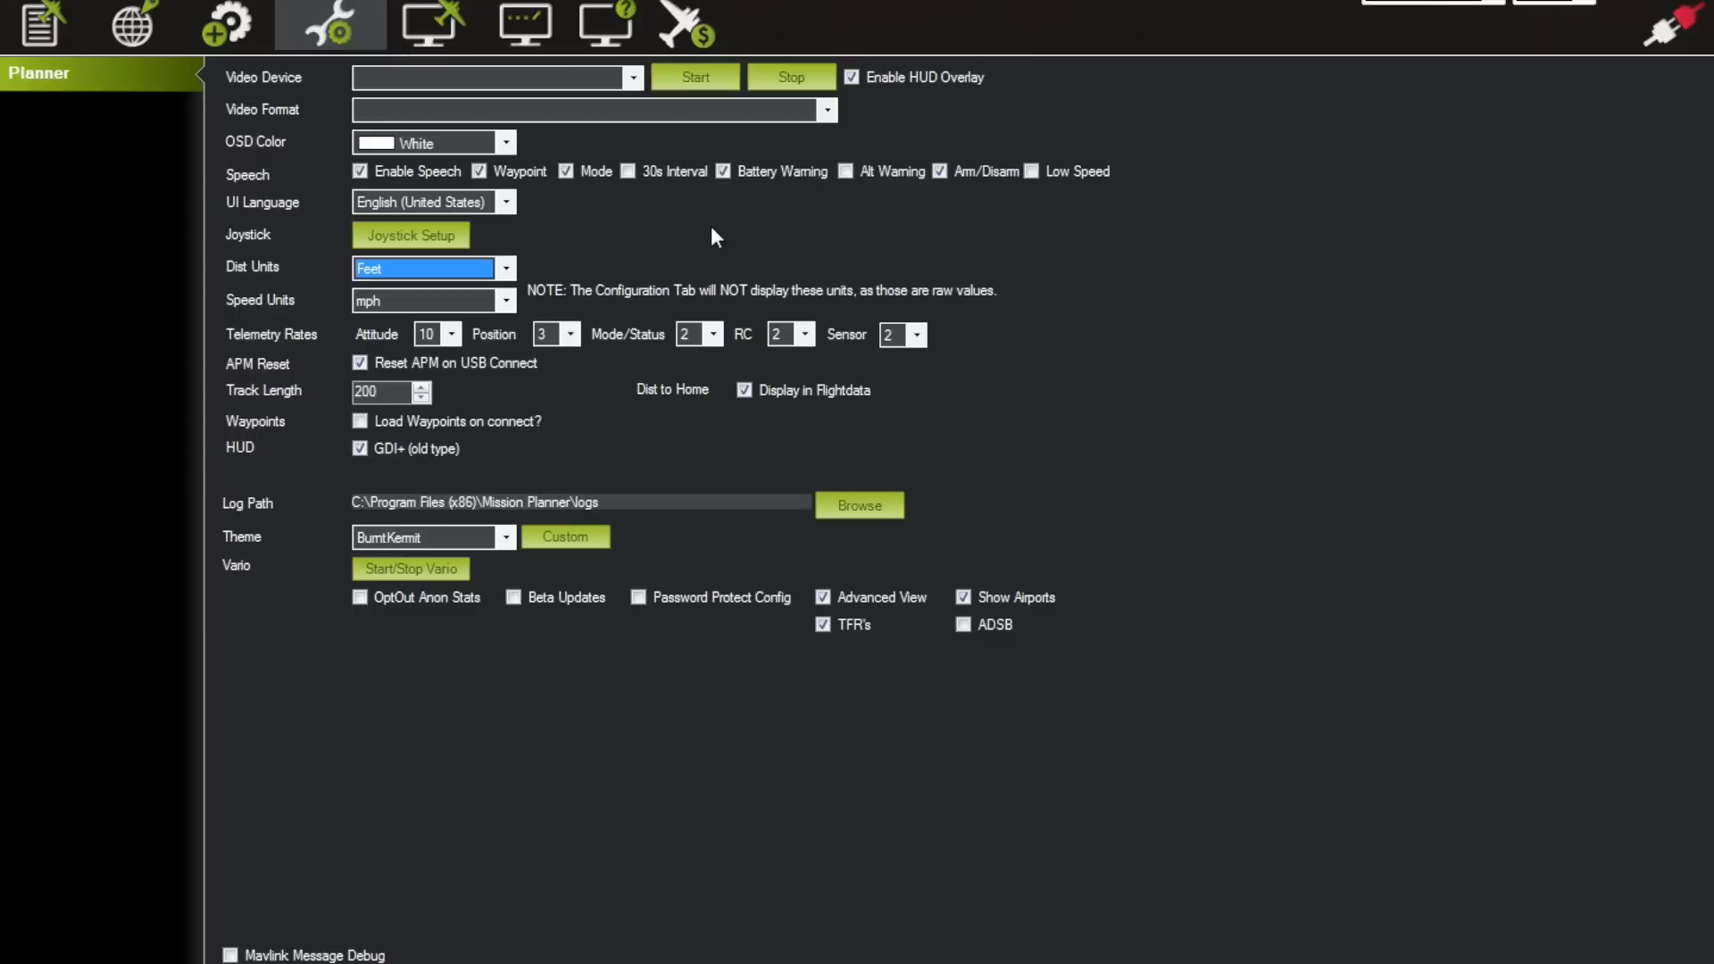
pyautogui.moveTo(1493, 5)
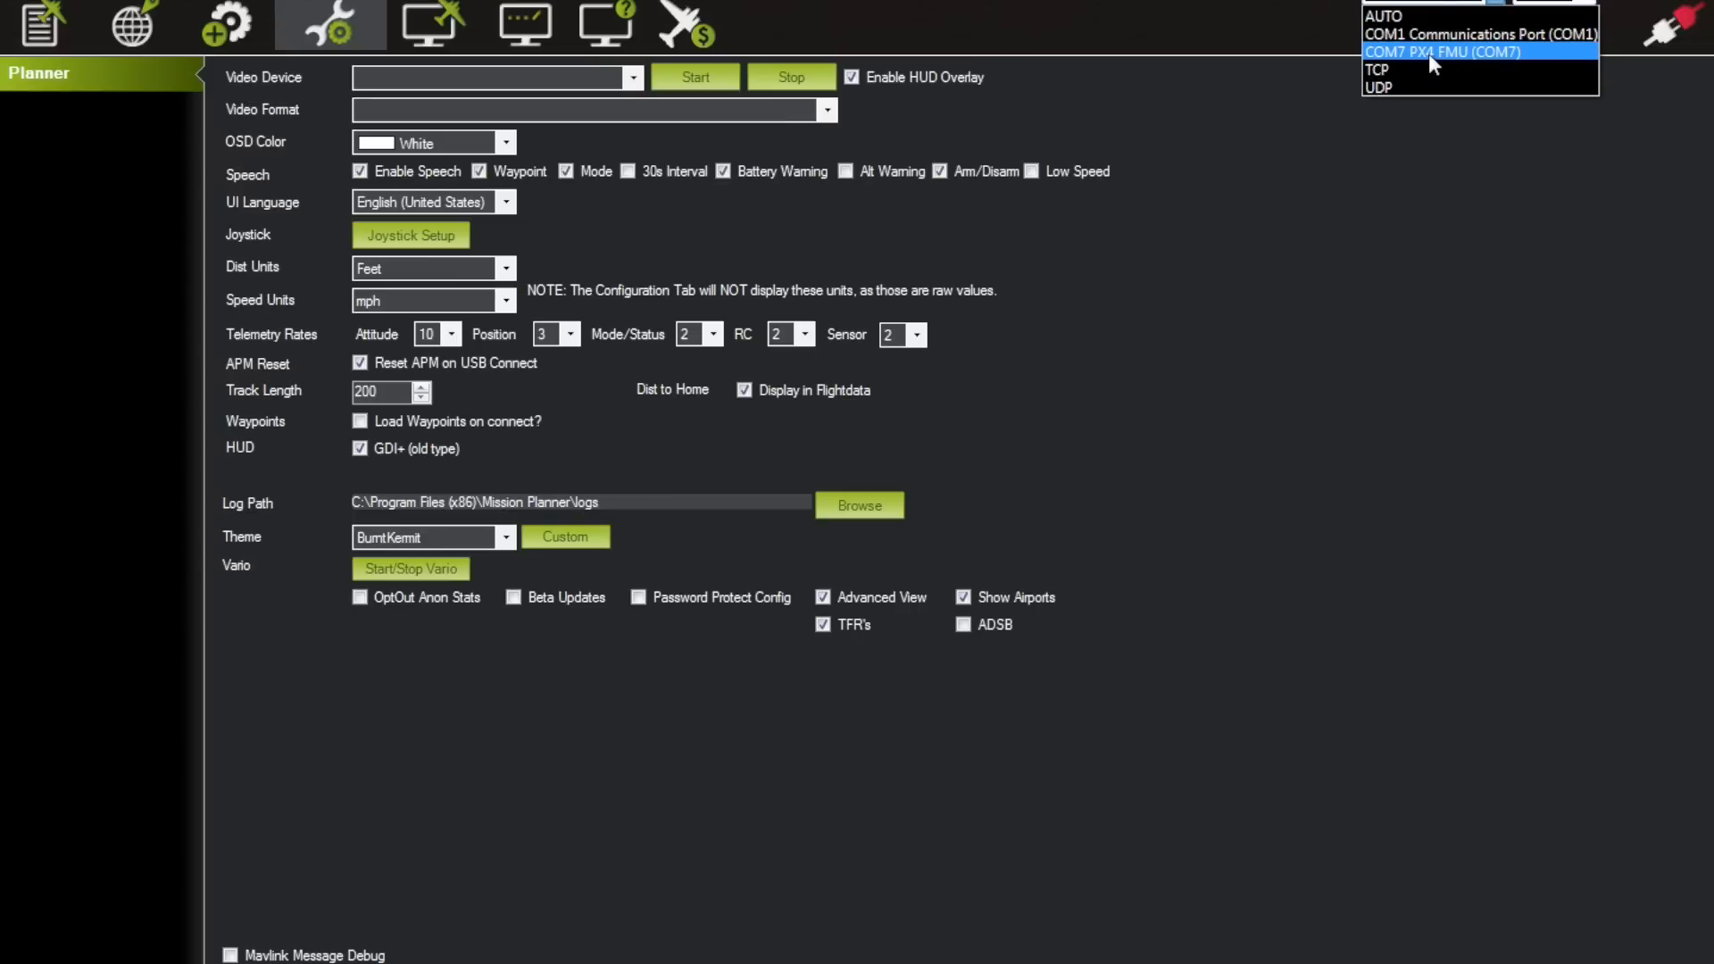
pyautogui.moveTo(1450, 59)
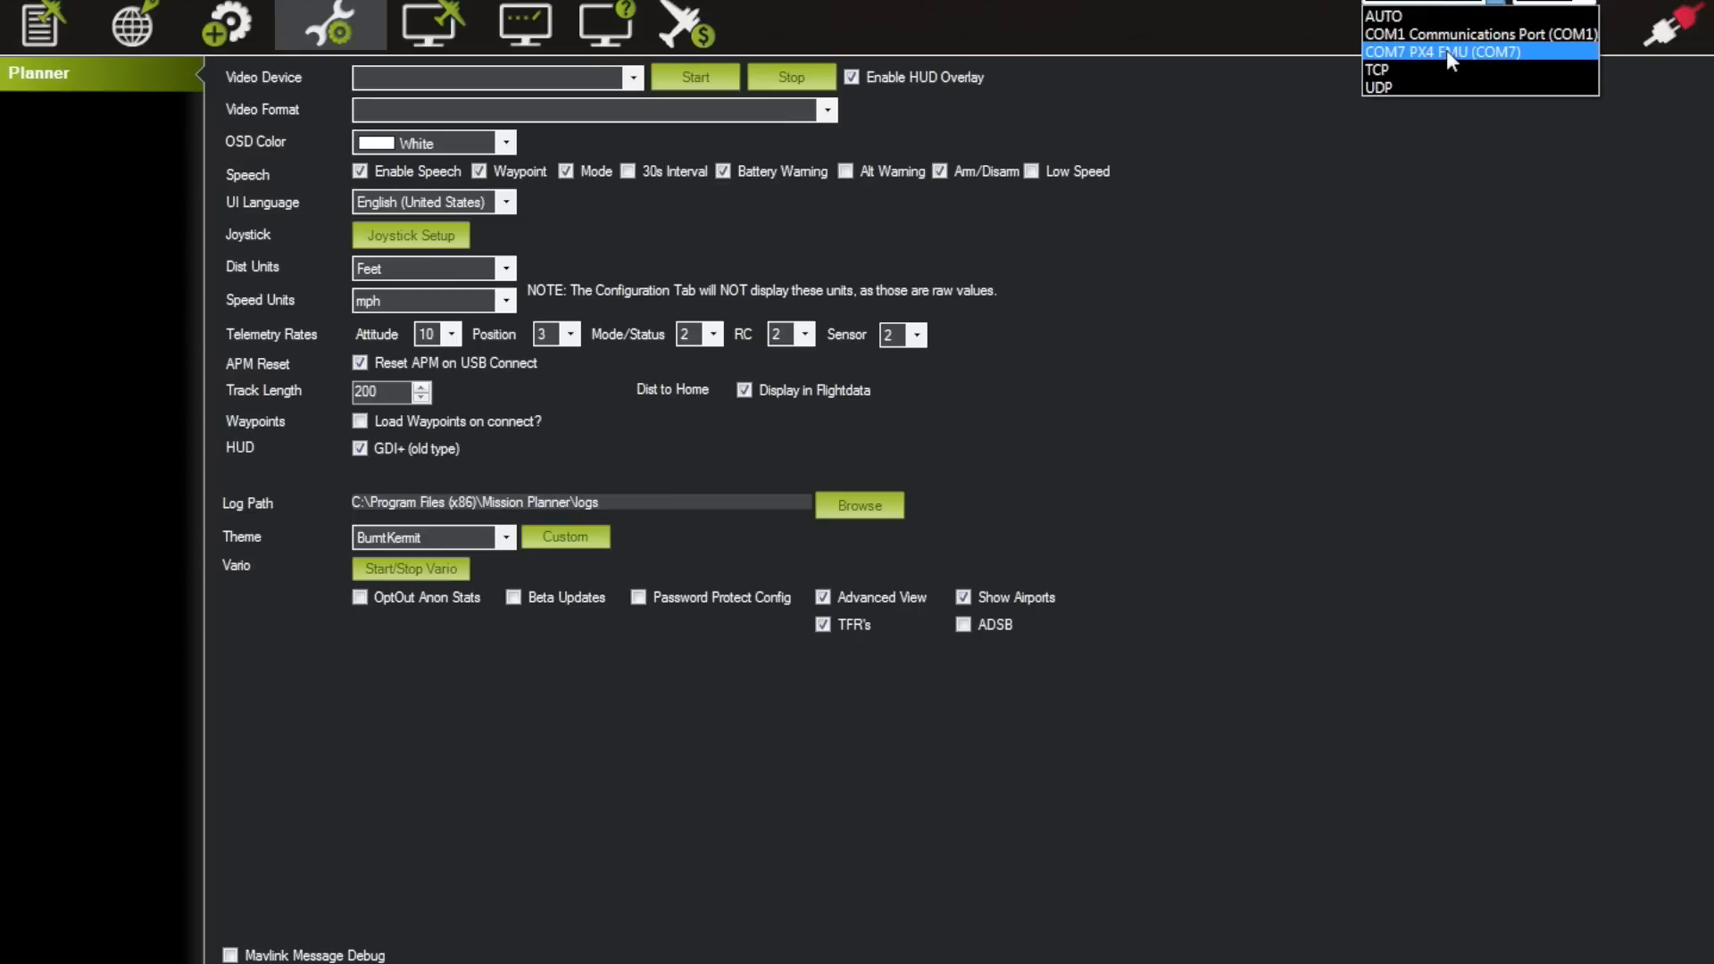
# Select the COM7 PX4 FMU port and start the connection.
pyautogui.click(1442, 52)
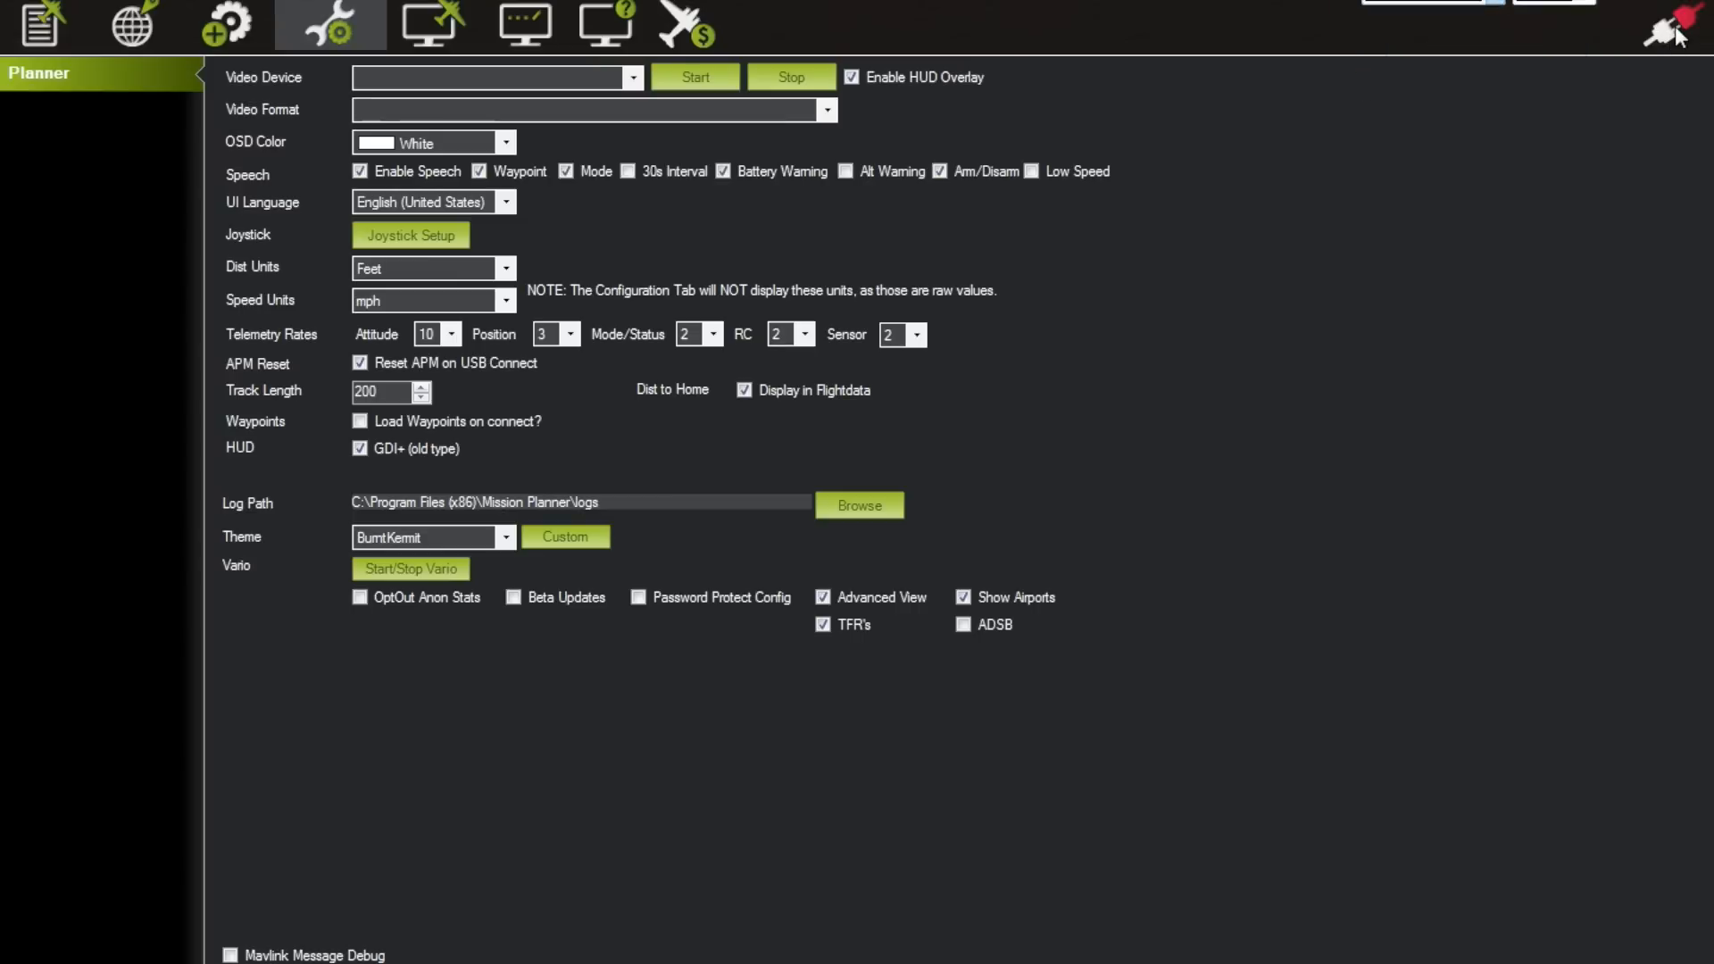
pyautogui.click(1671, 27)
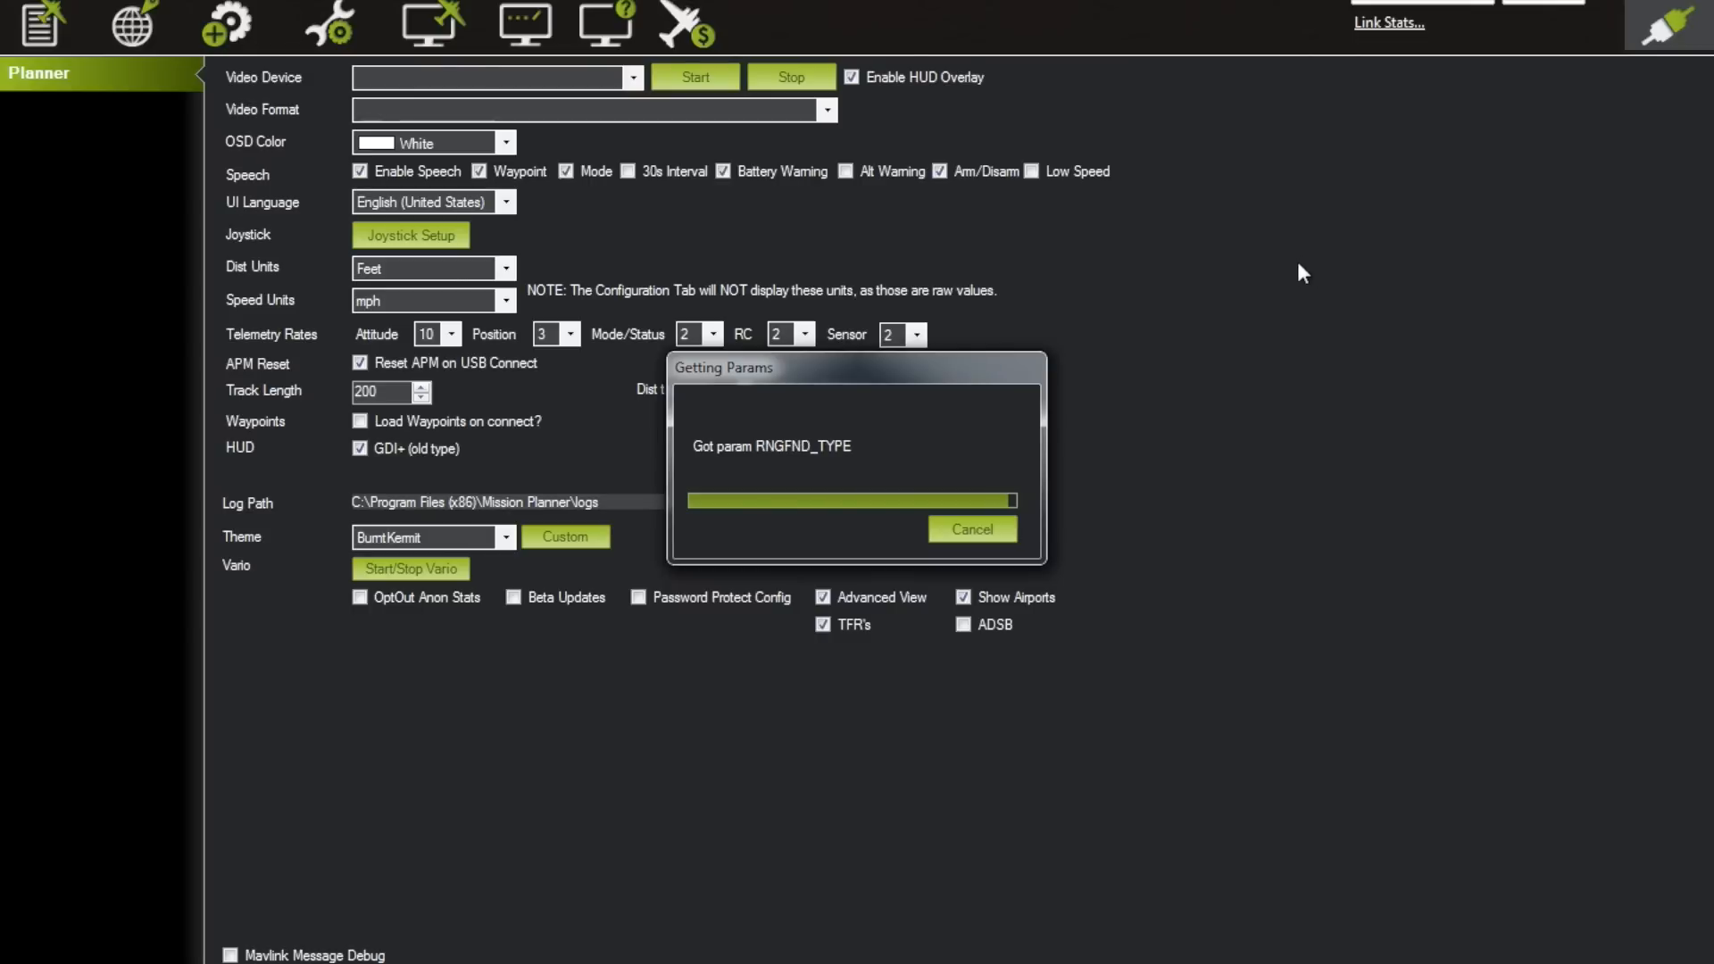
pyautogui.moveTo(1224, 316)
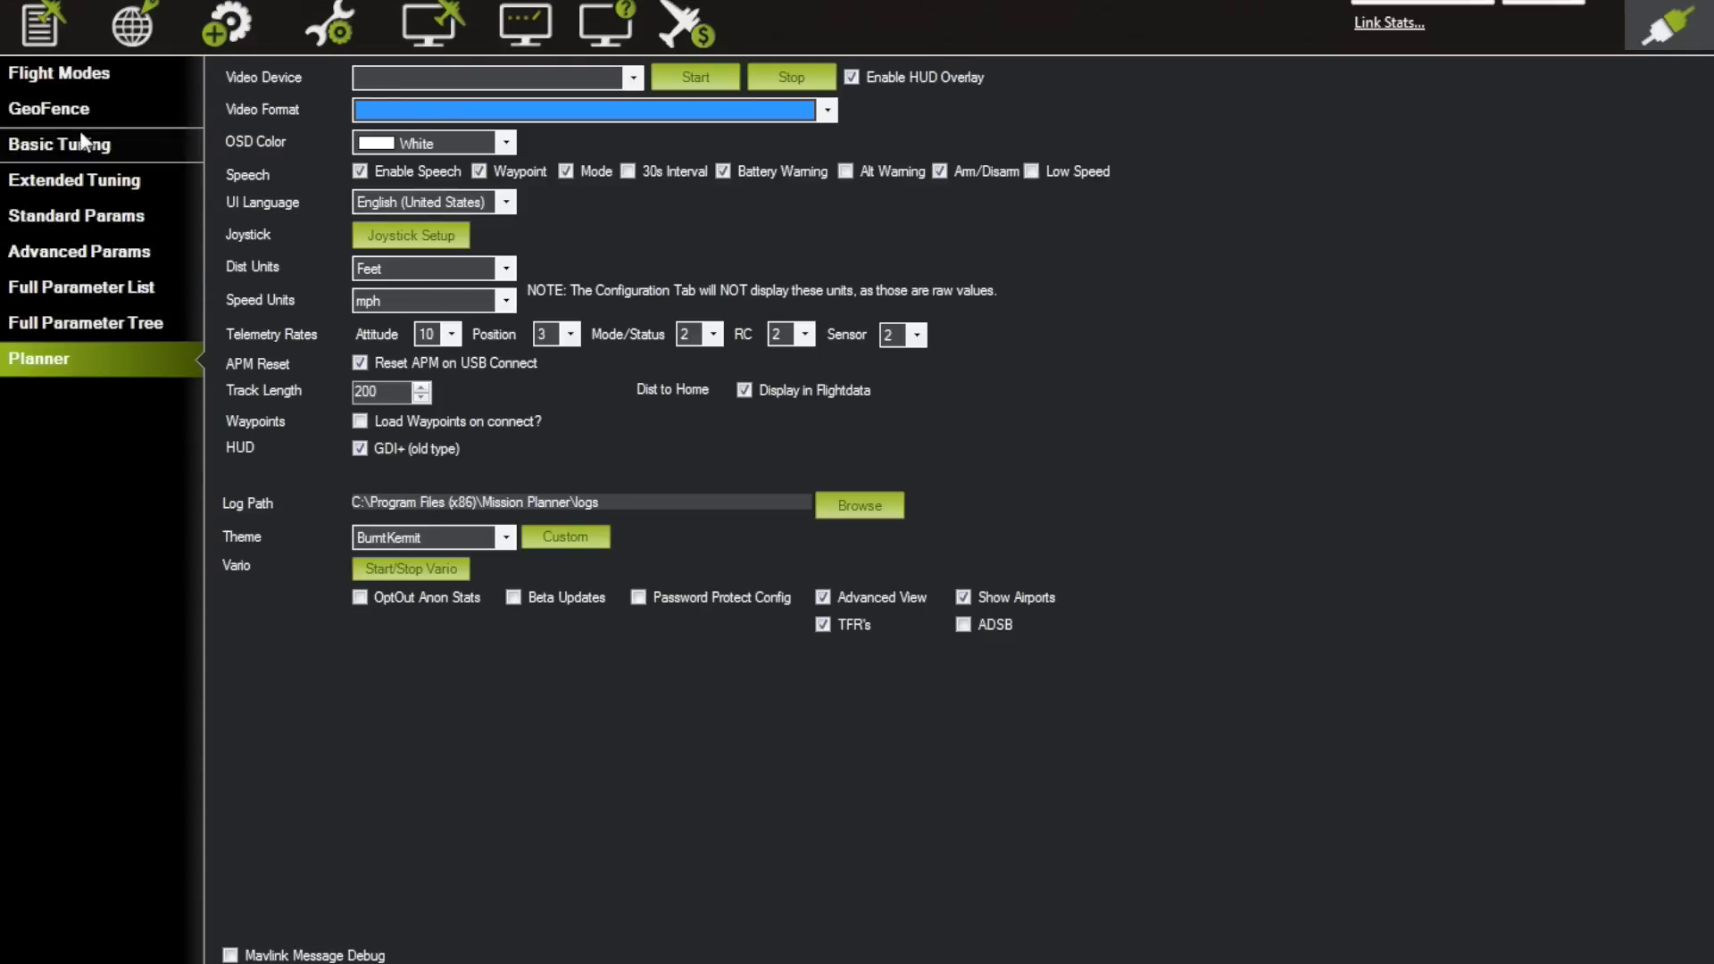
# Show the GeoFence page and list its fence Type options, with Altitude and Circle selected.
pyautogui.click(49, 108)
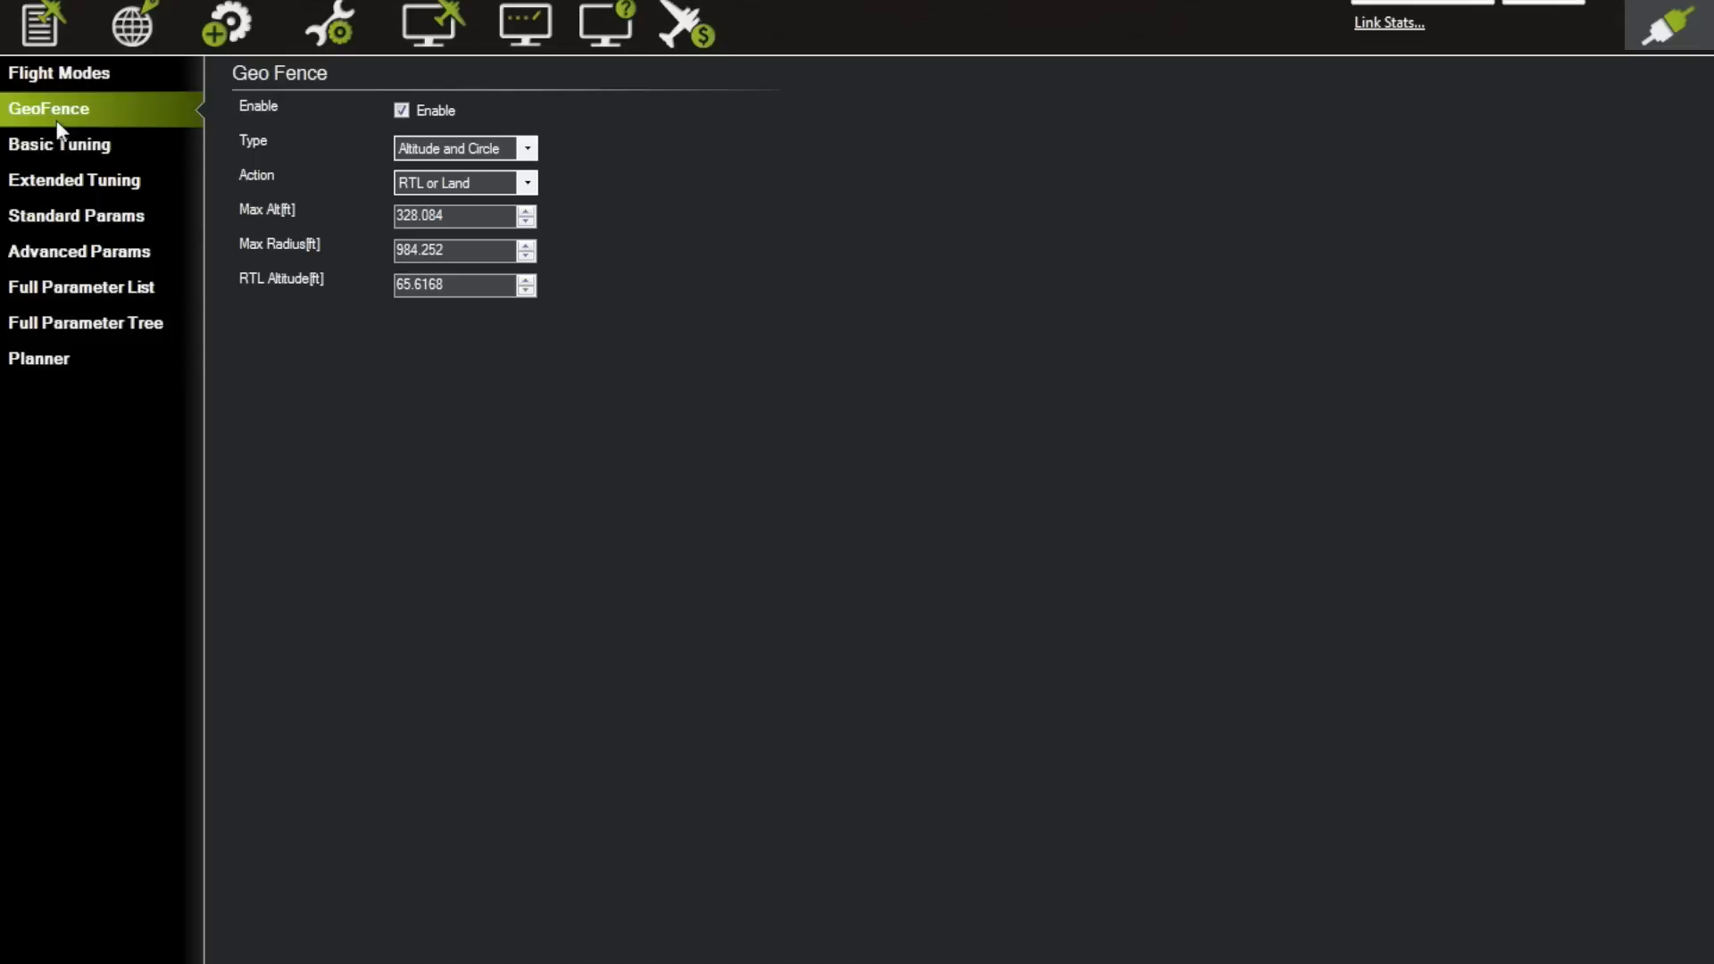
pyautogui.moveTo(493, 75)
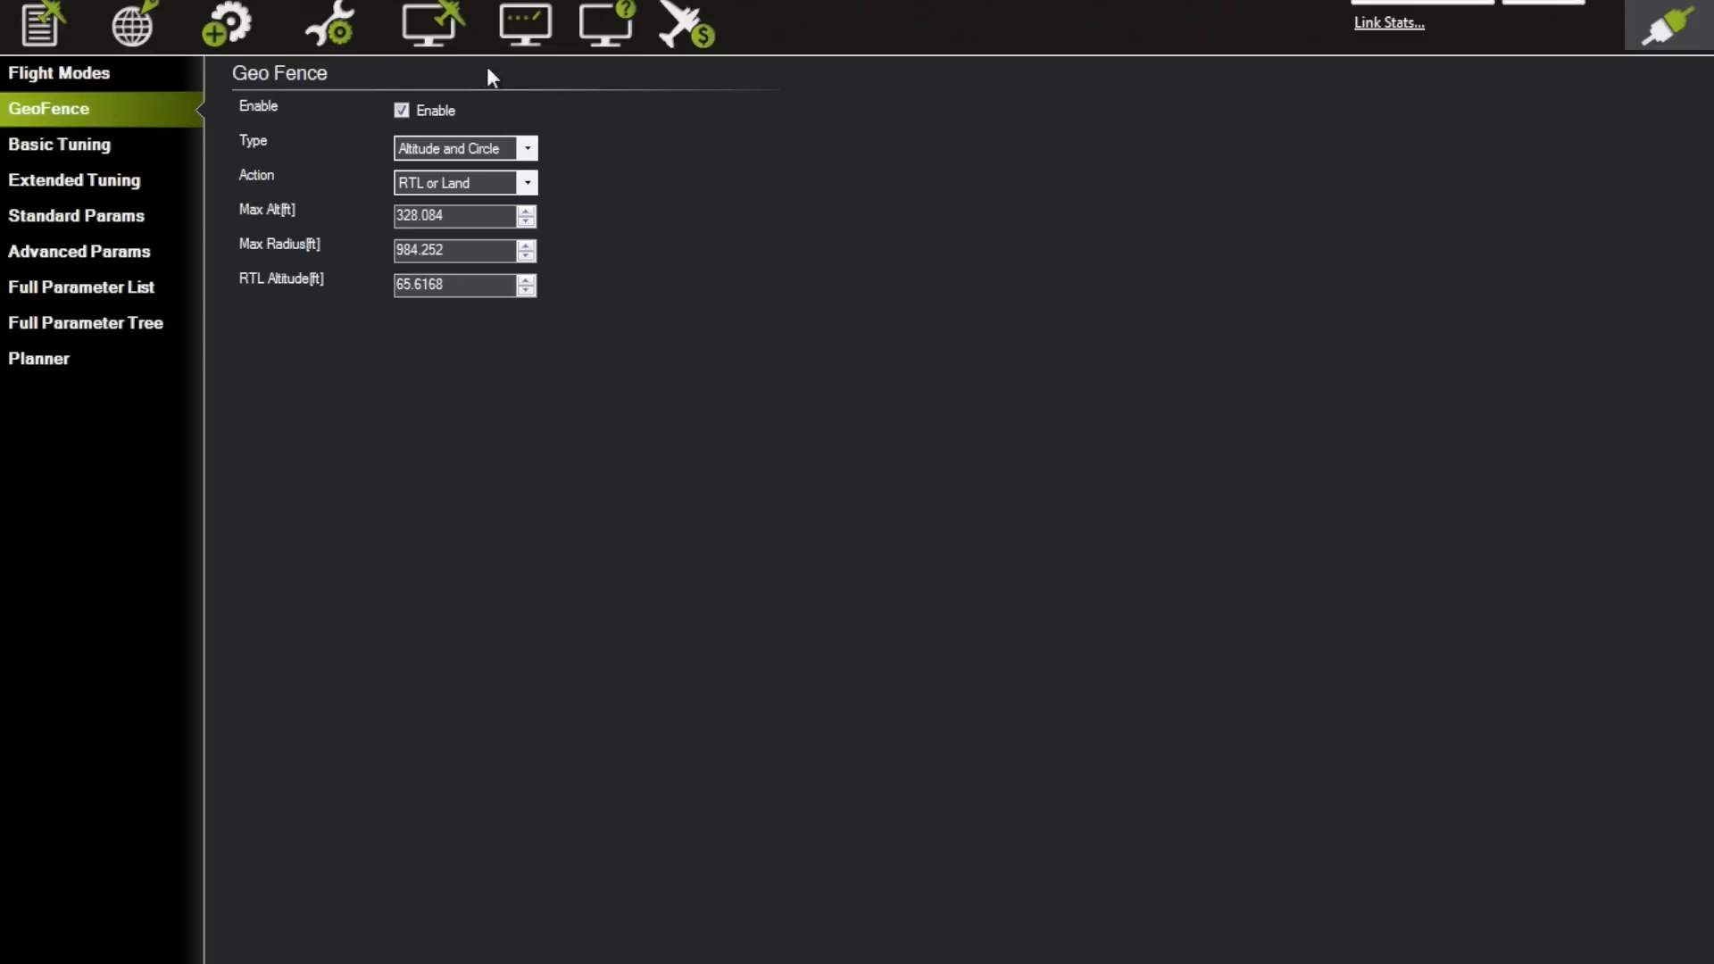
pyautogui.moveTo(588, 405)
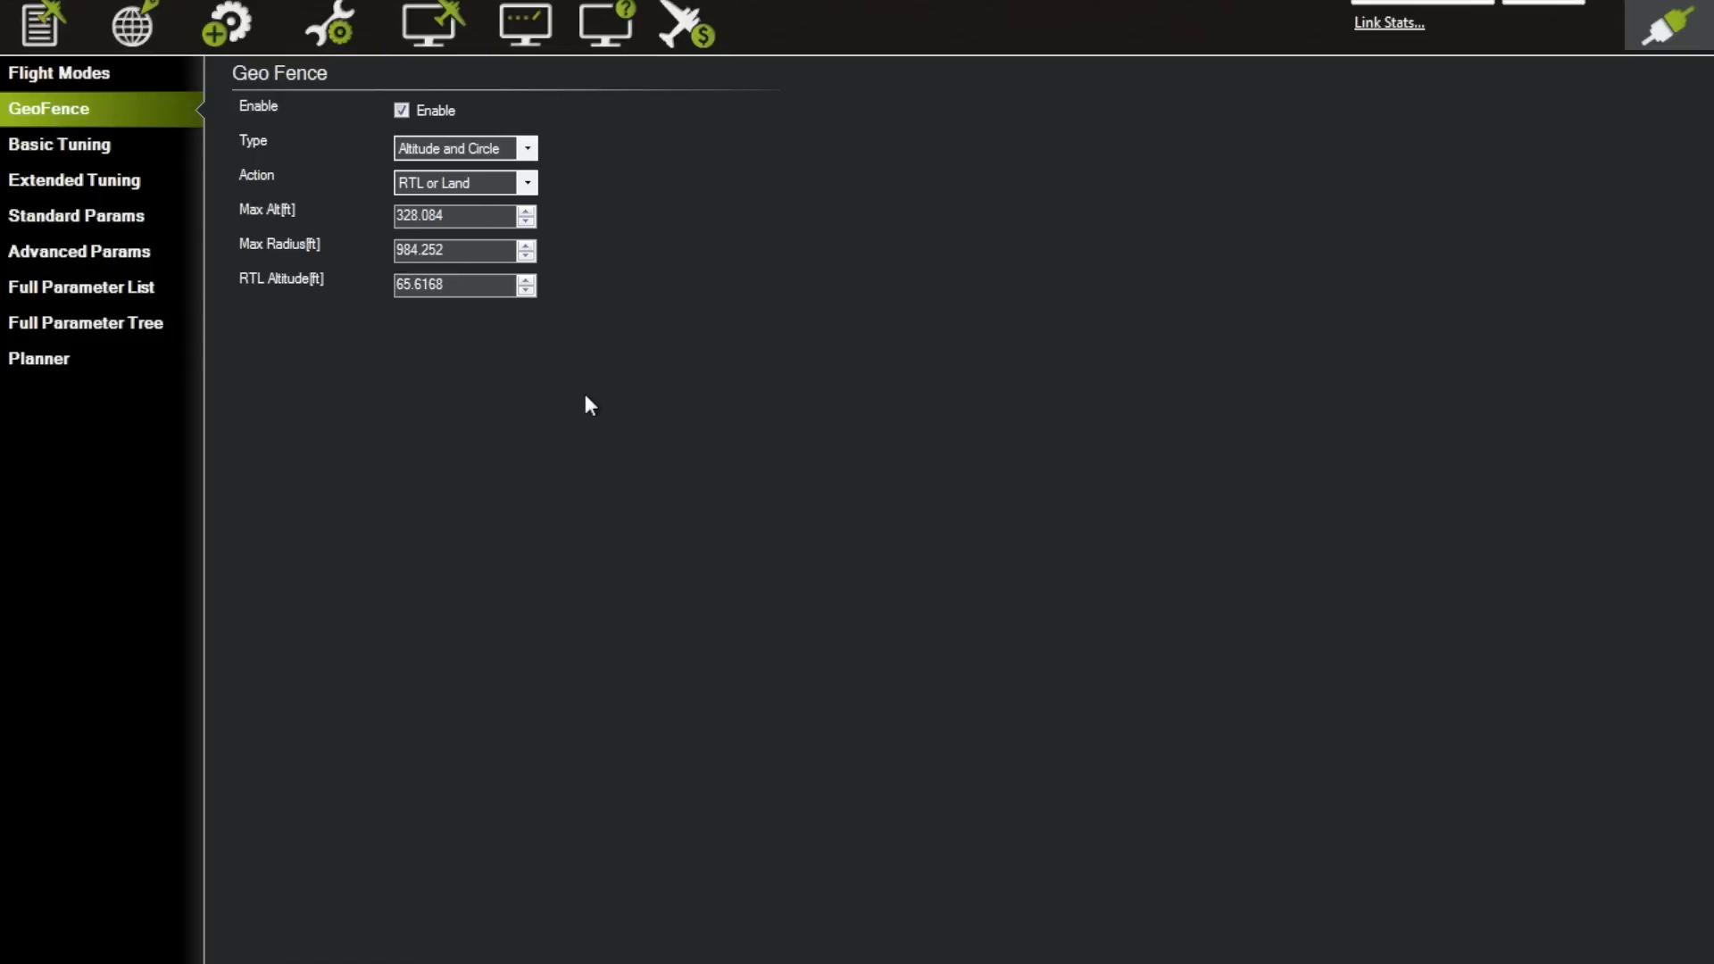
pyautogui.moveTo(566, 152)
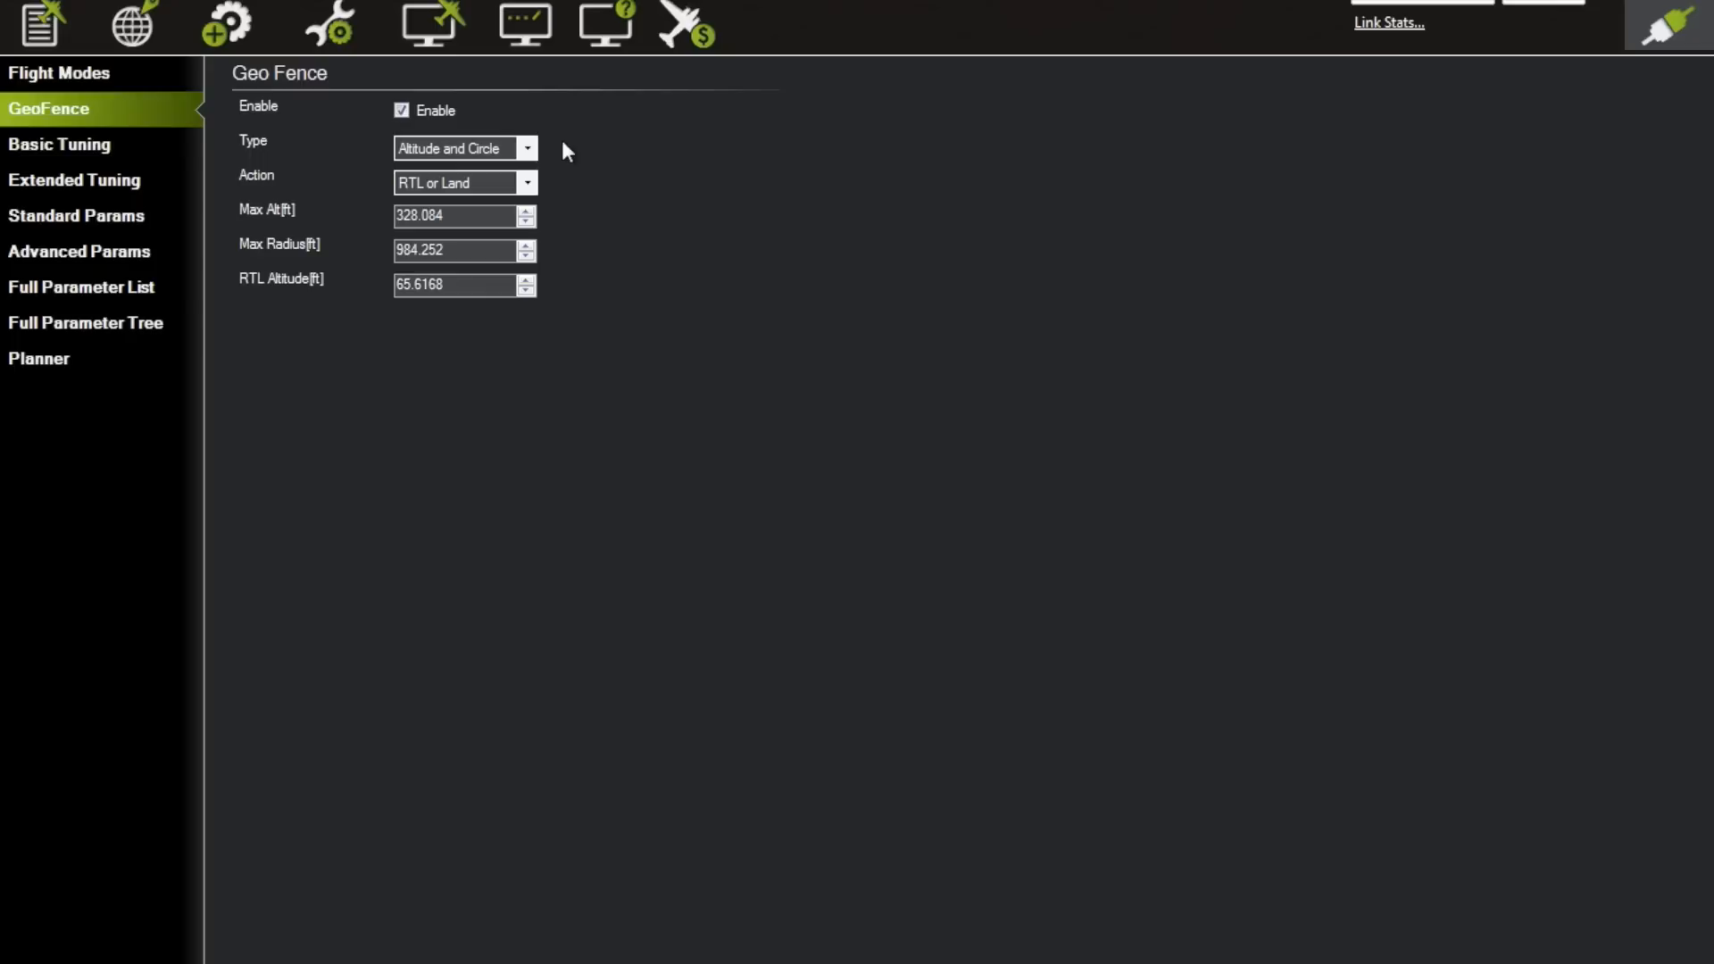
pyautogui.moveTo(548, 141)
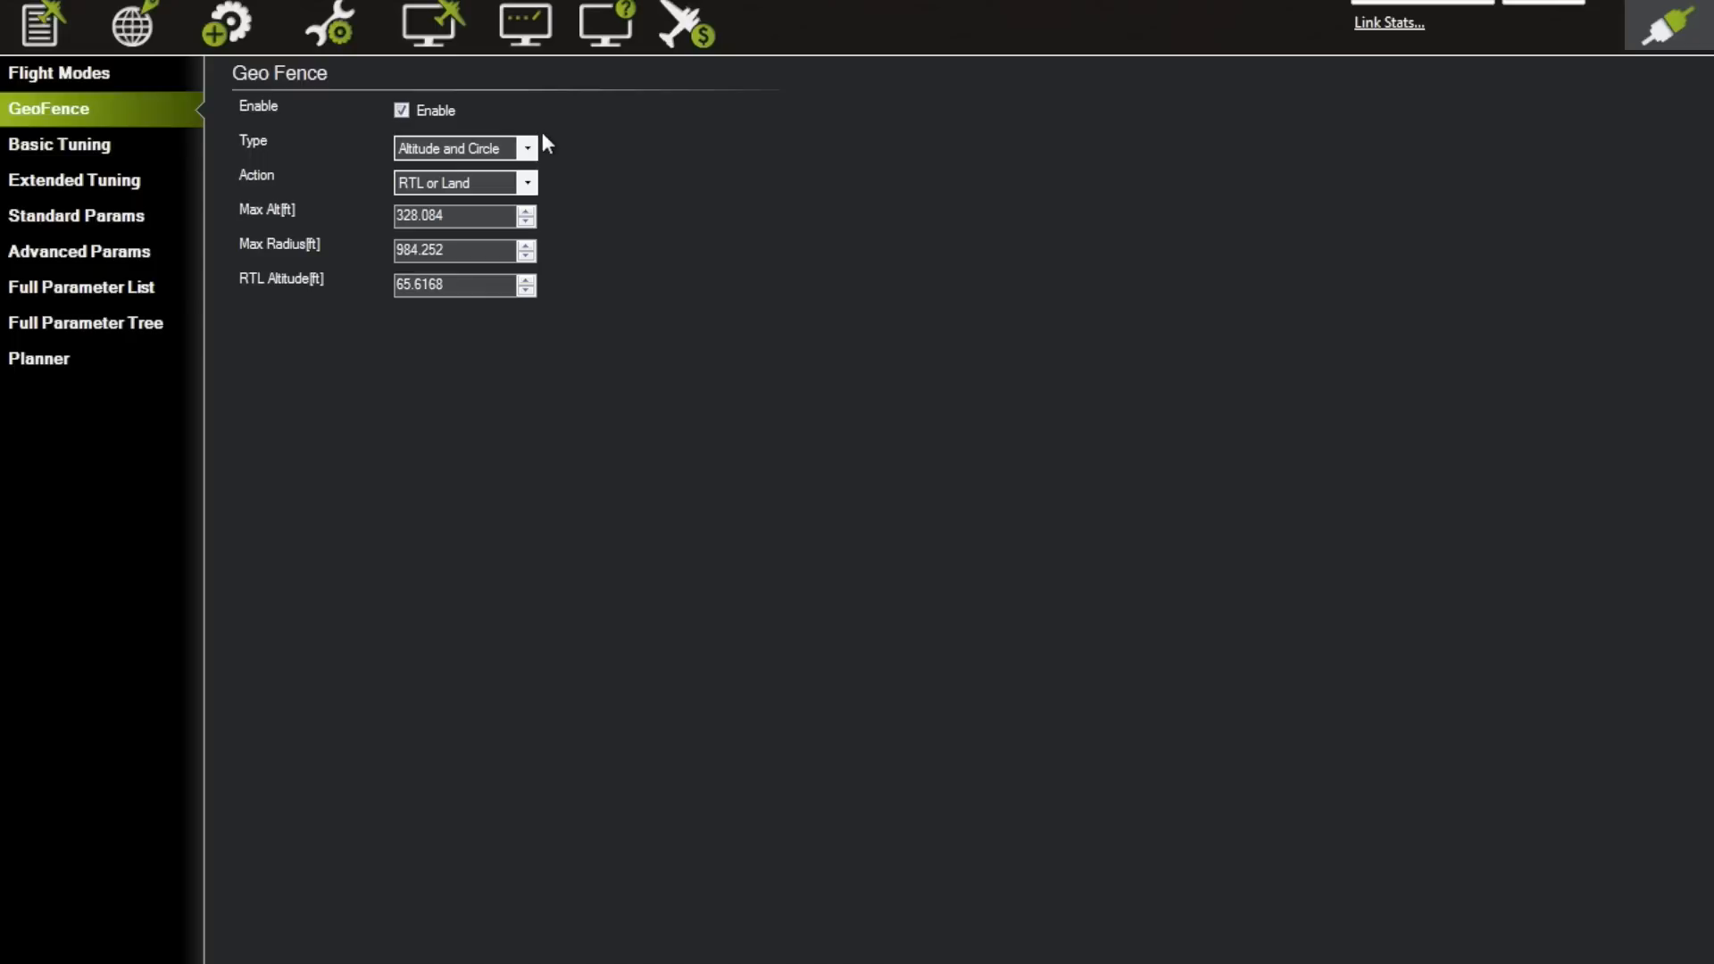
pyautogui.moveTo(559, 141)
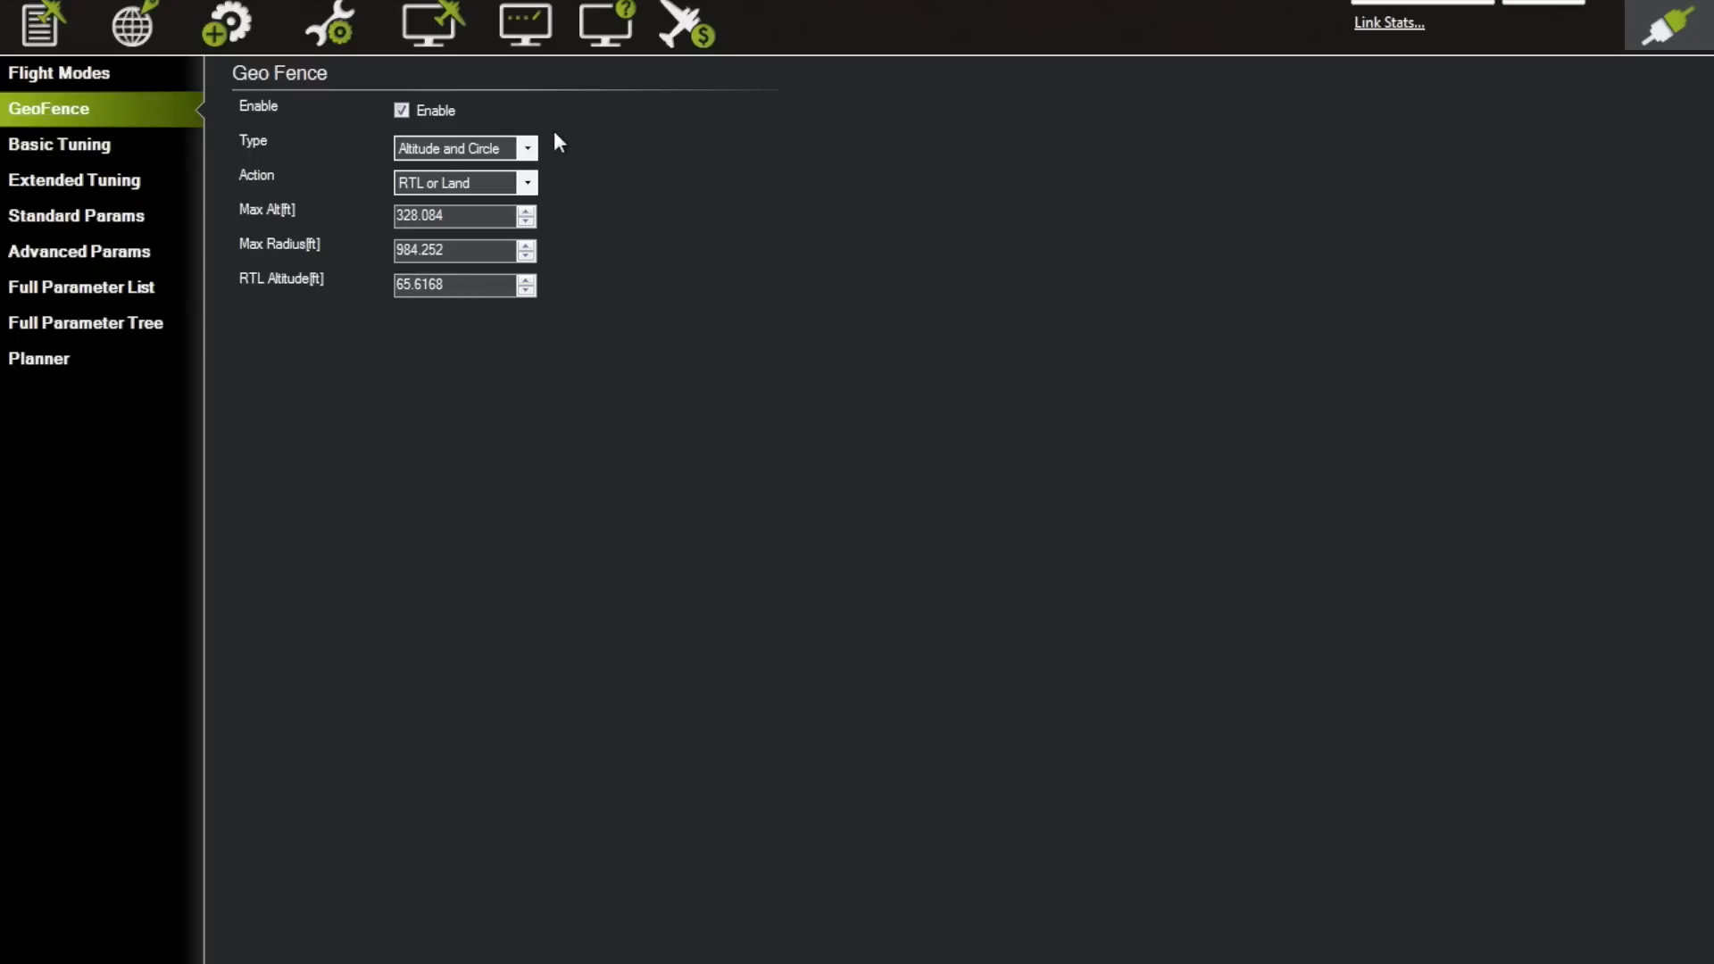
pyautogui.moveTo(496, 135)
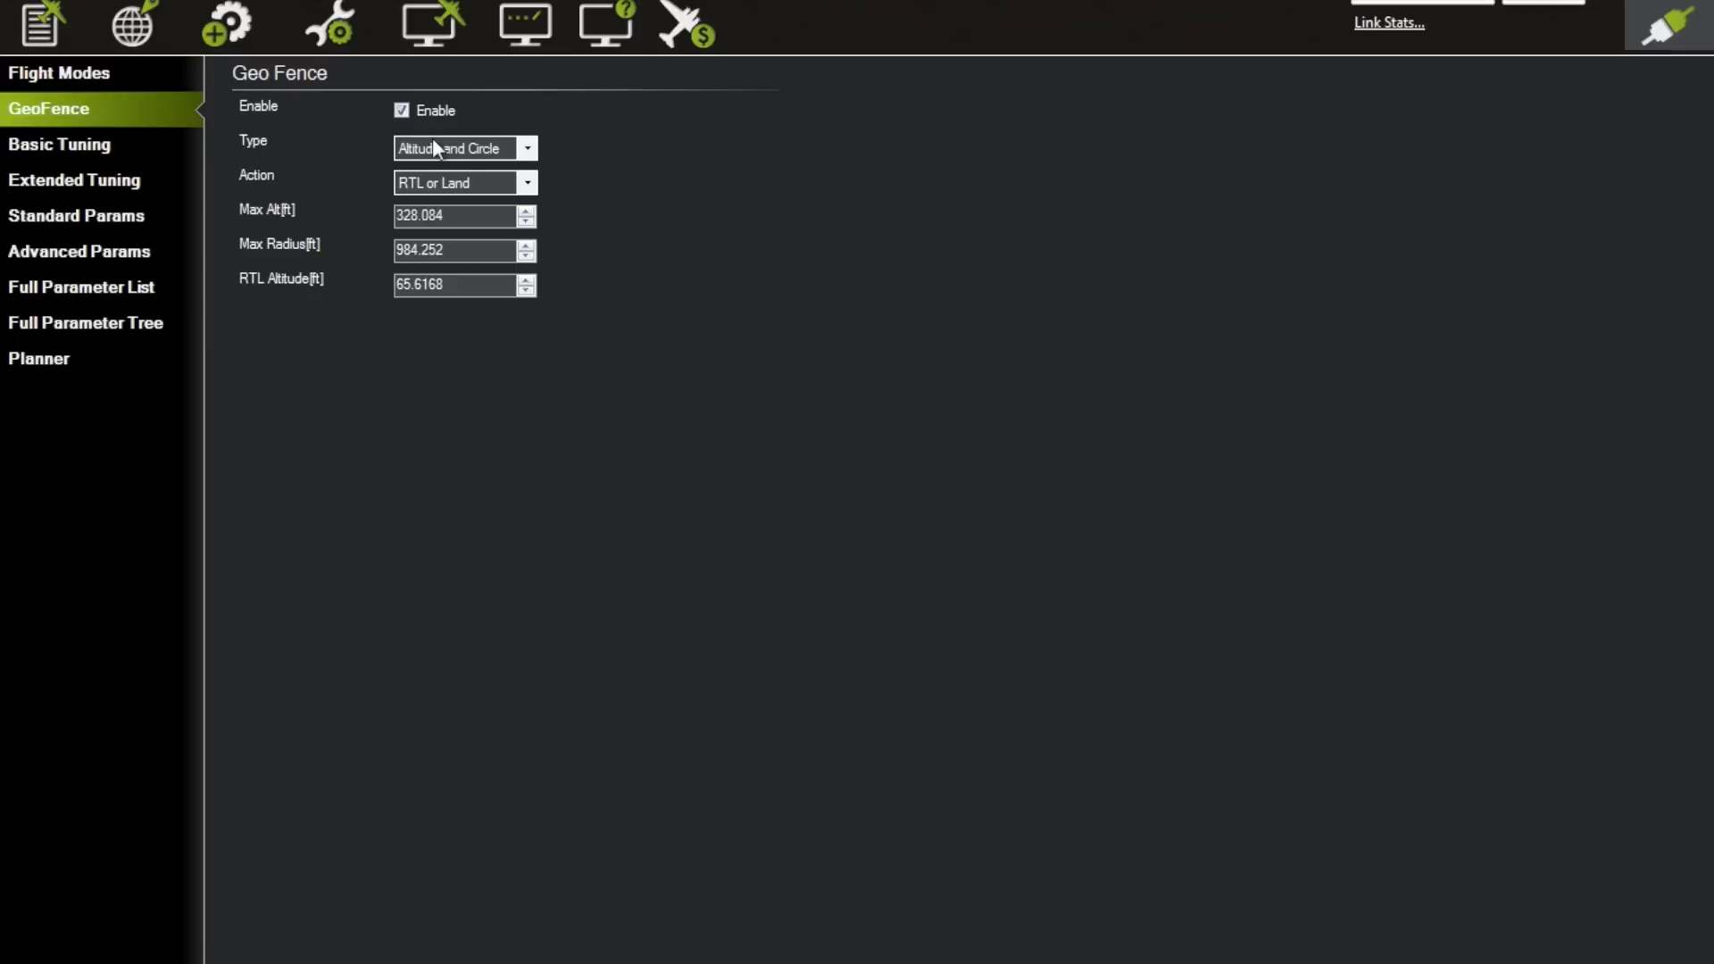
pyautogui.click(527, 148)
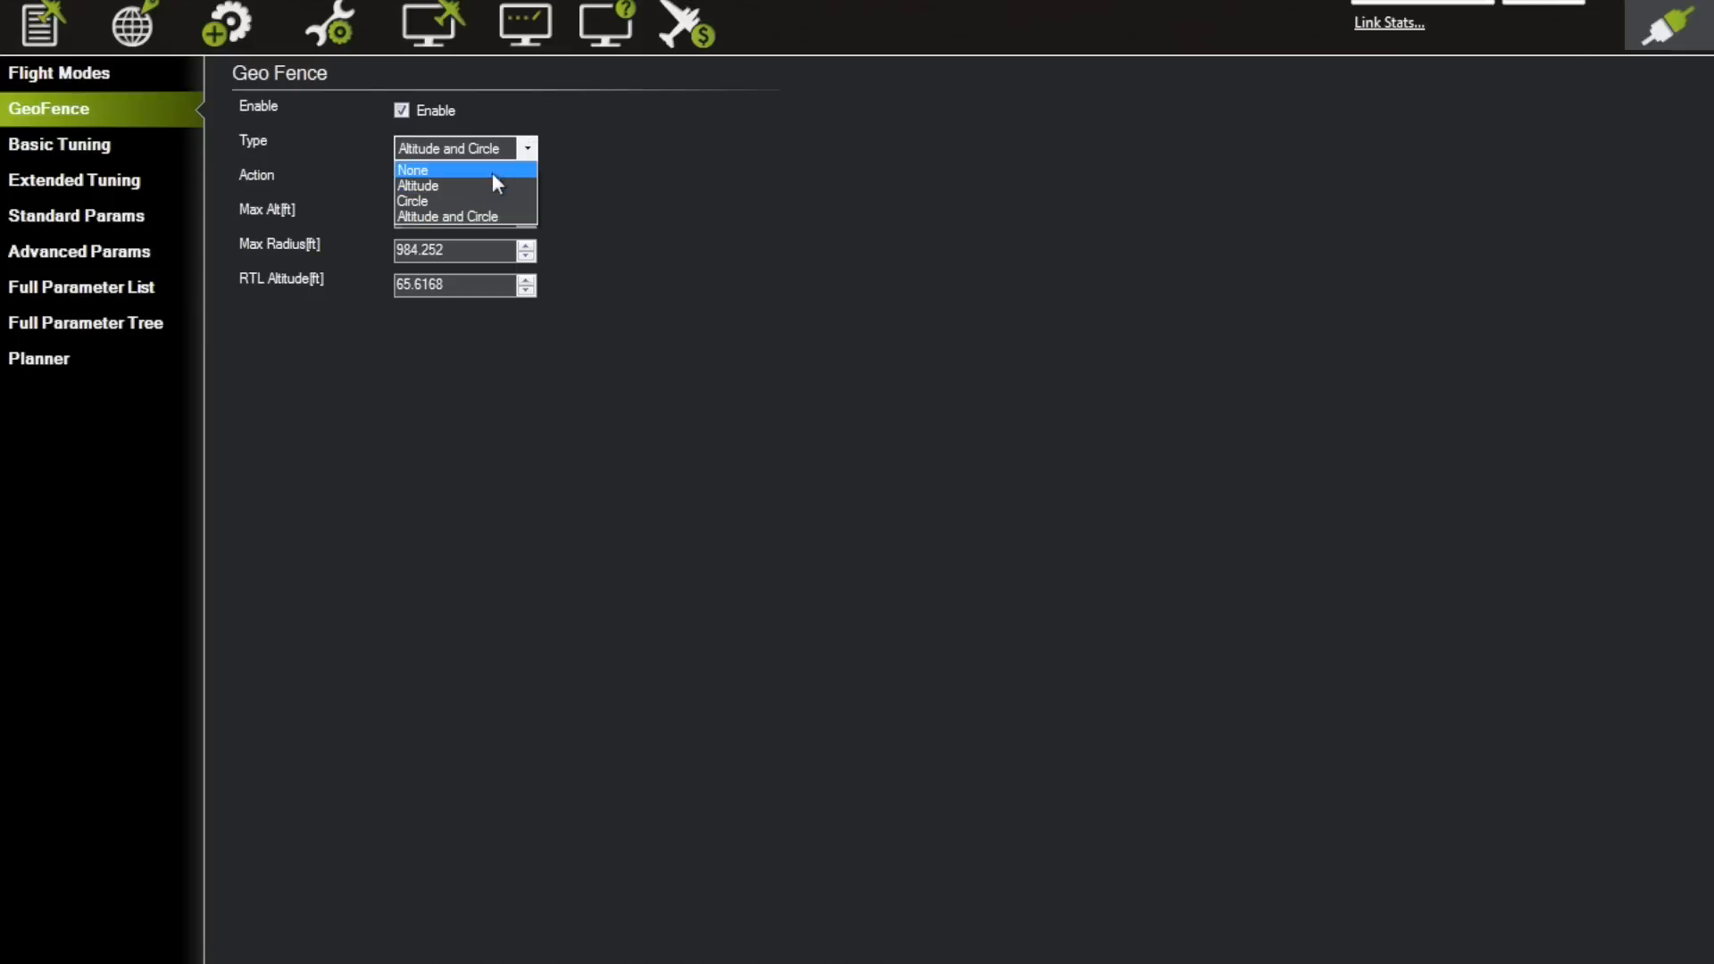
pyautogui.moveTo(500, 220)
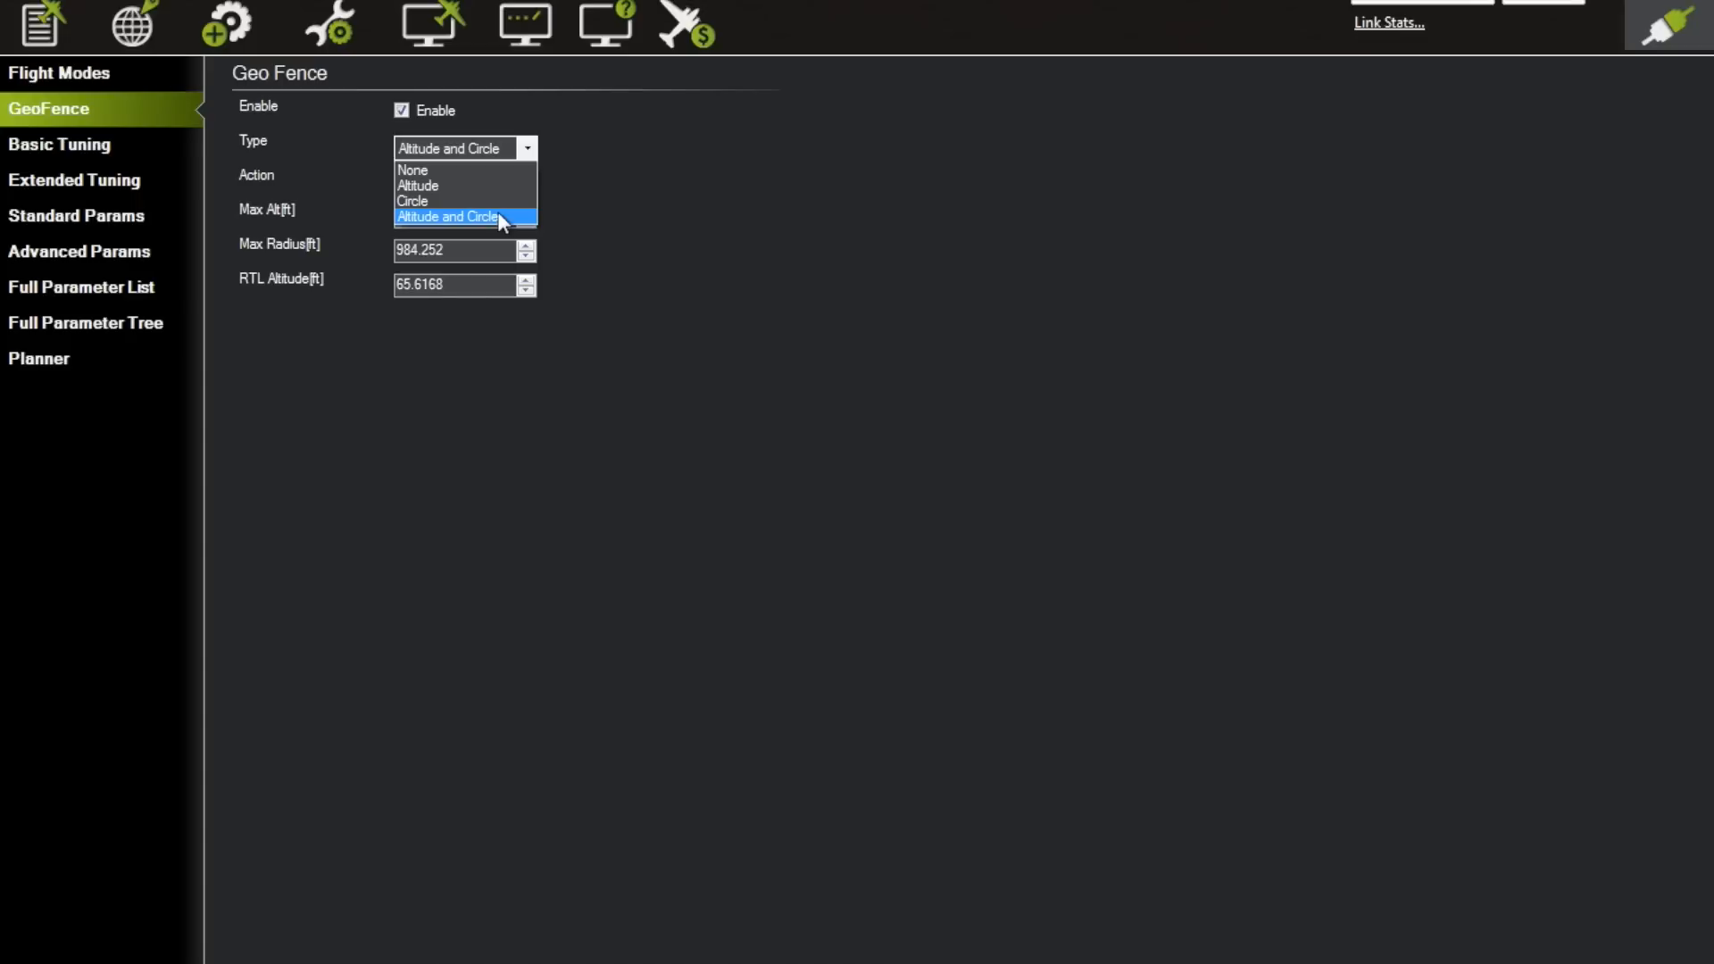
pyautogui.moveTo(495, 202)
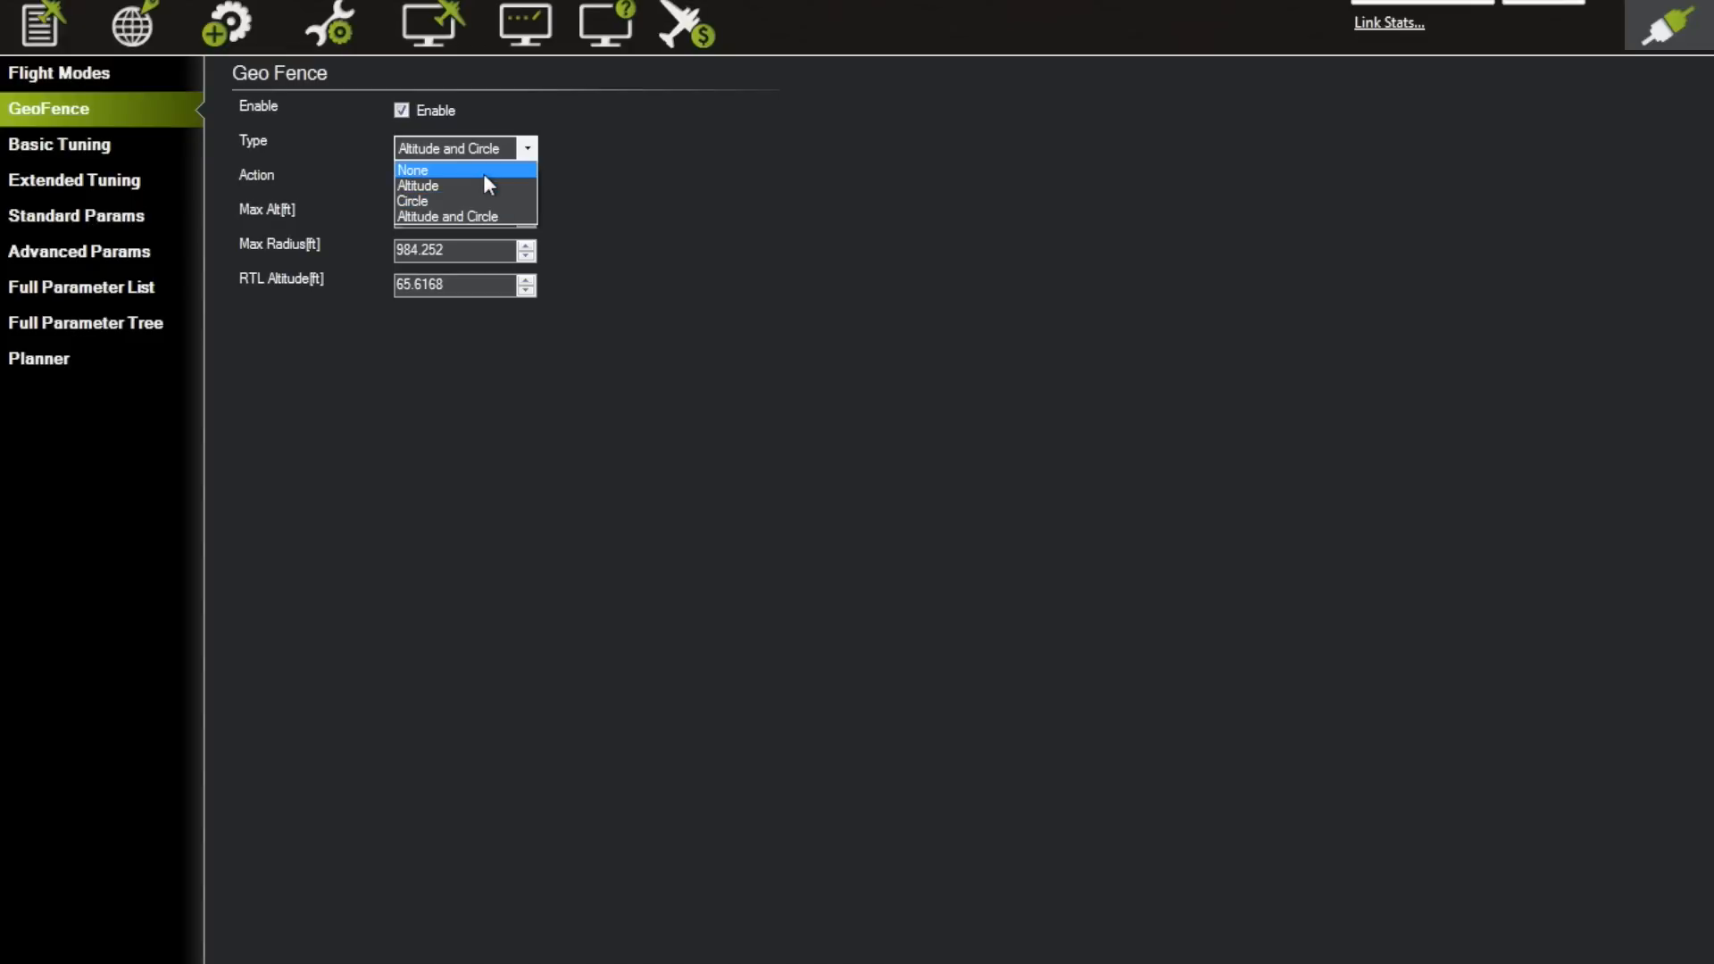
pyautogui.moveTo(459, 180)
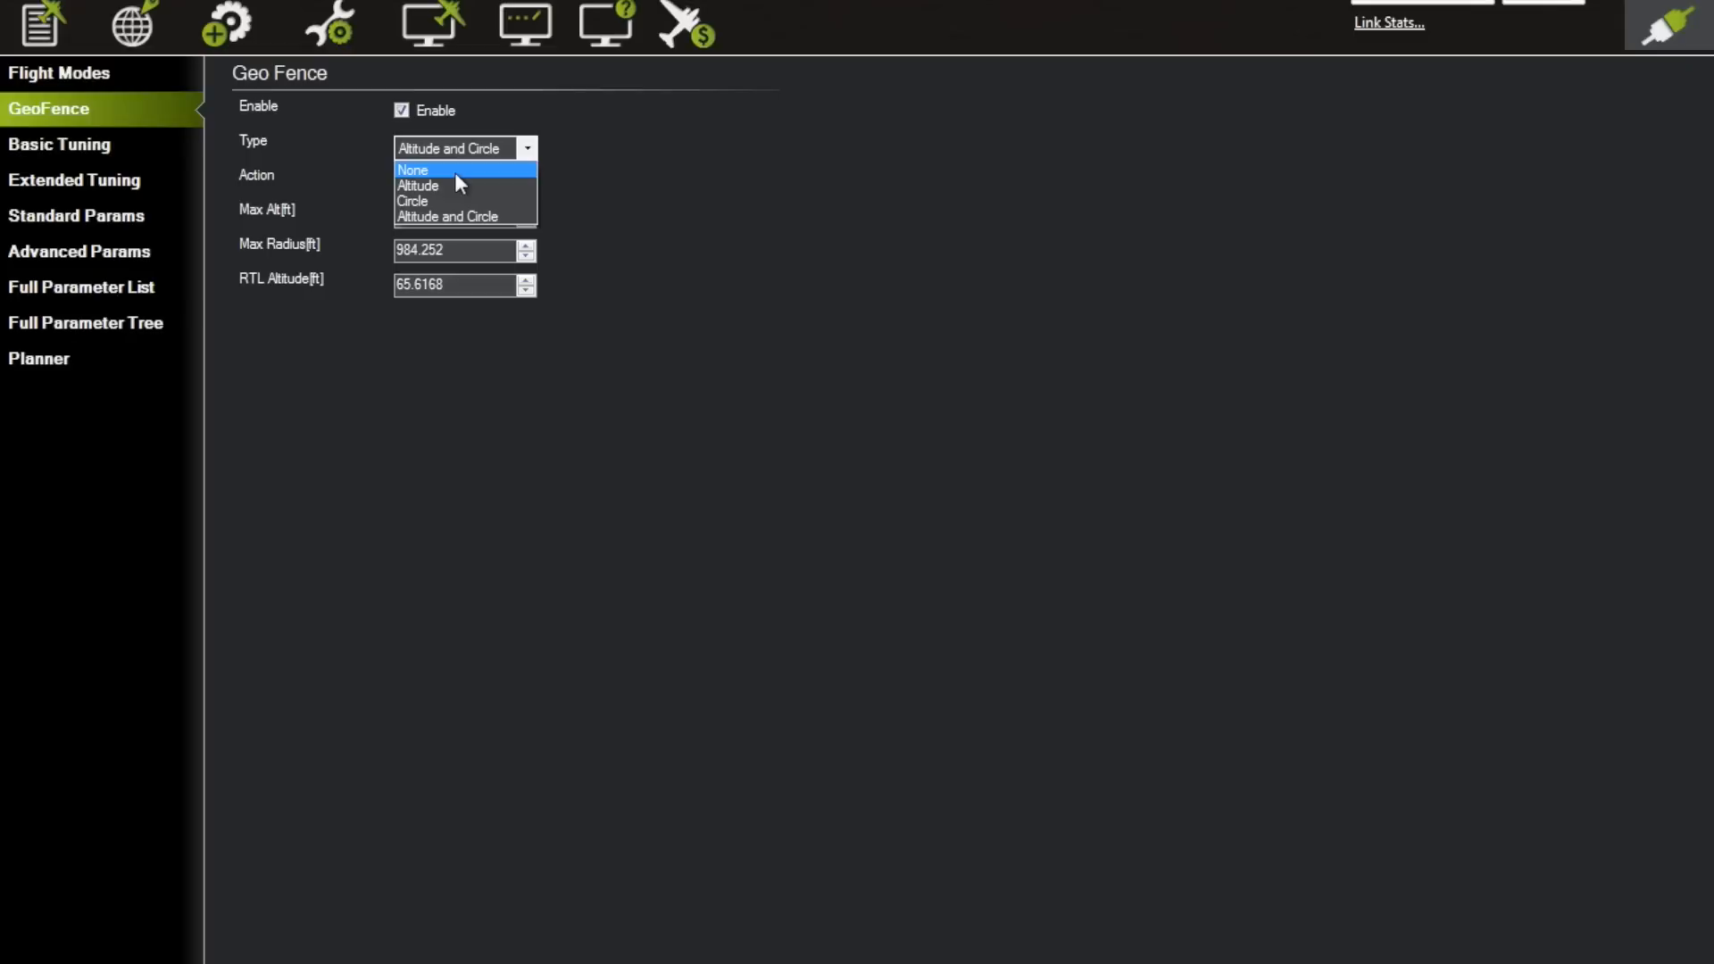
pyautogui.moveTo(511, 170)
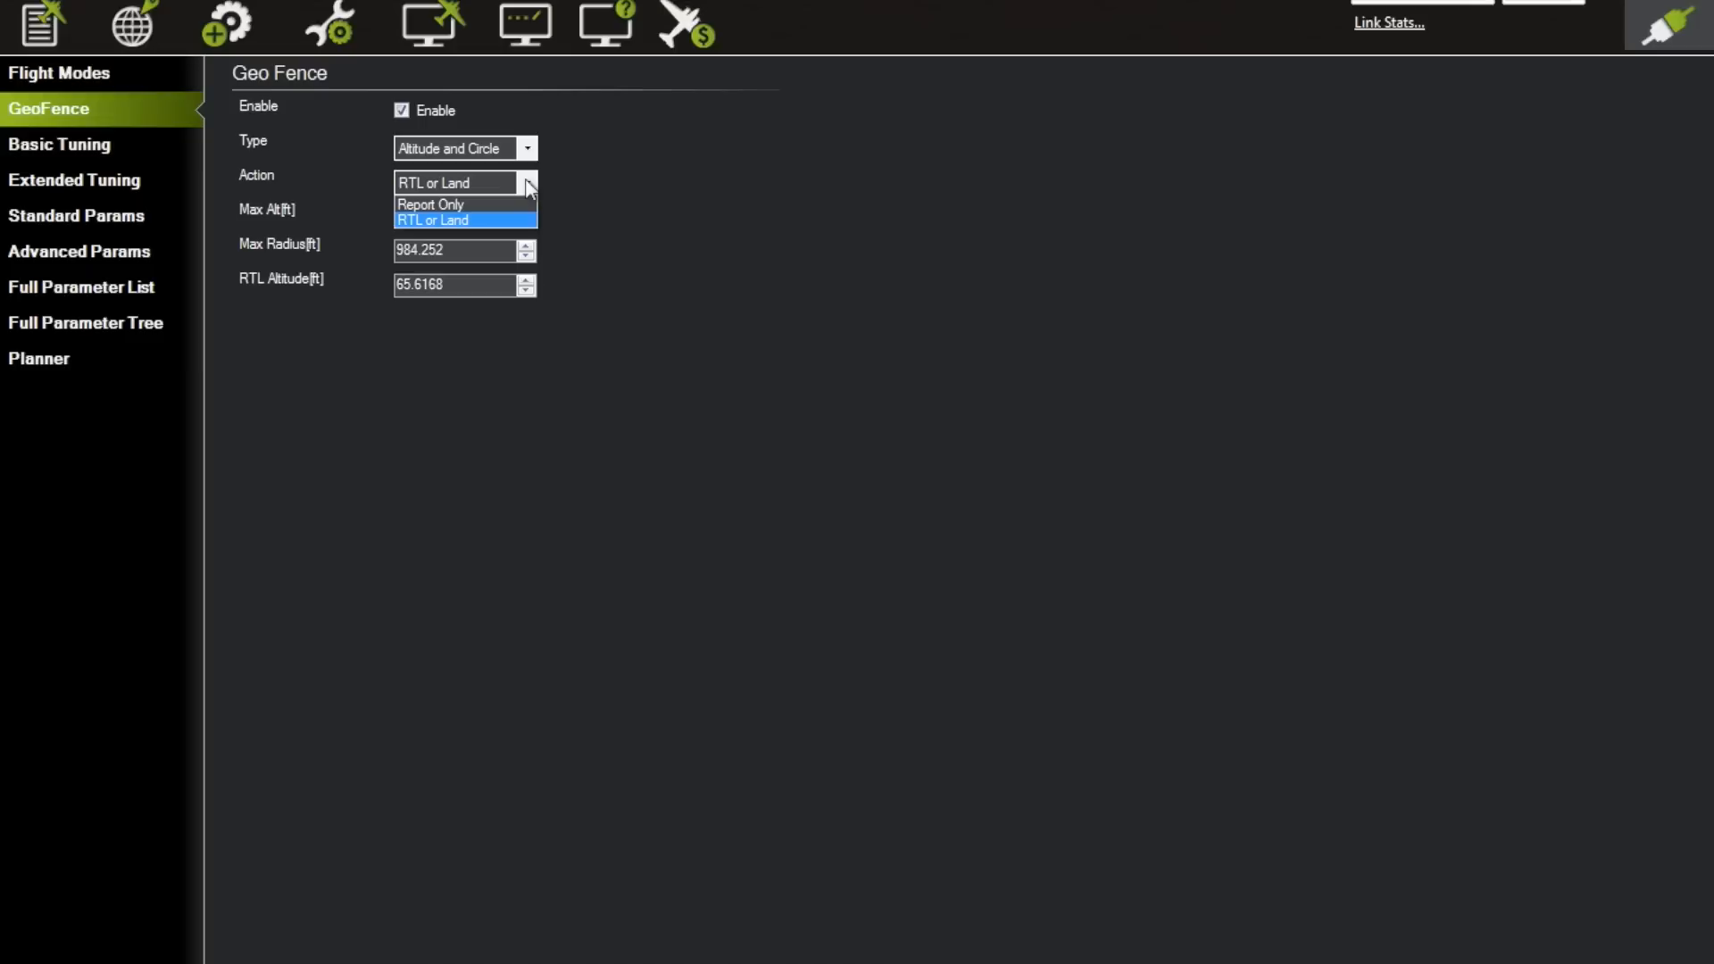
pyautogui.moveTo(426, 230)
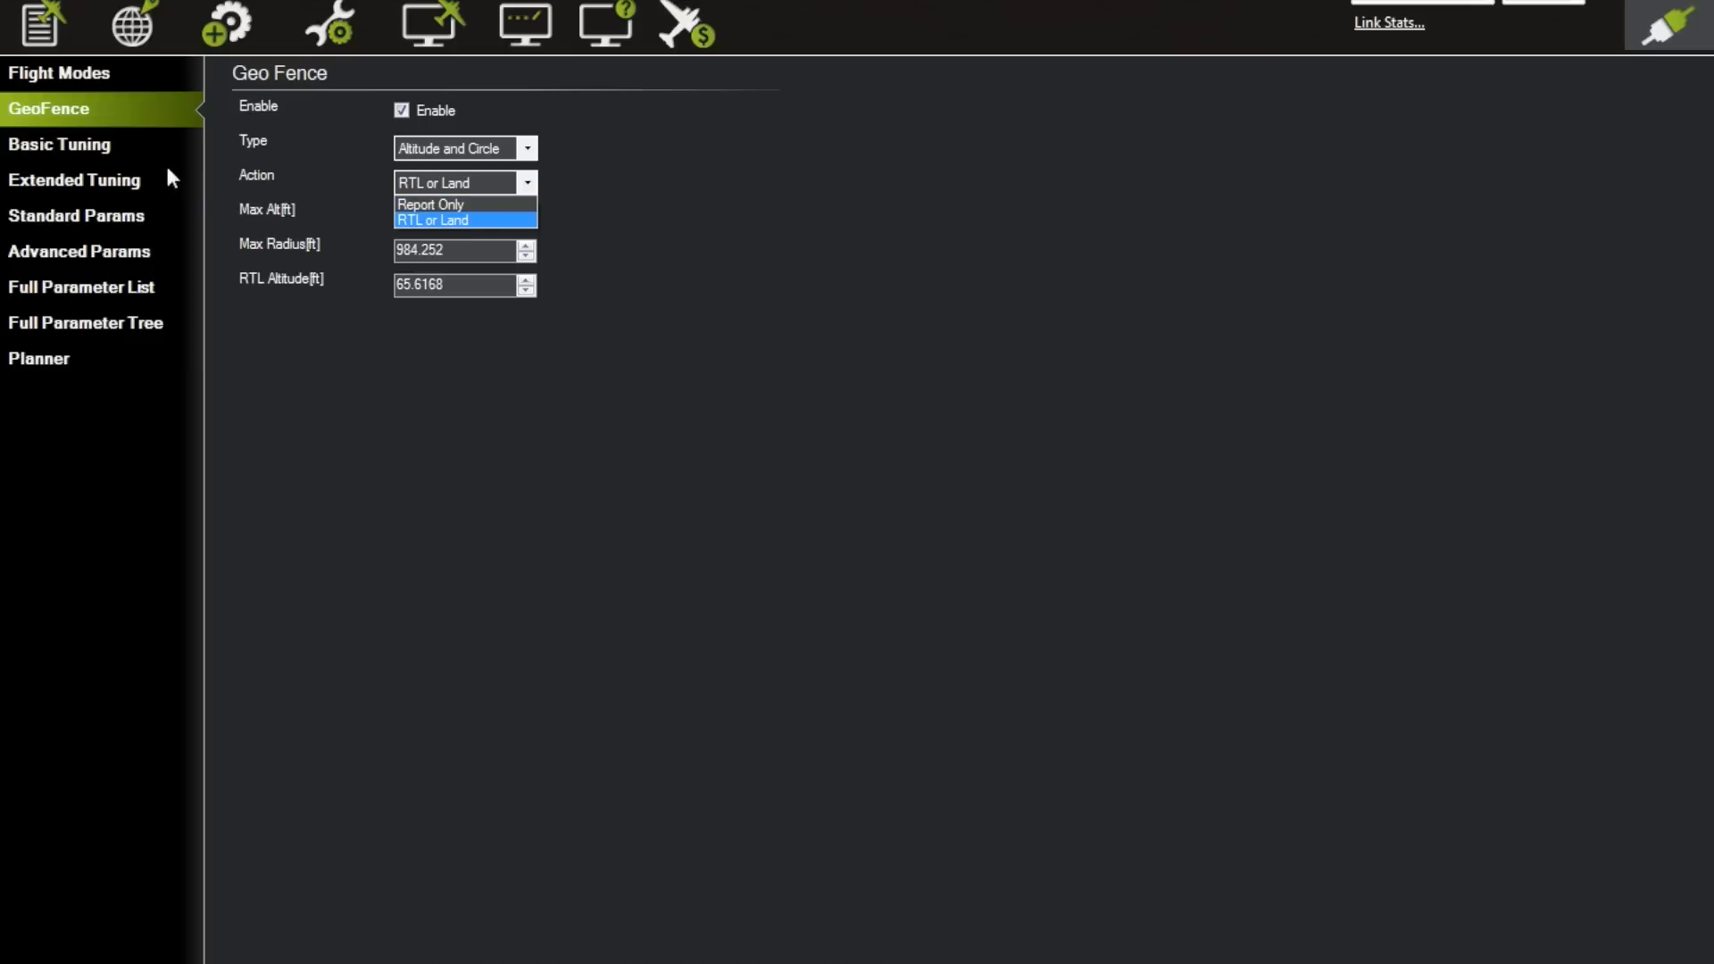
# Keep the fence breach Action on RTL or Land.
pyautogui.click(446, 220)
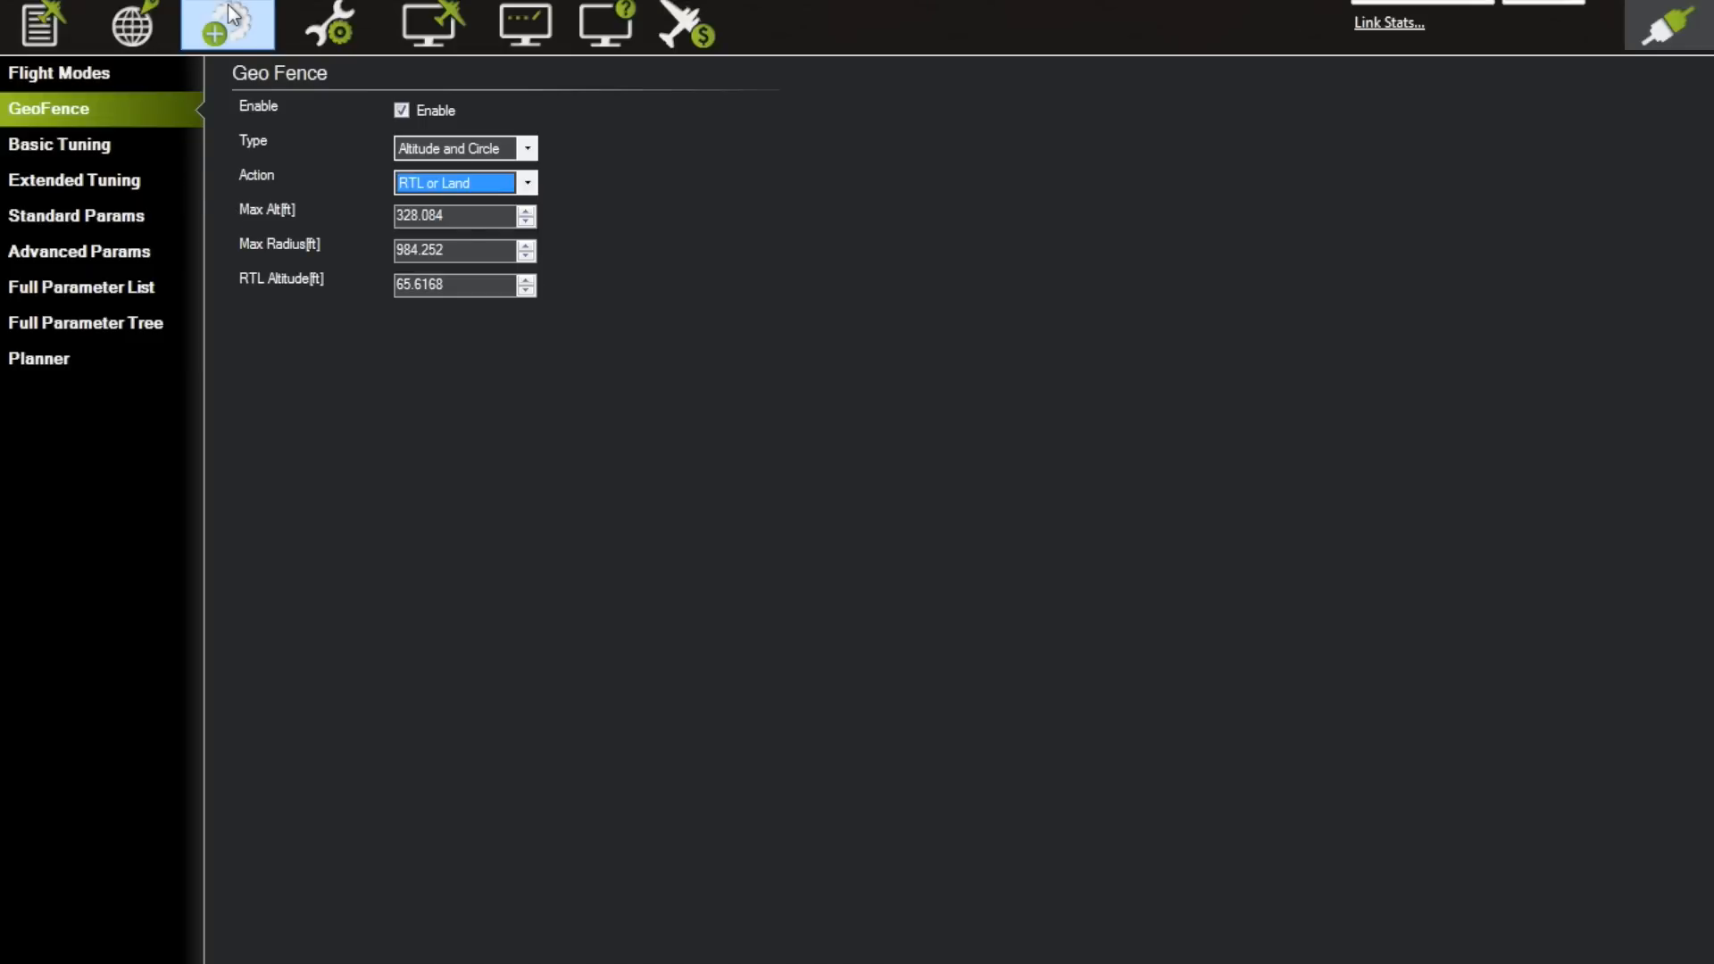
pyautogui.click(217, 27)
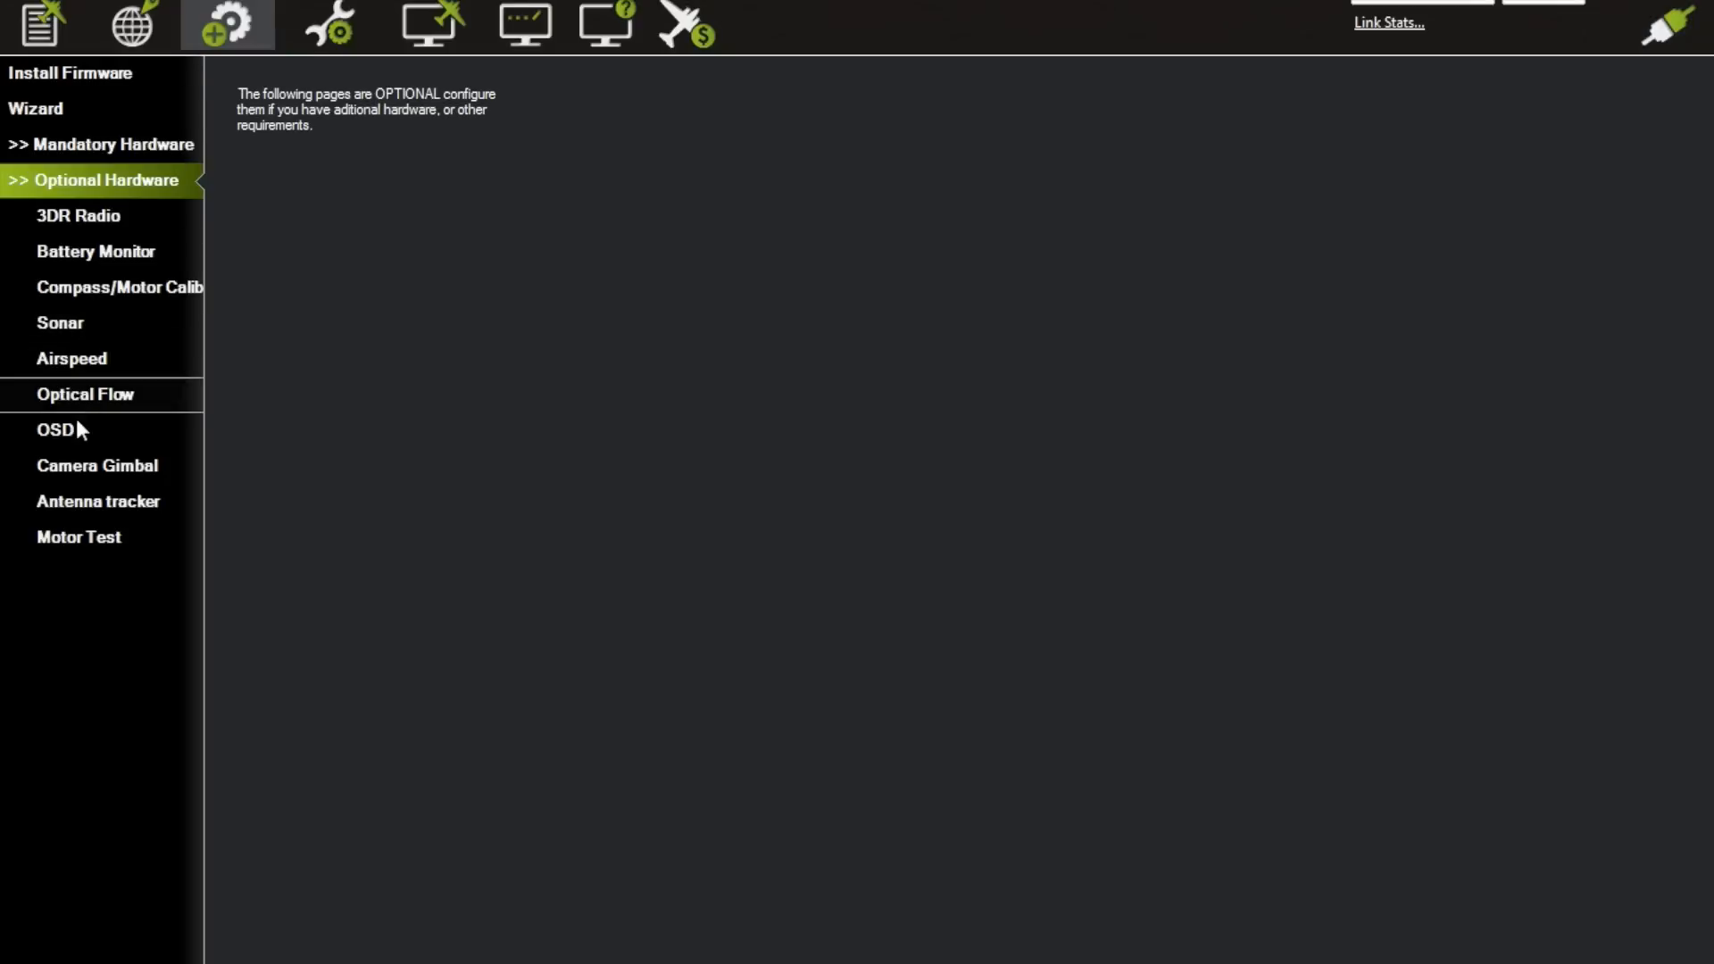
# Change the FailSafe battery action from Land to RTL.
pyautogui.click(105, 144)
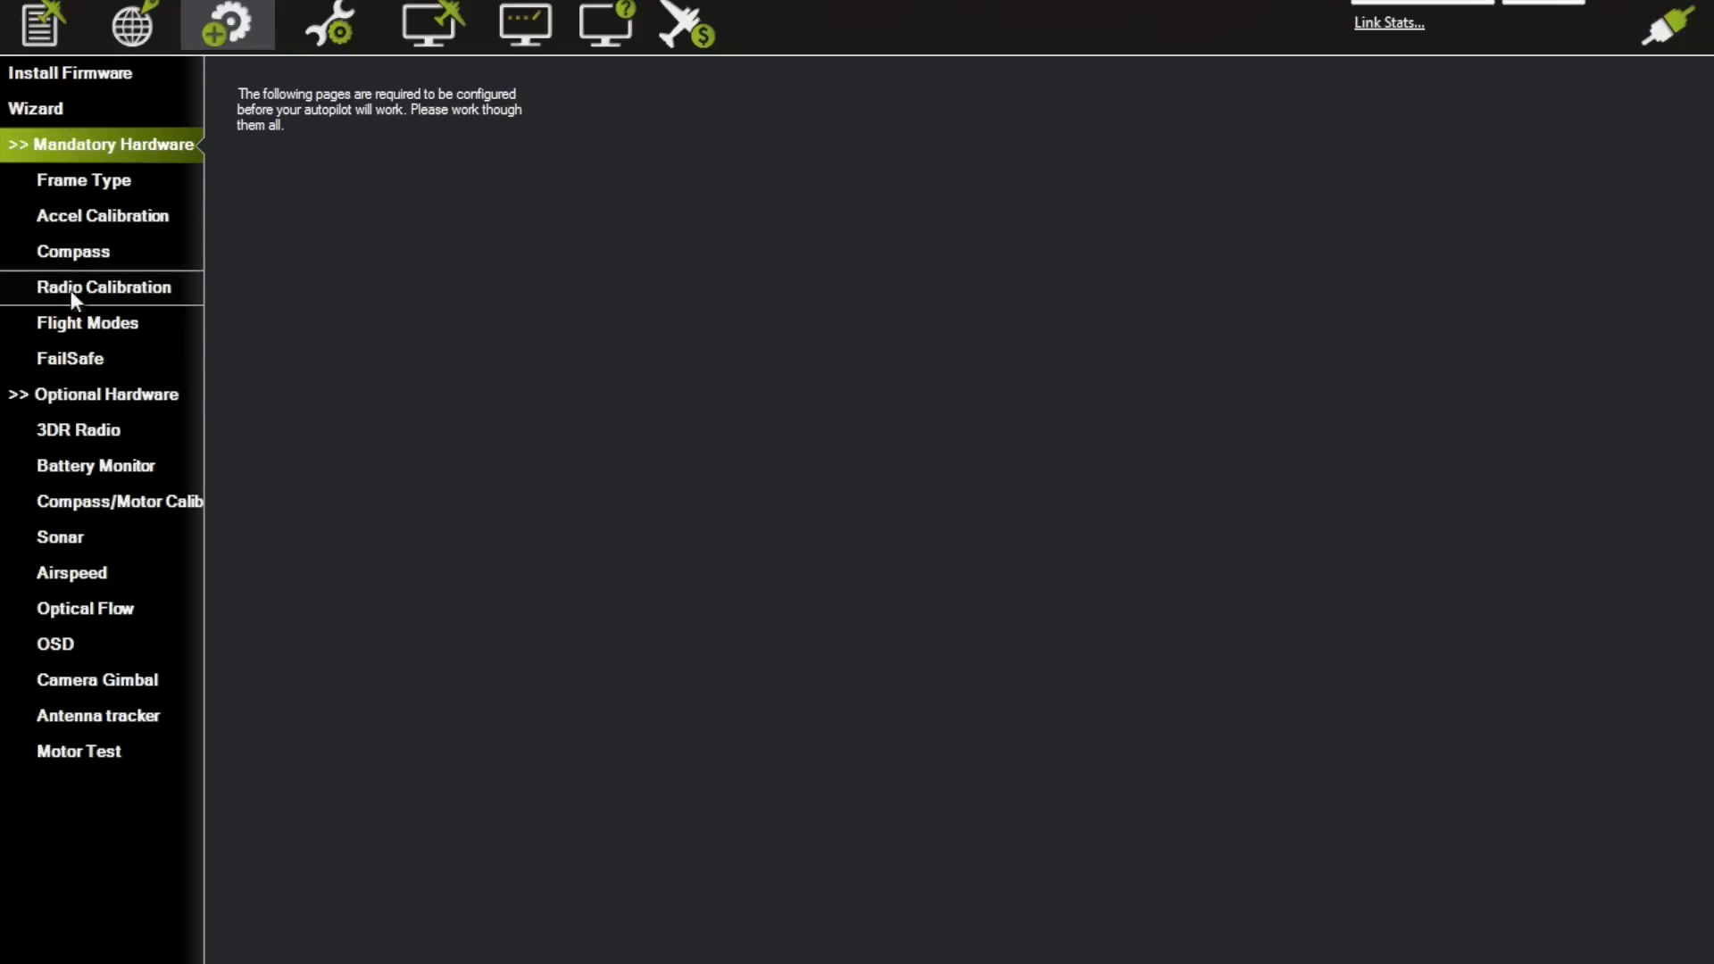
pyautogui.click(57, 358)
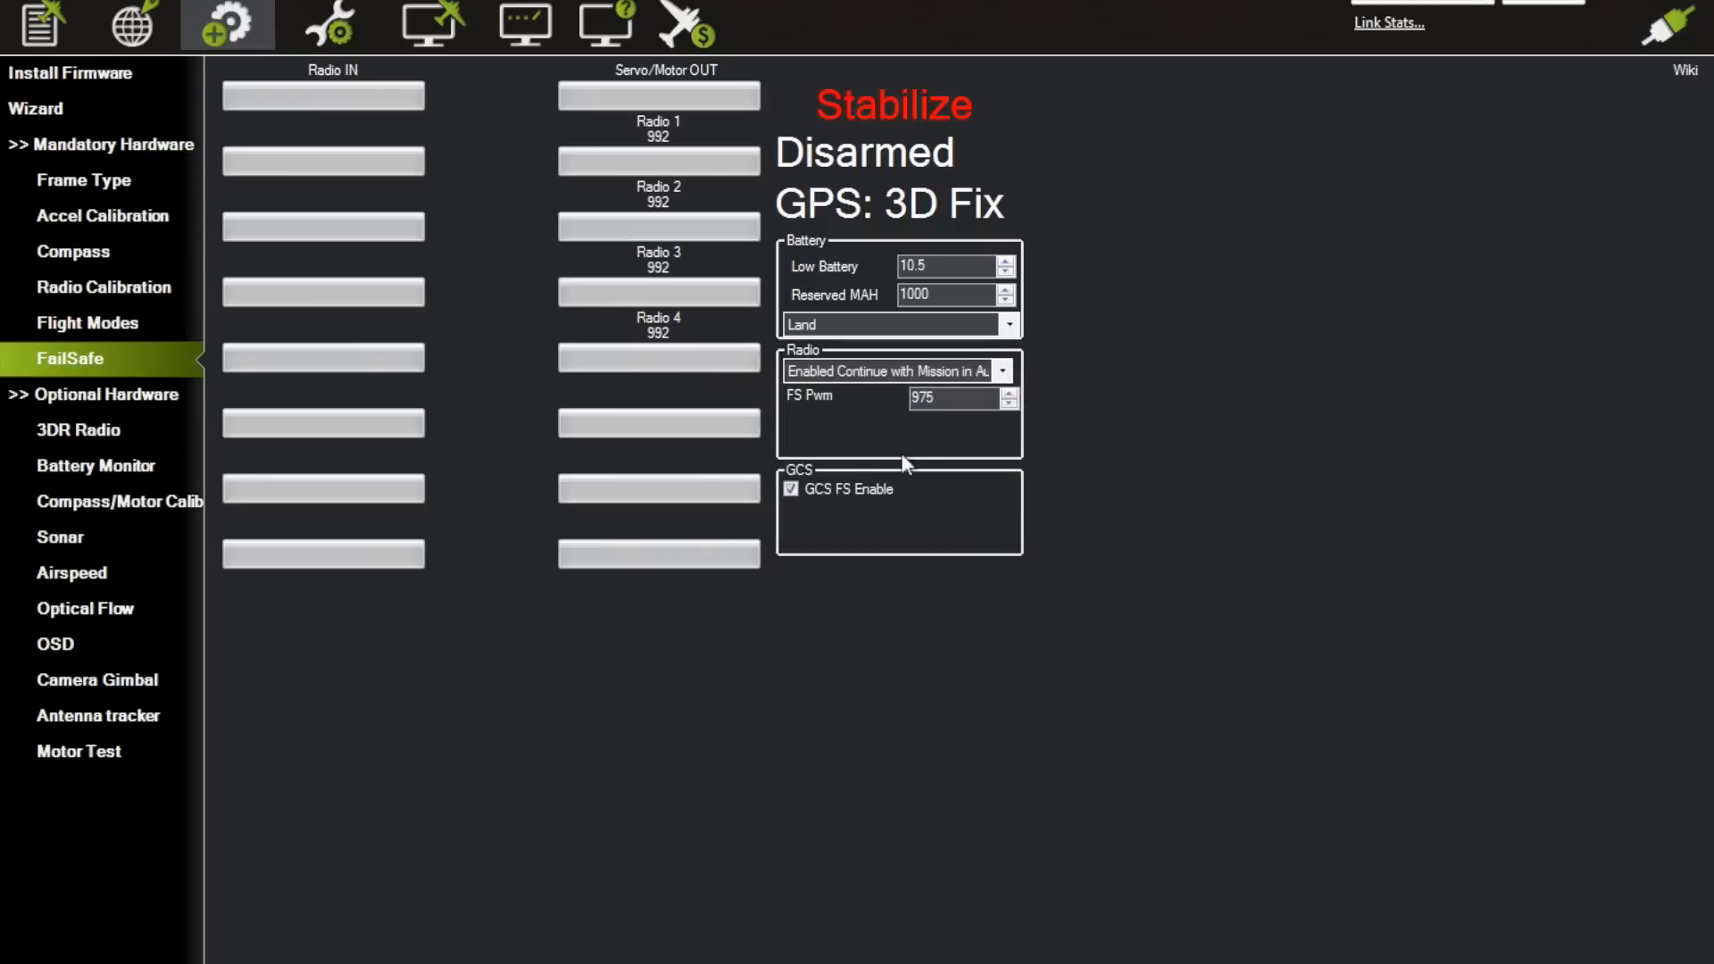
pyautogui.moveTo(918, 338)
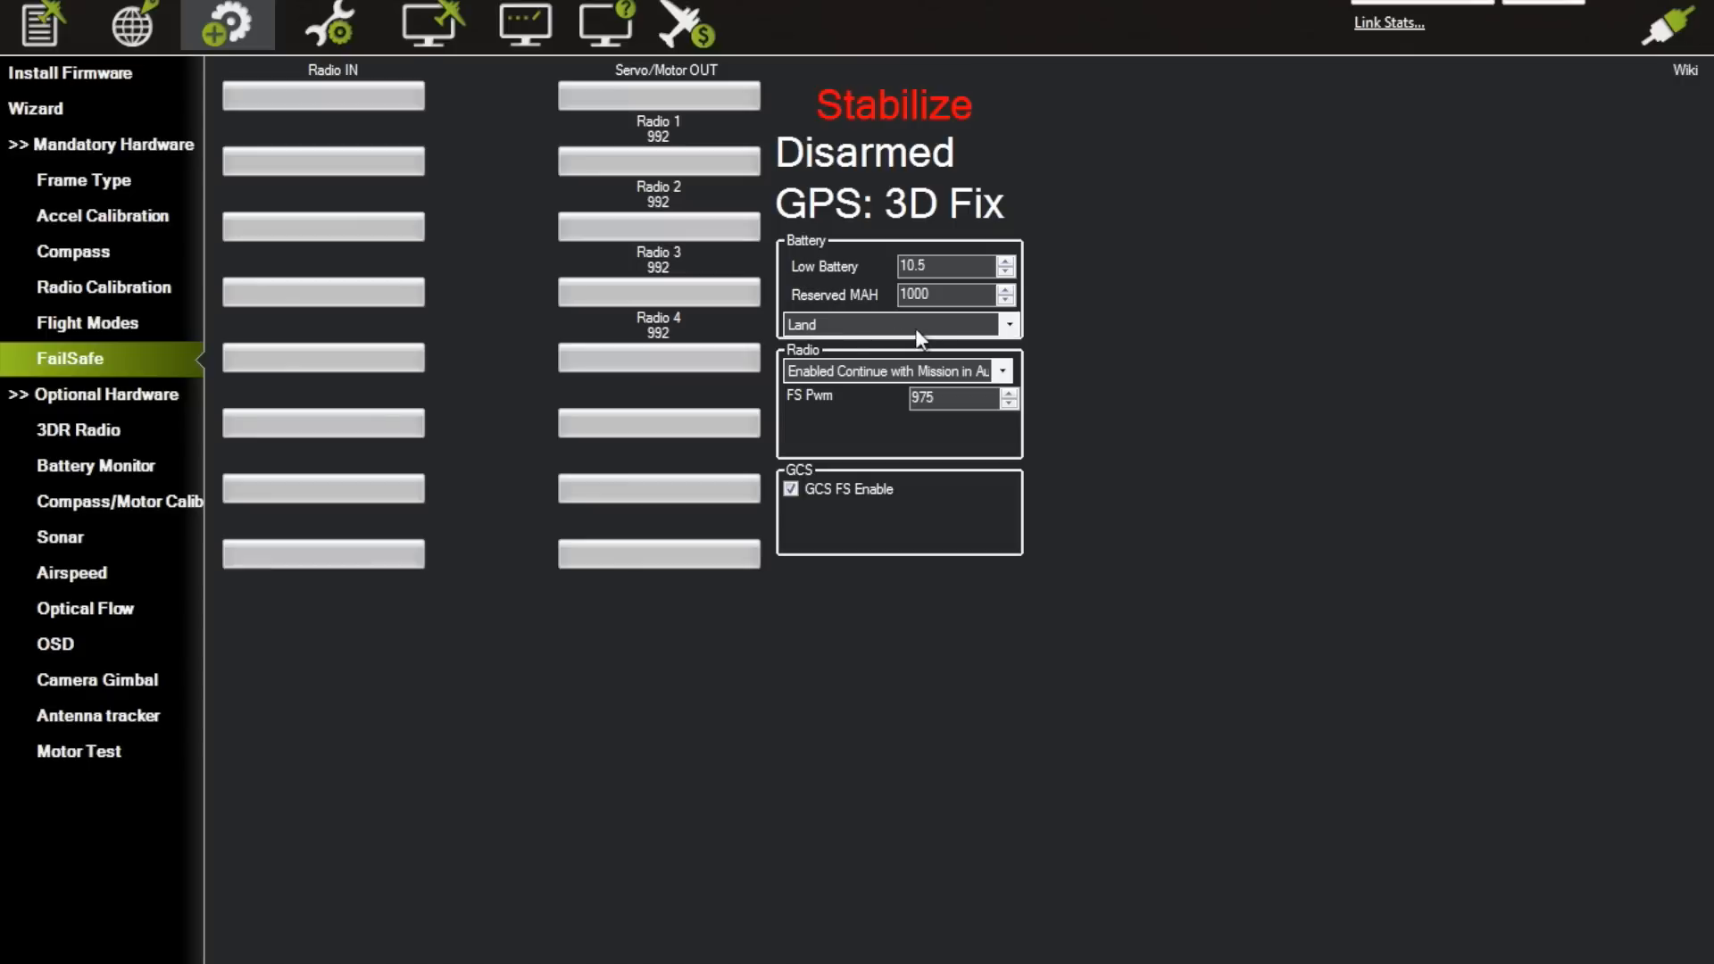
pyautogui.click(896, 324)
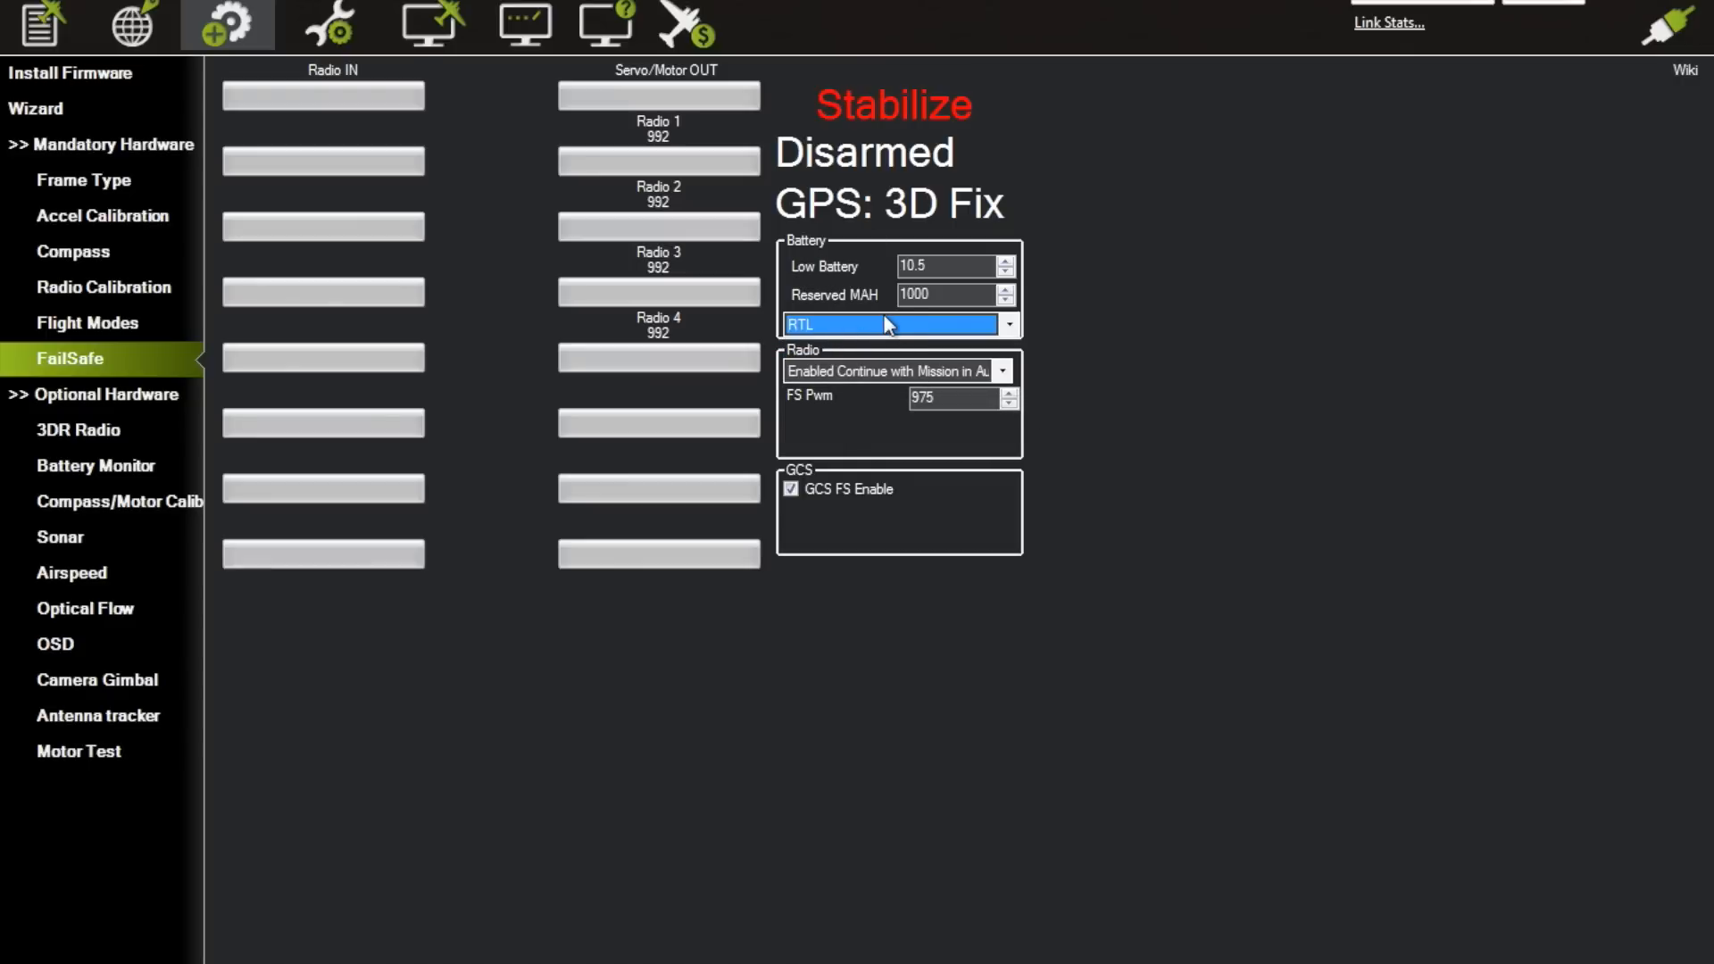
pyautogui.click(329, 24)
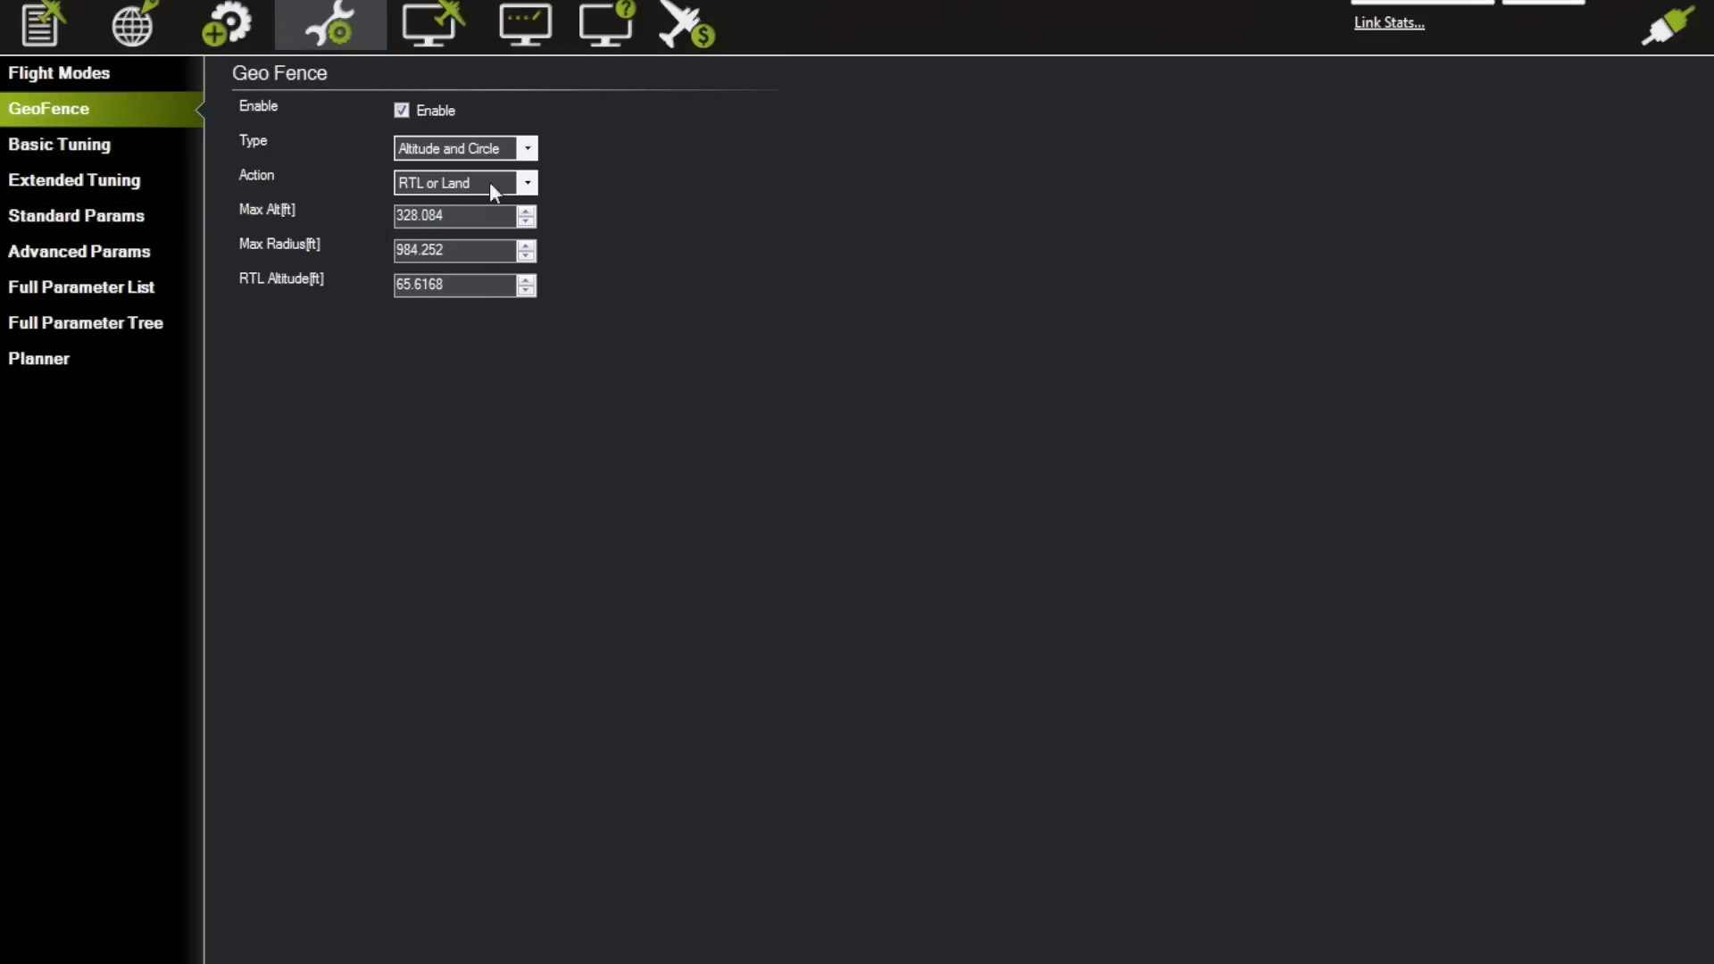
pyautogui.moveTo(467, 190)
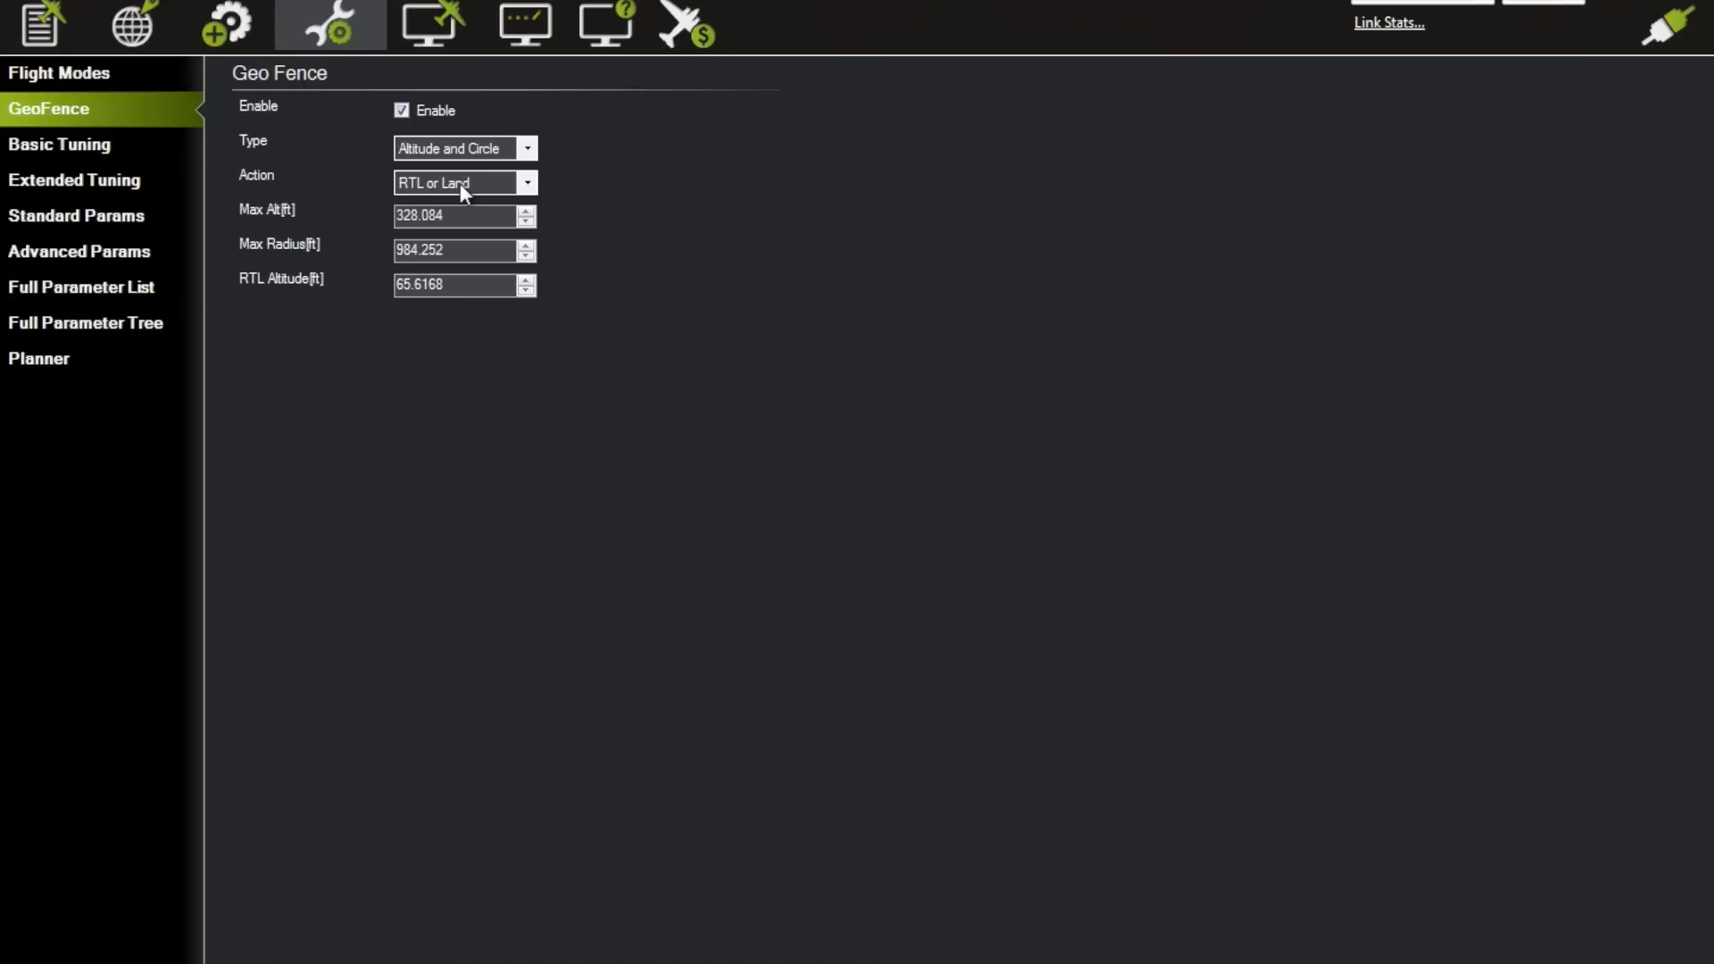
pyautogui.moveTo(487, 198)
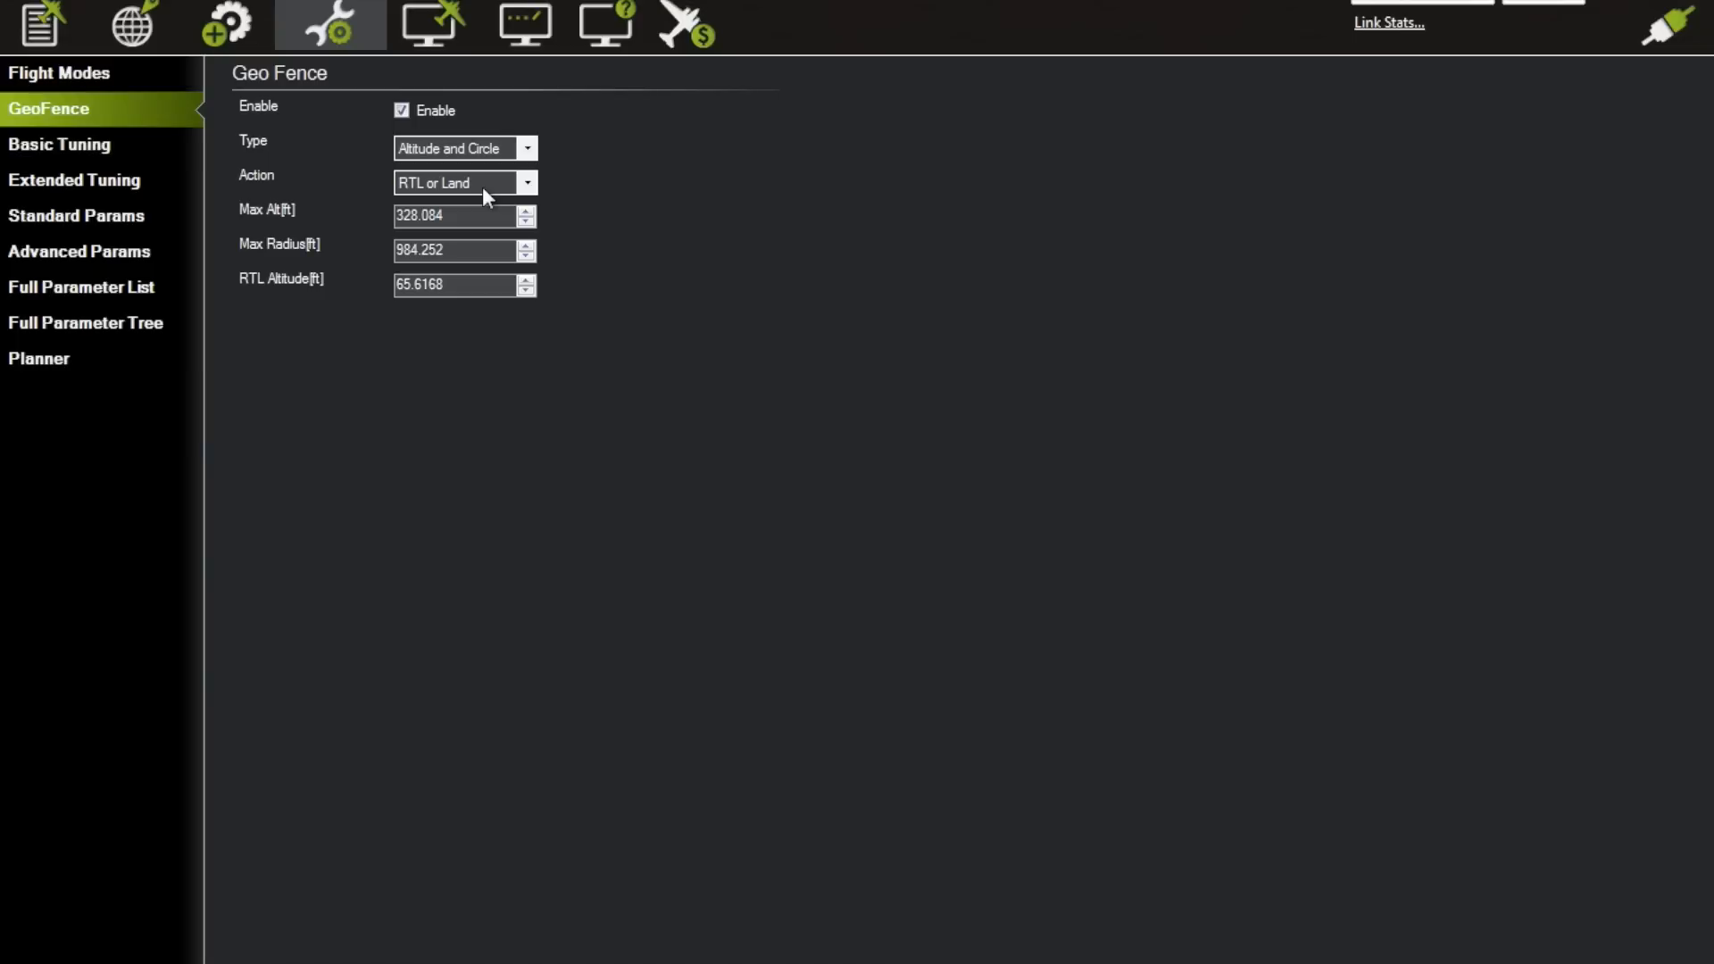
pyautogui.moveTo(253, 222)
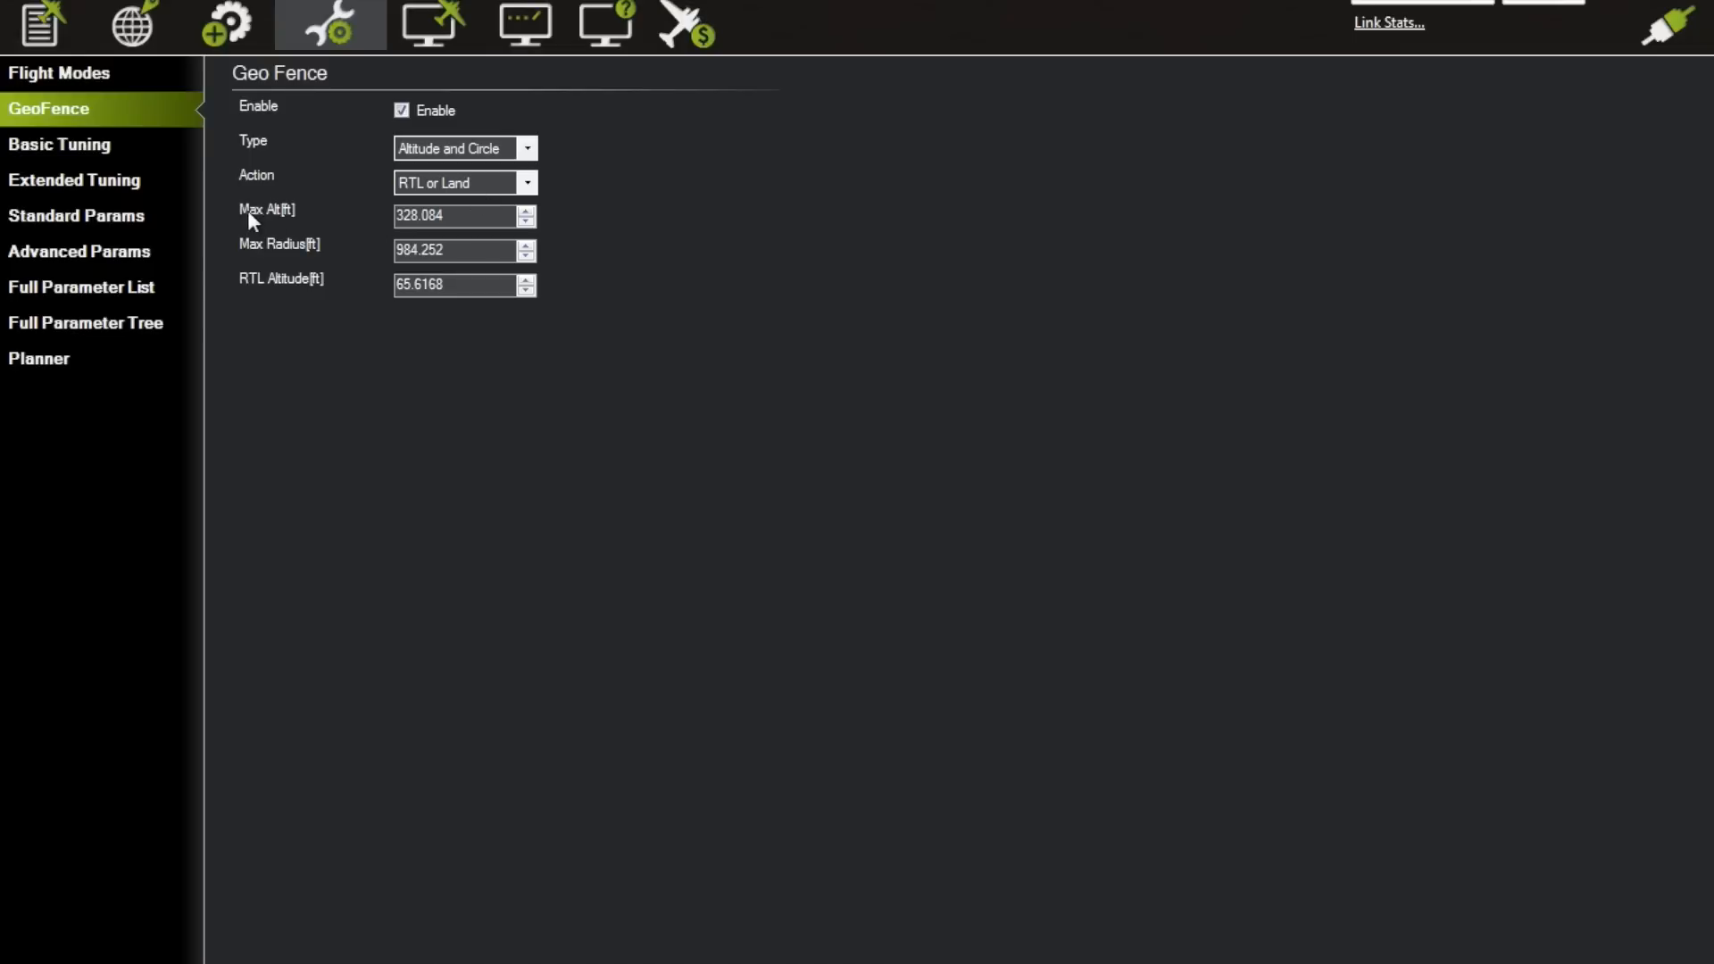
pyautogui.moveTo(397, 228)
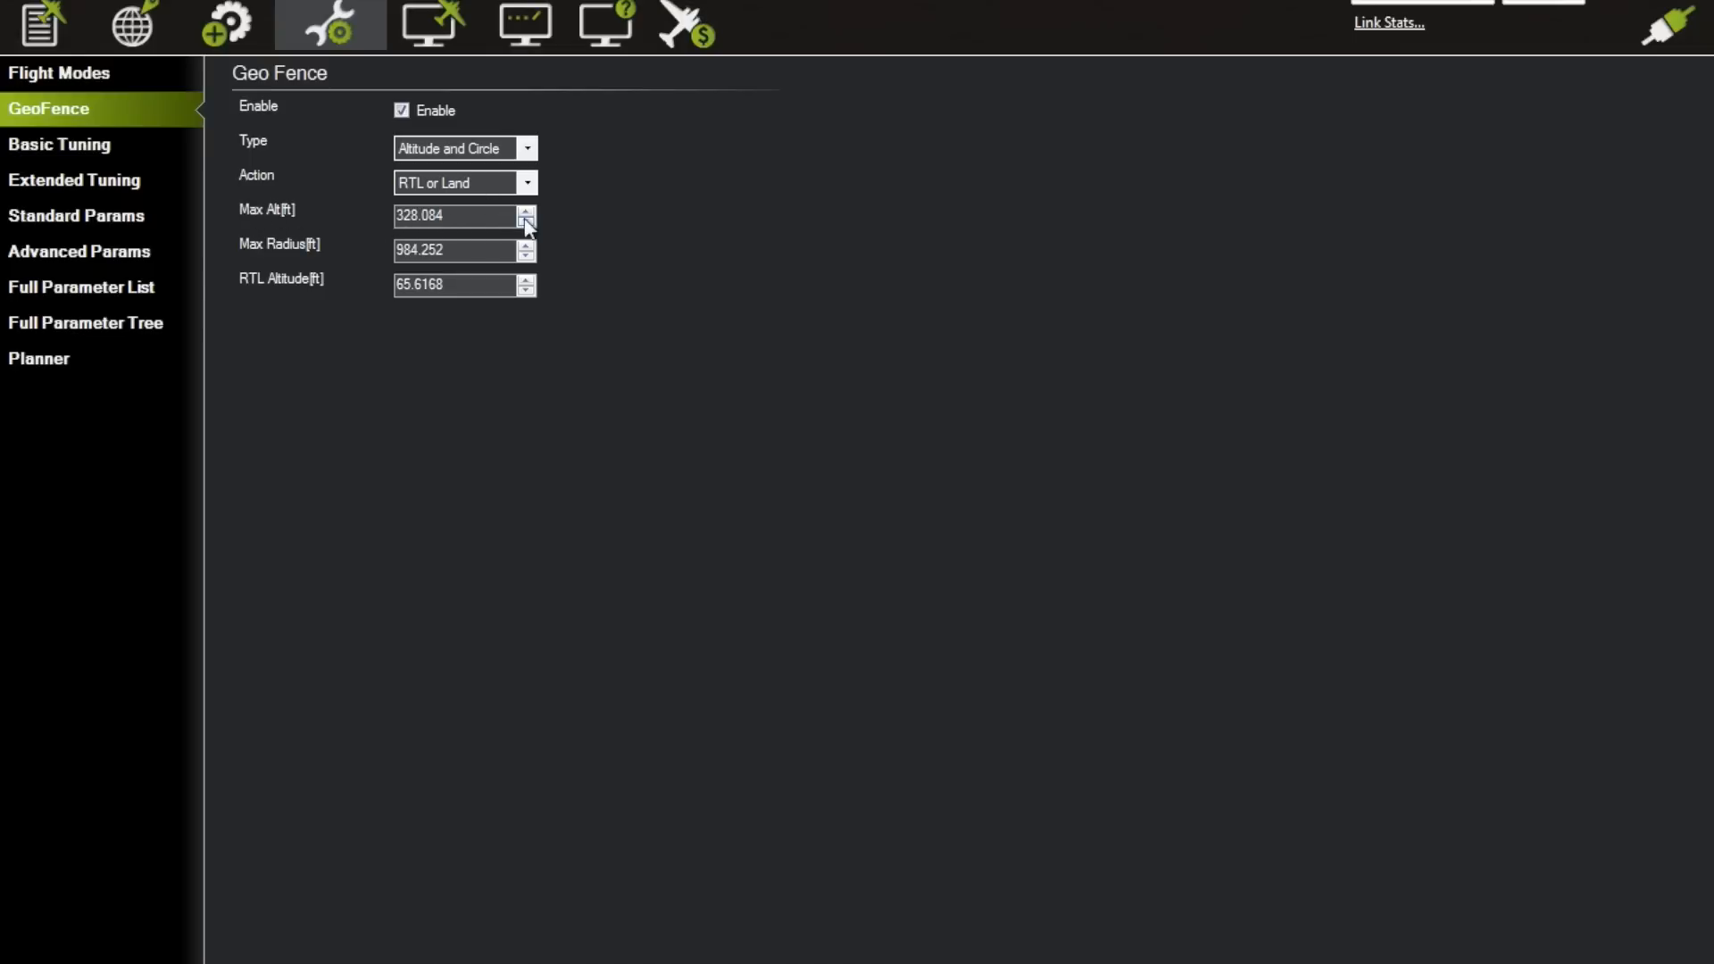
# Enter 500 ft for GeoFence Max Alt and 1500 ft for Max Radius.
pyautogui.click(524, 210)
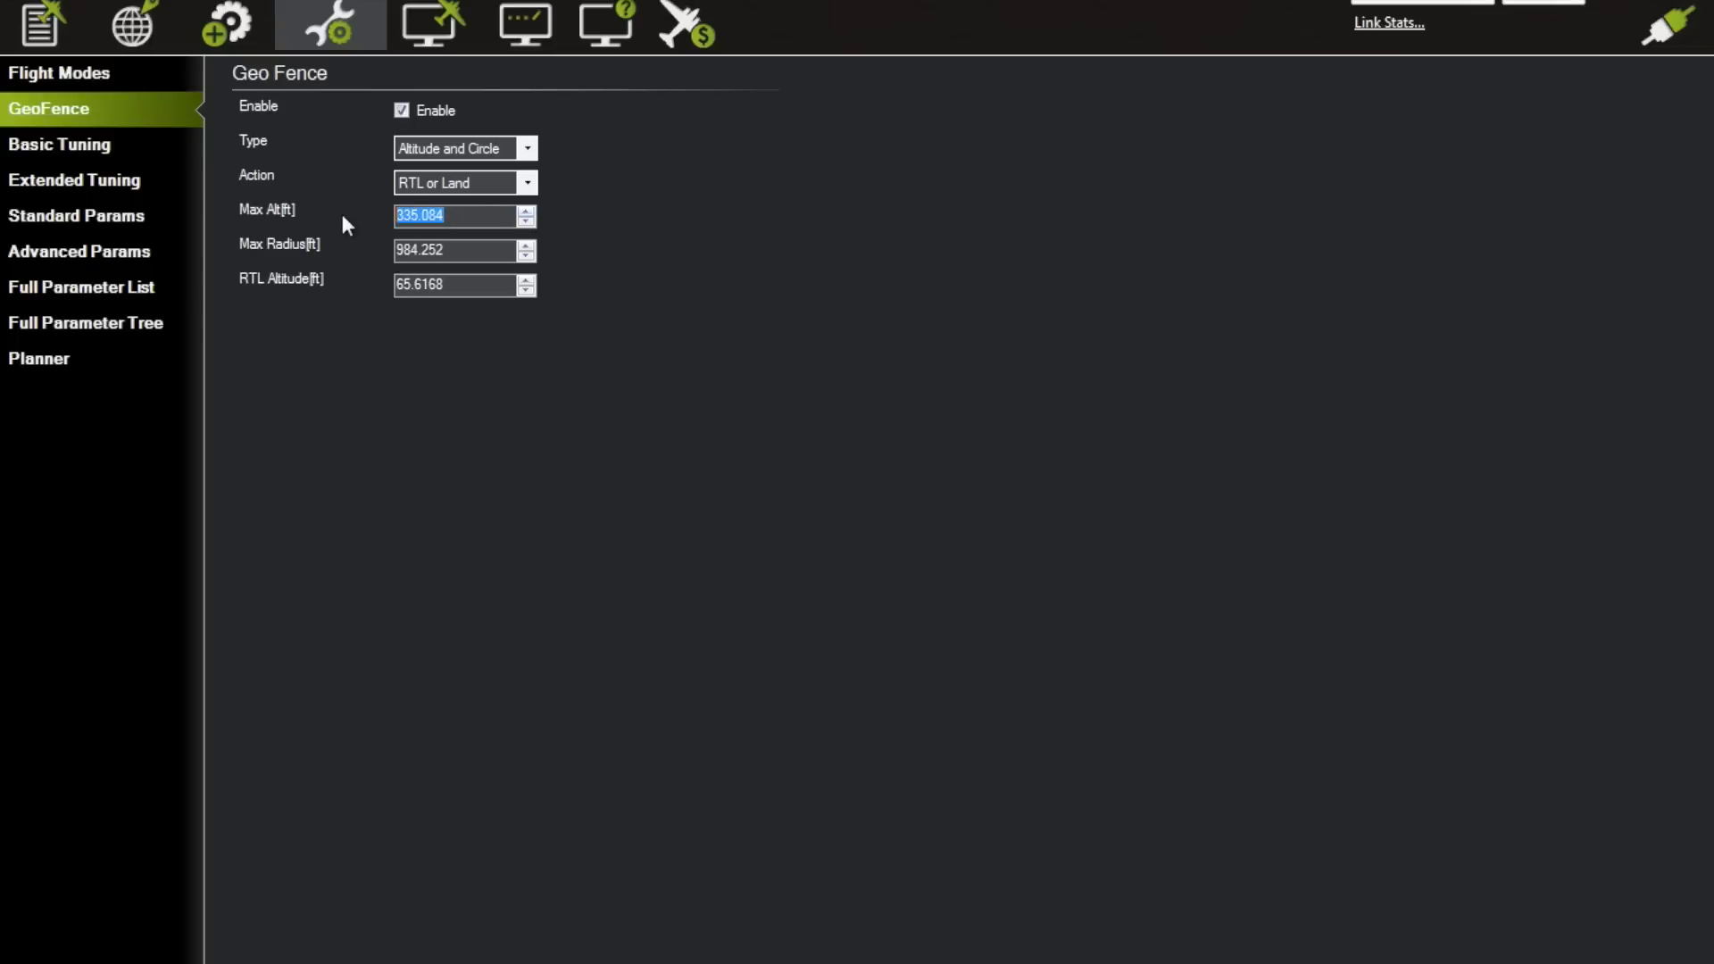
pyautogui.write('500.000')
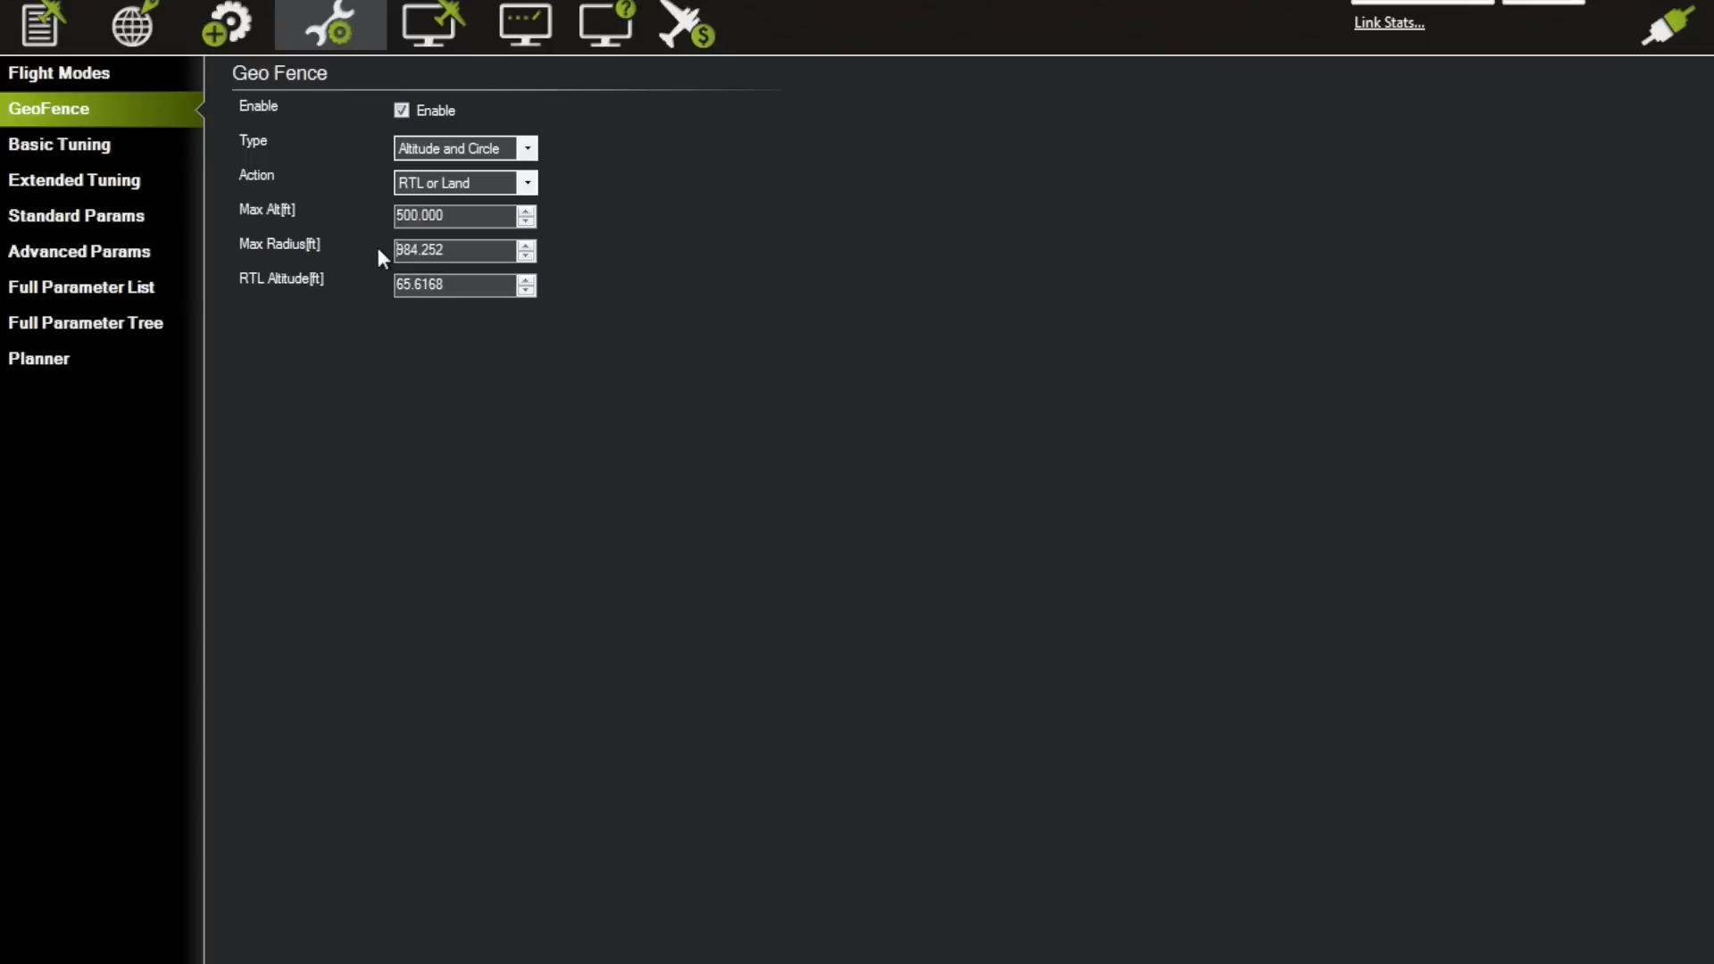
pyautogui.tripleClick(454, 251)
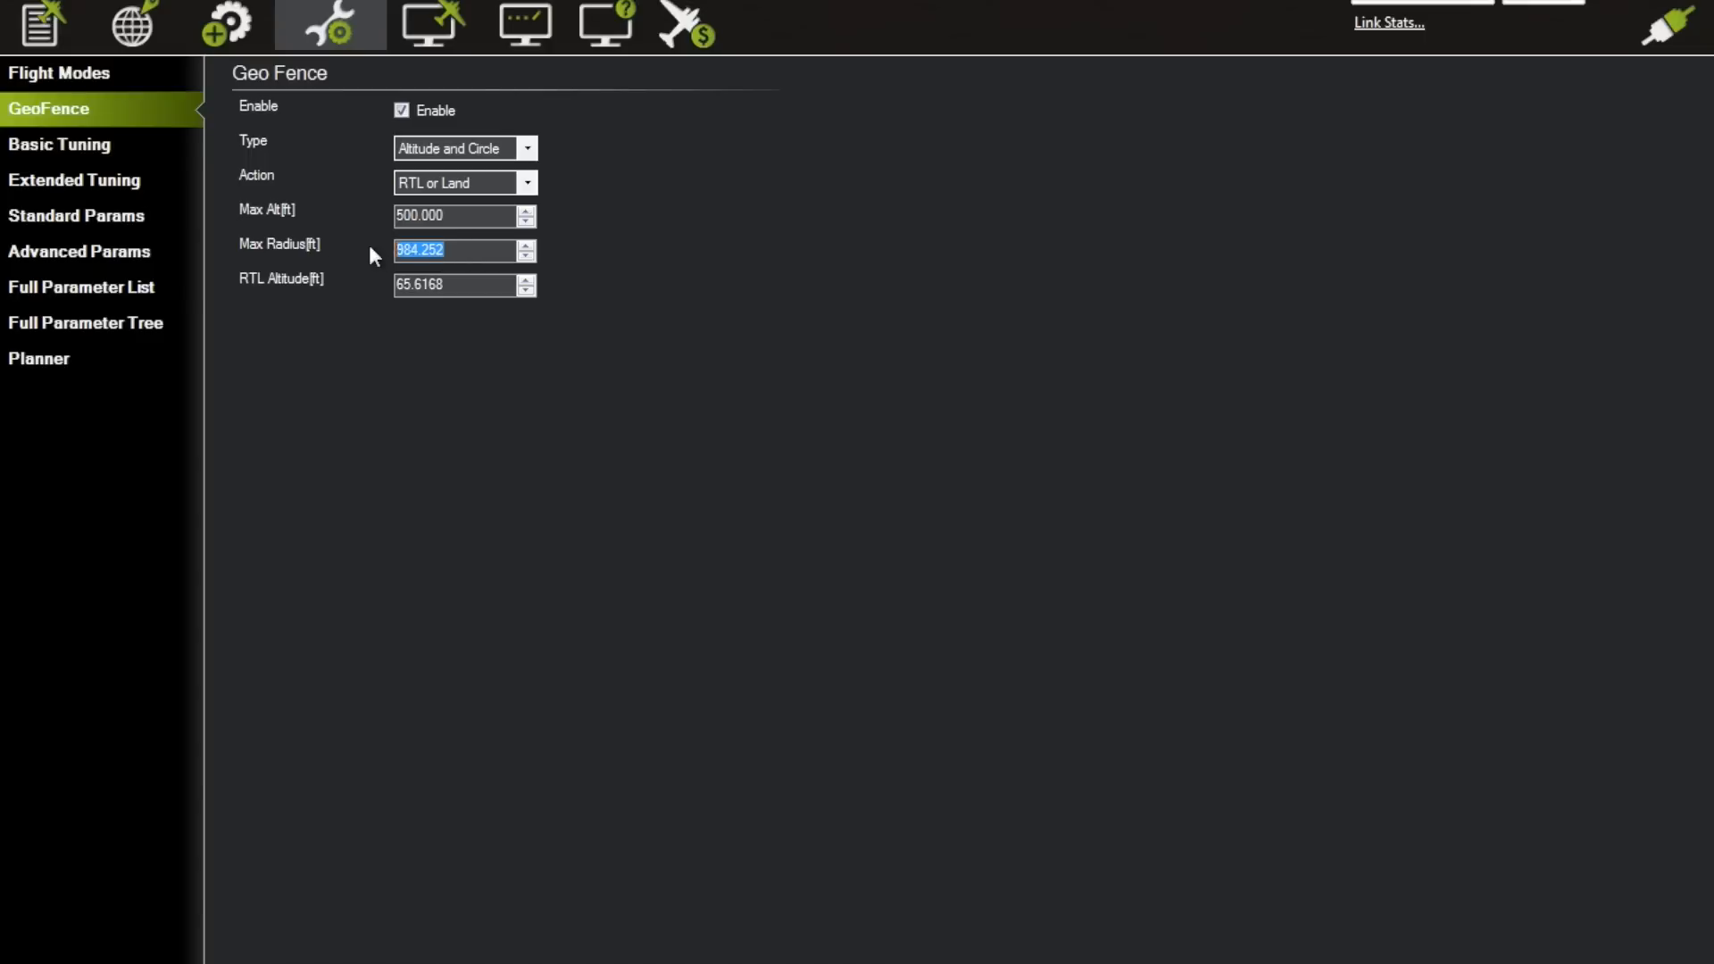
pyautogui.write('1500')
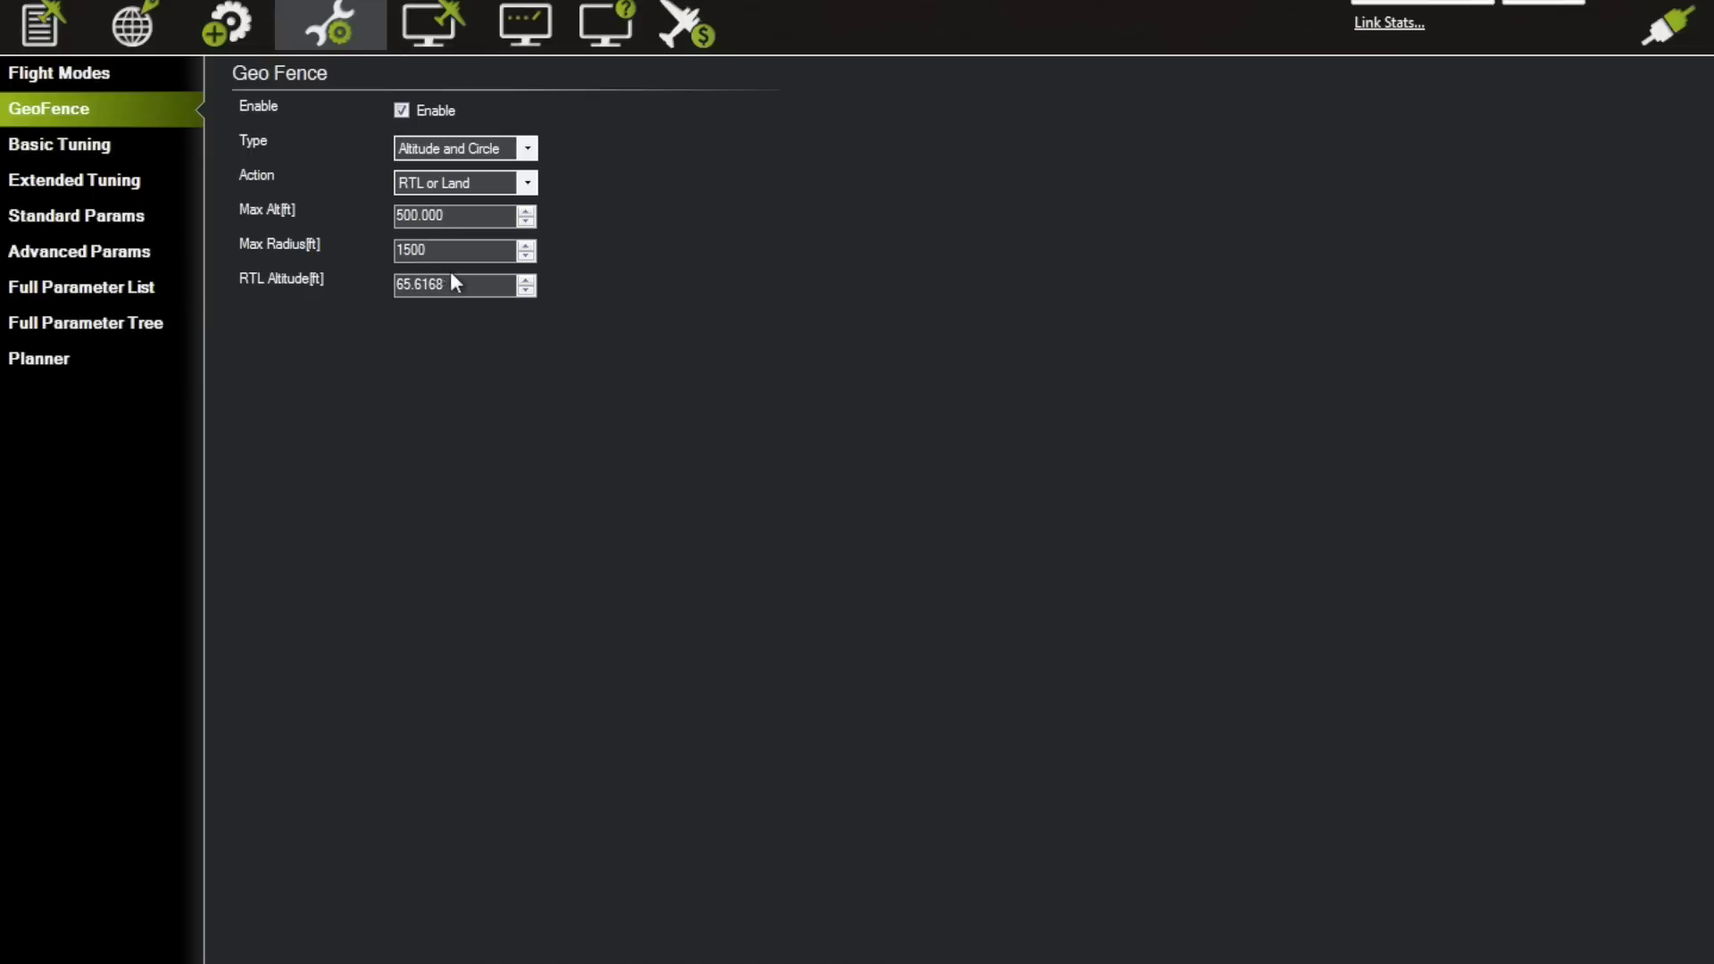
pyautogui.moveTo(273, 296)
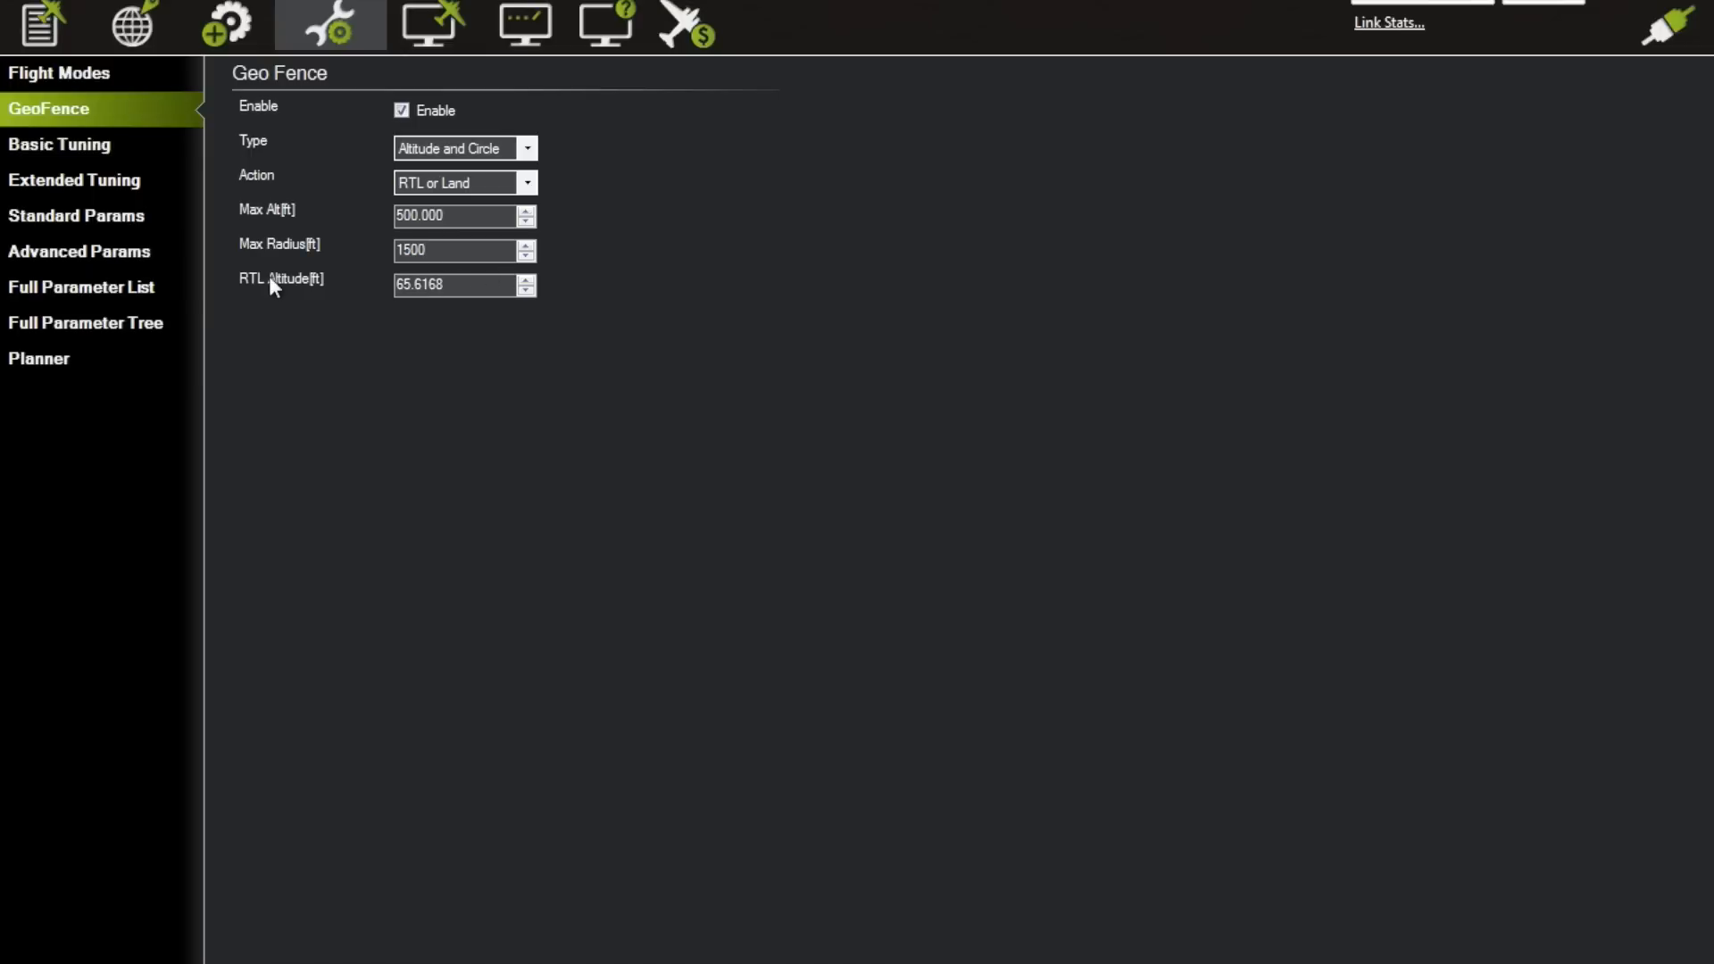
pyautogui.click(459, 285)
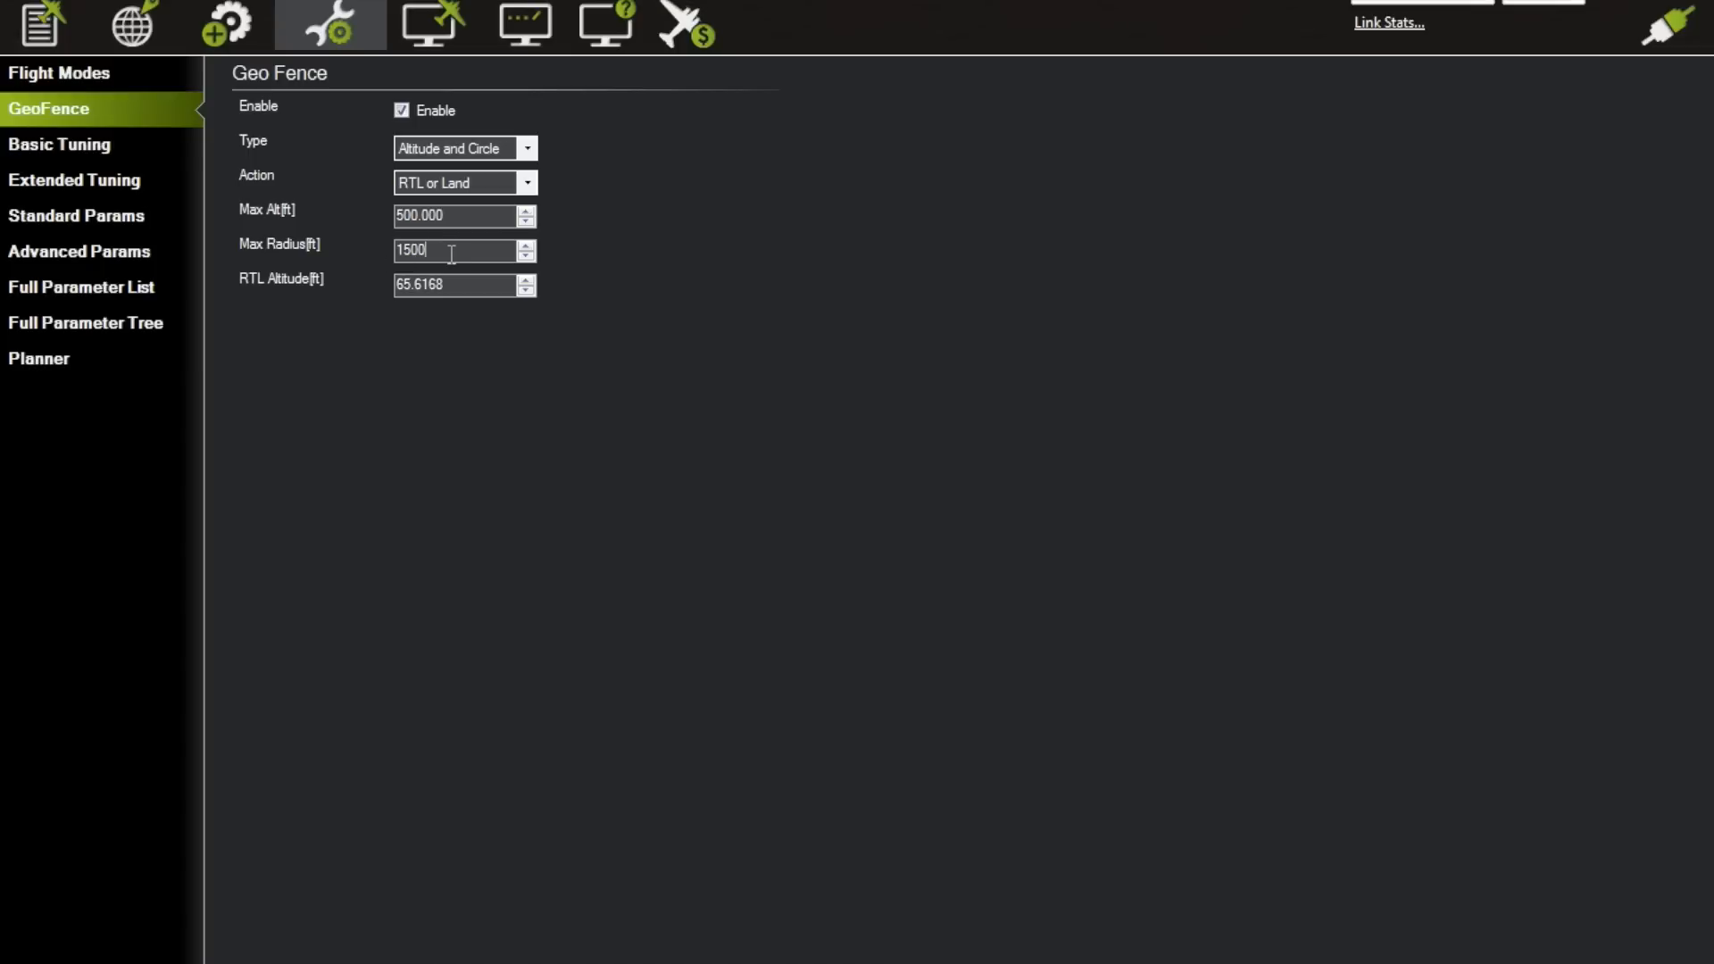
pyautogui.moveTo(390, 284)
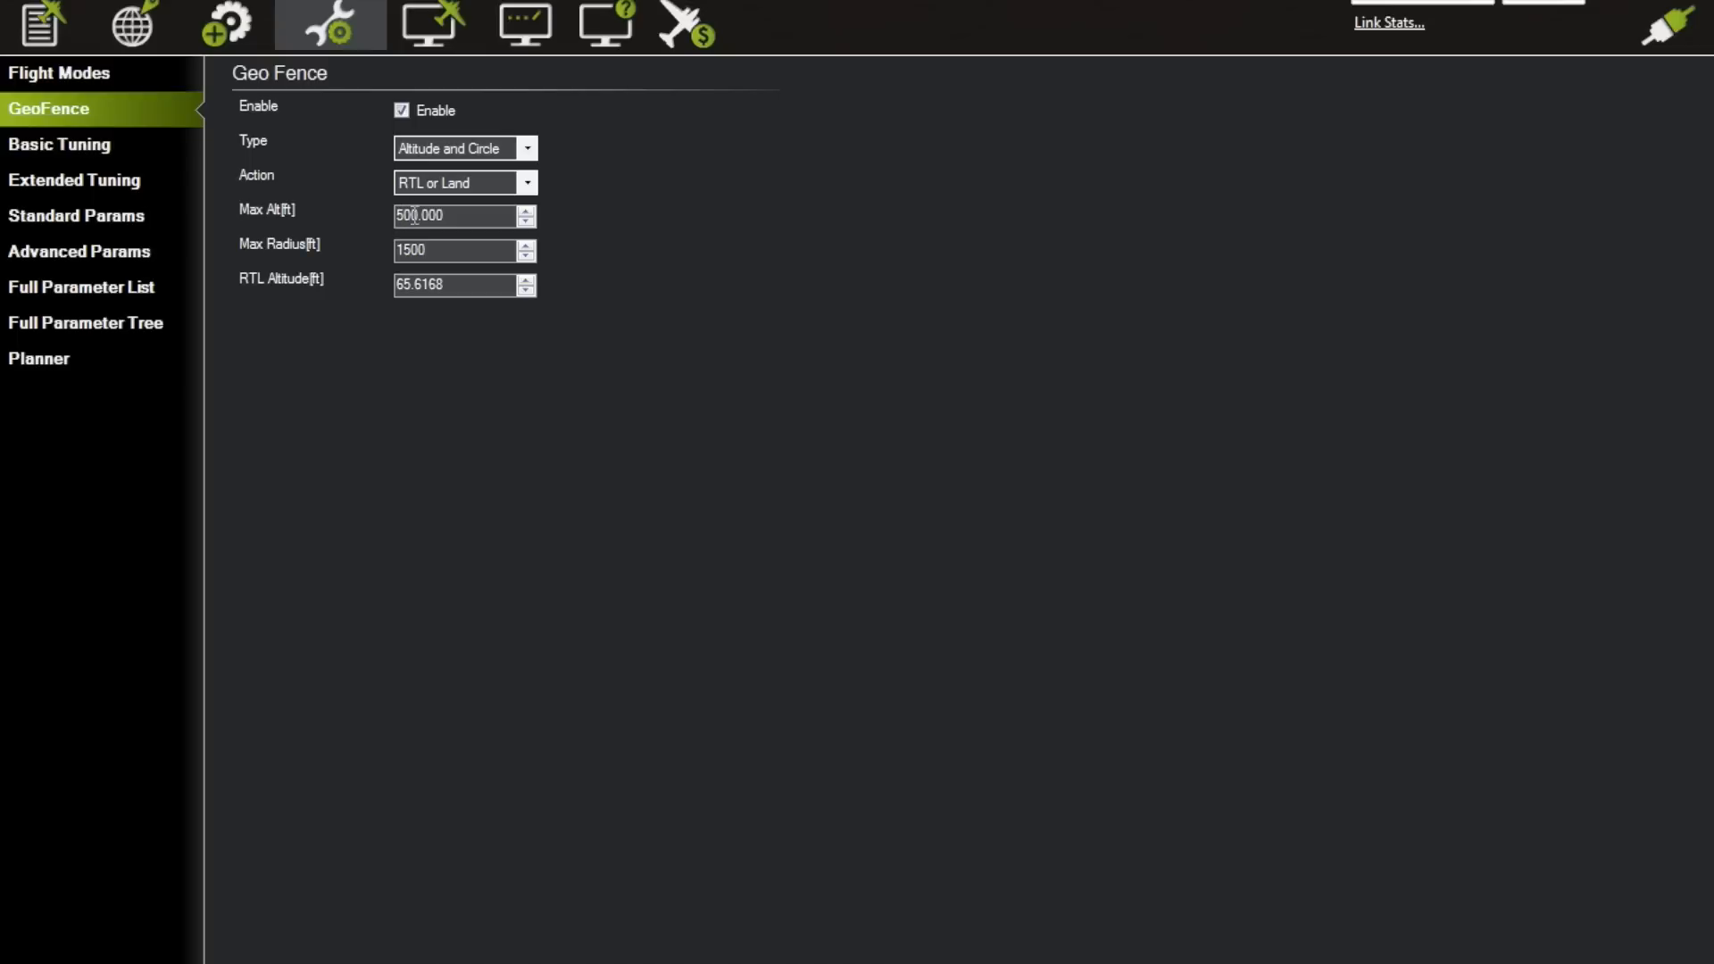
pyautogui.moveTo(443, 274)
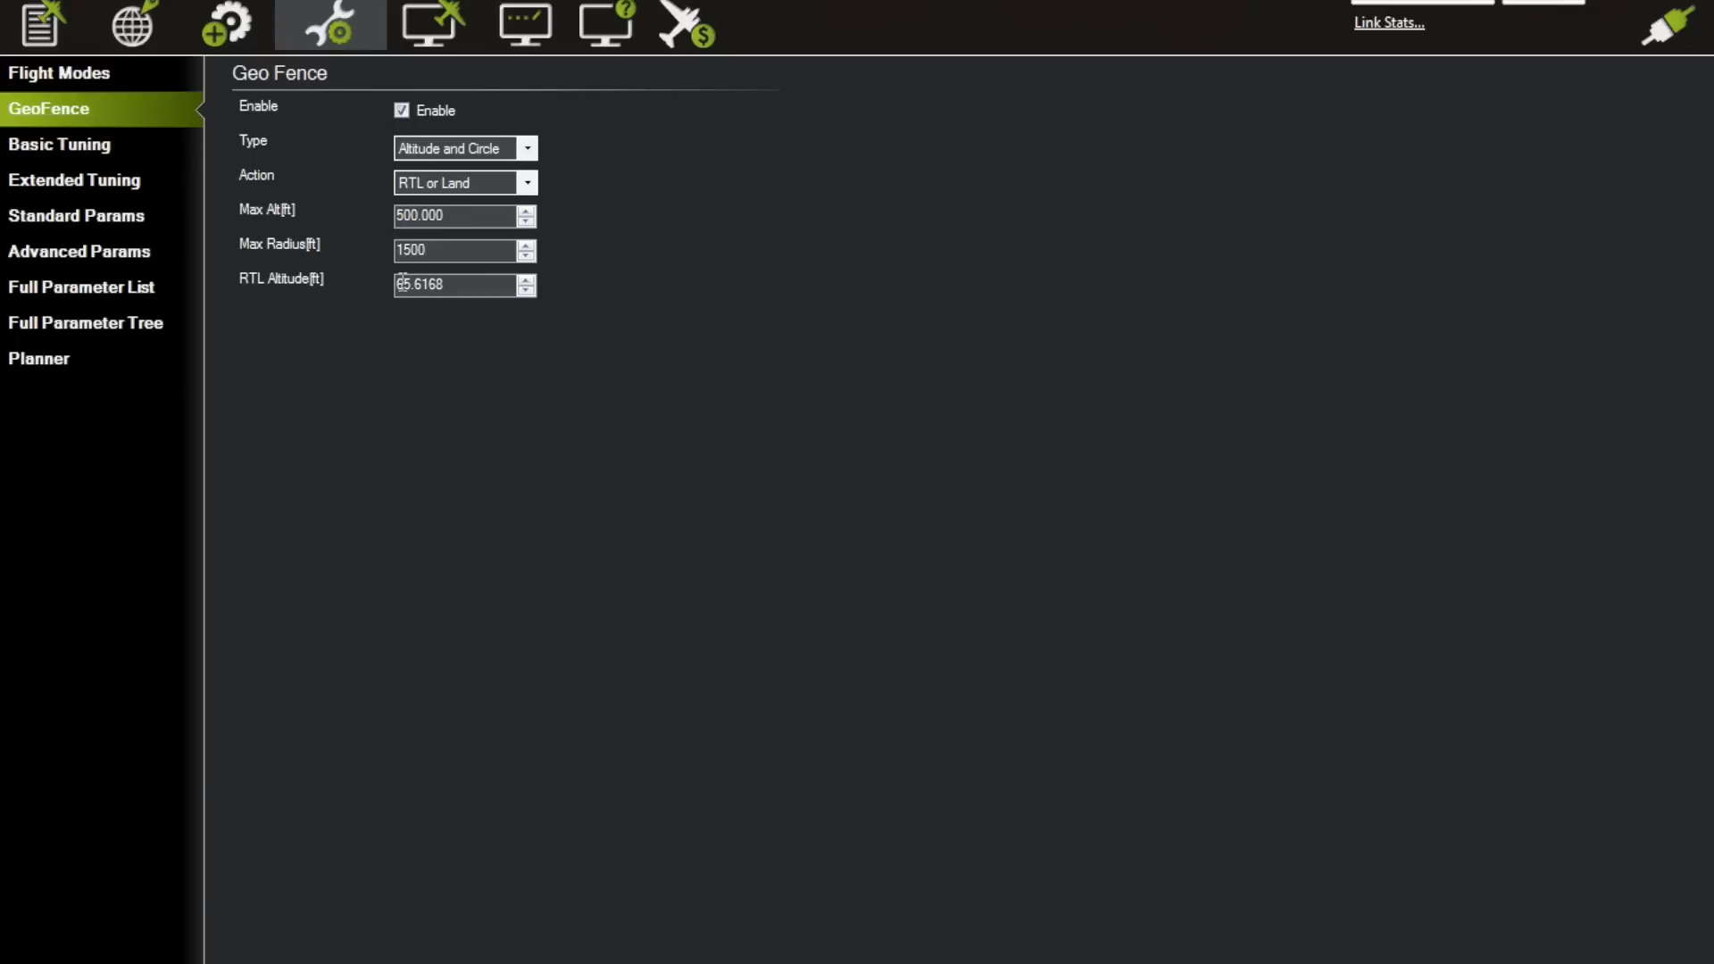
# Replace the GeoFence RTL Altitude value with 100 ft.
pyautogui.tripleClick(458, 285)
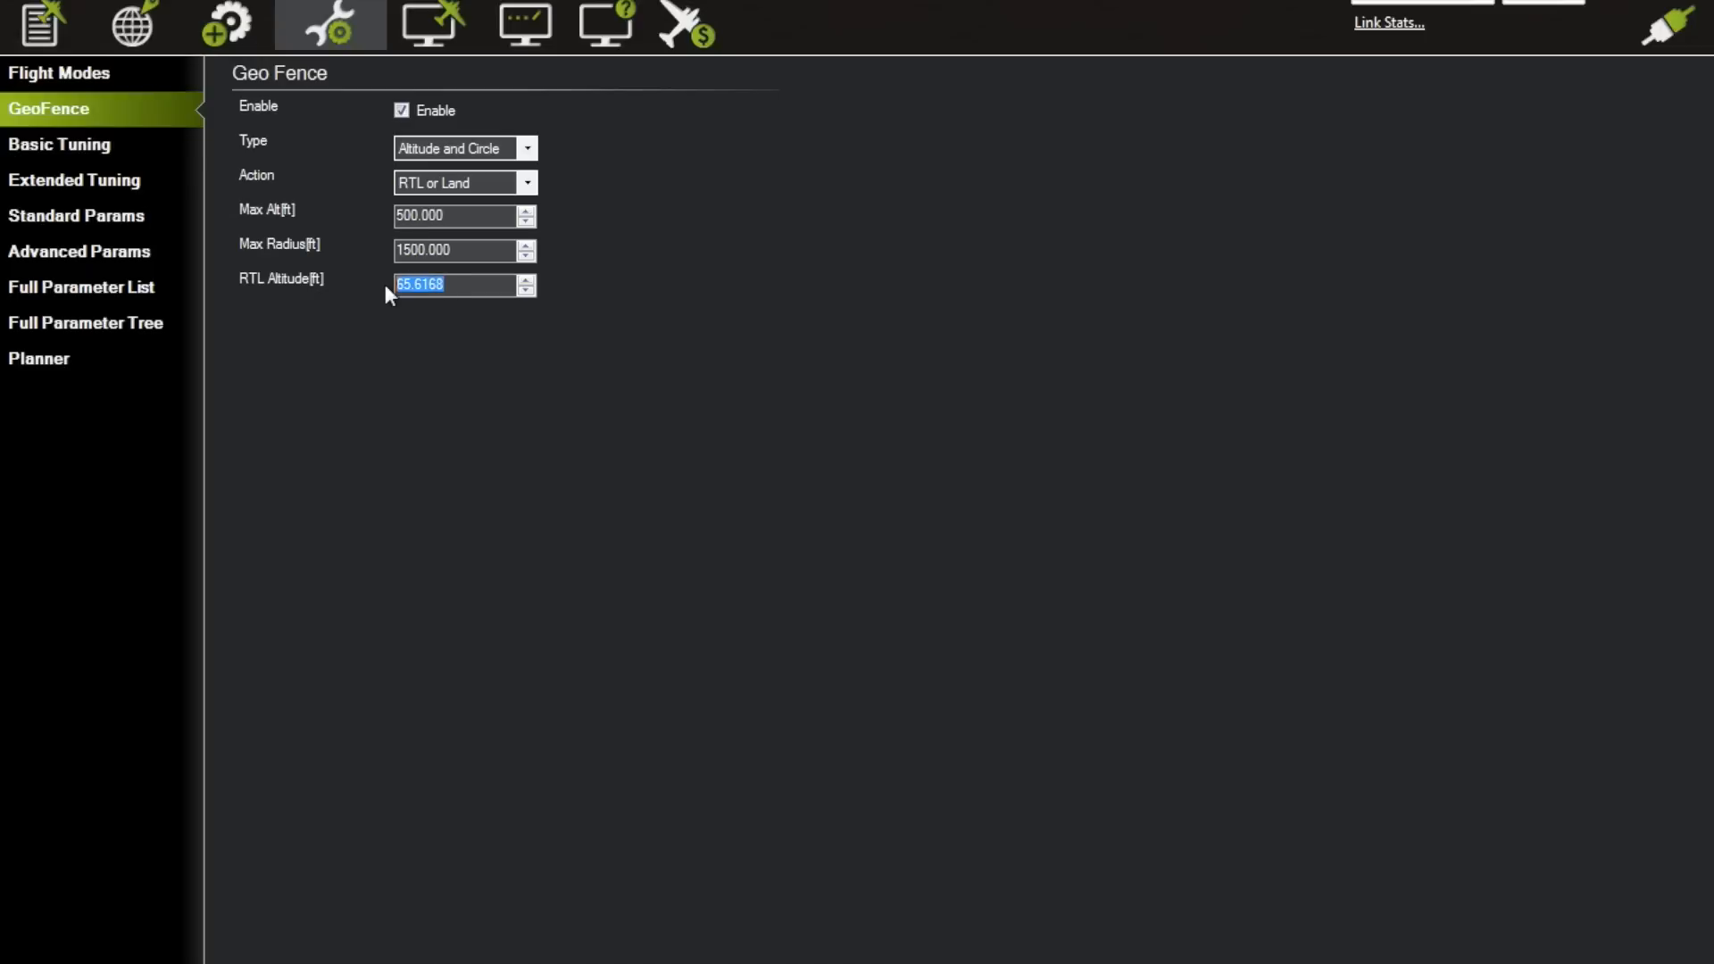
pyautogui.write('100.0000')
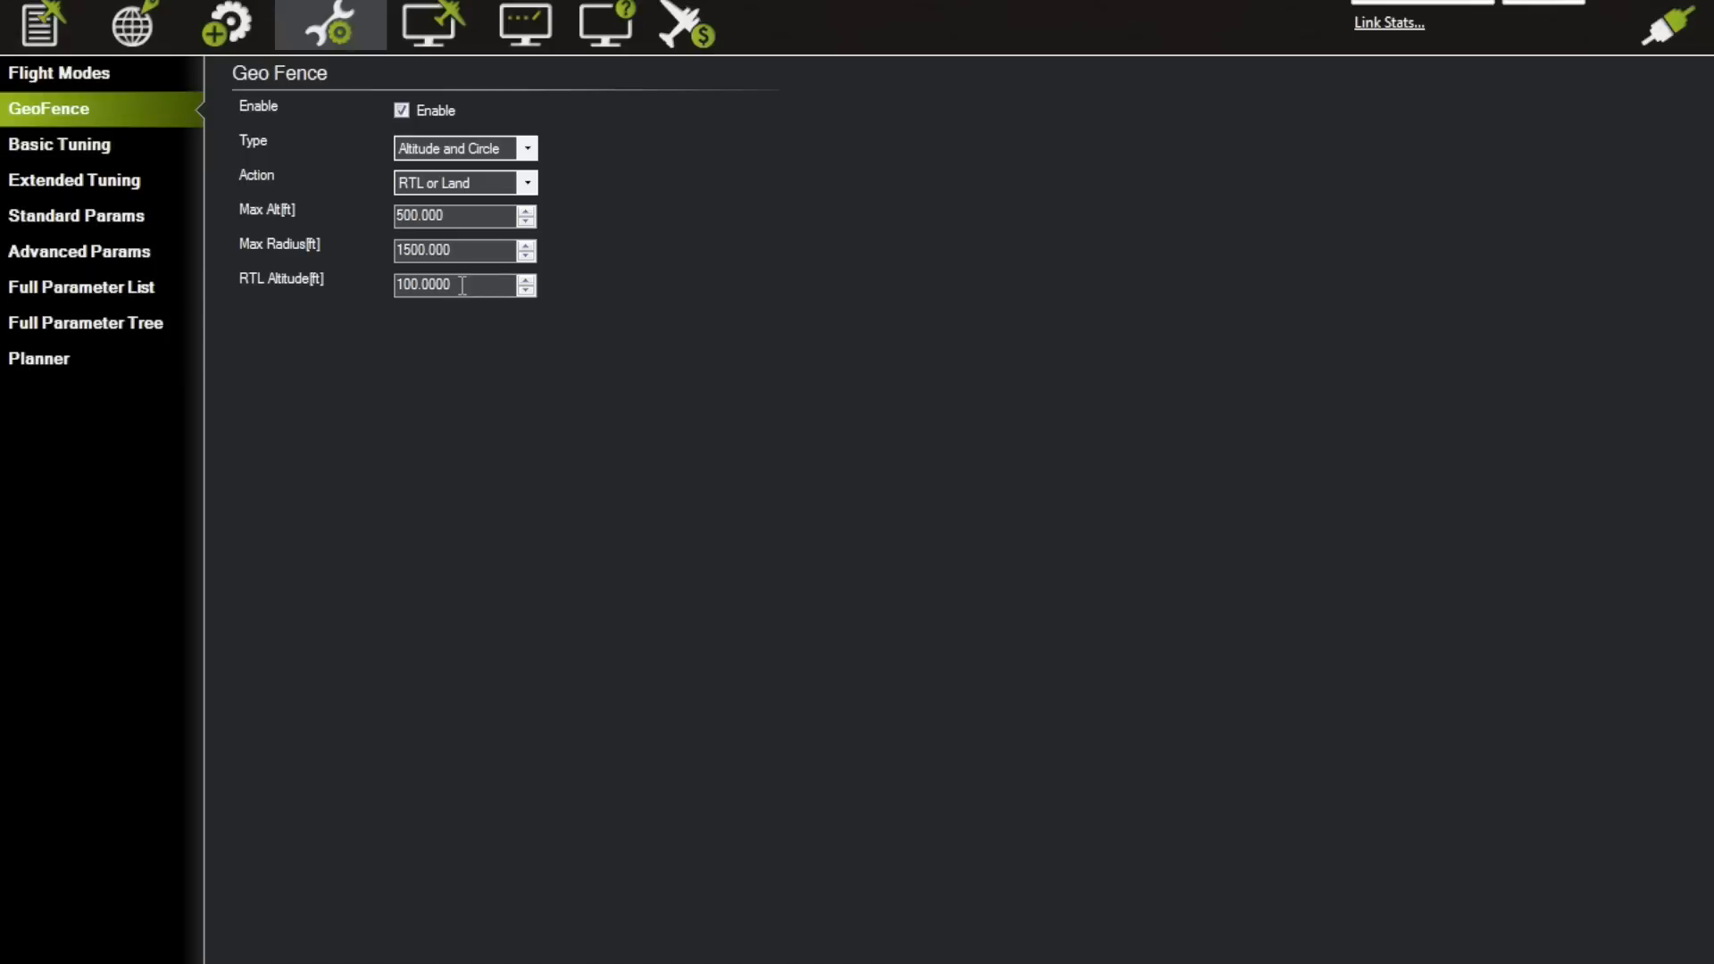
pyautogui.moveTo(441, 307)
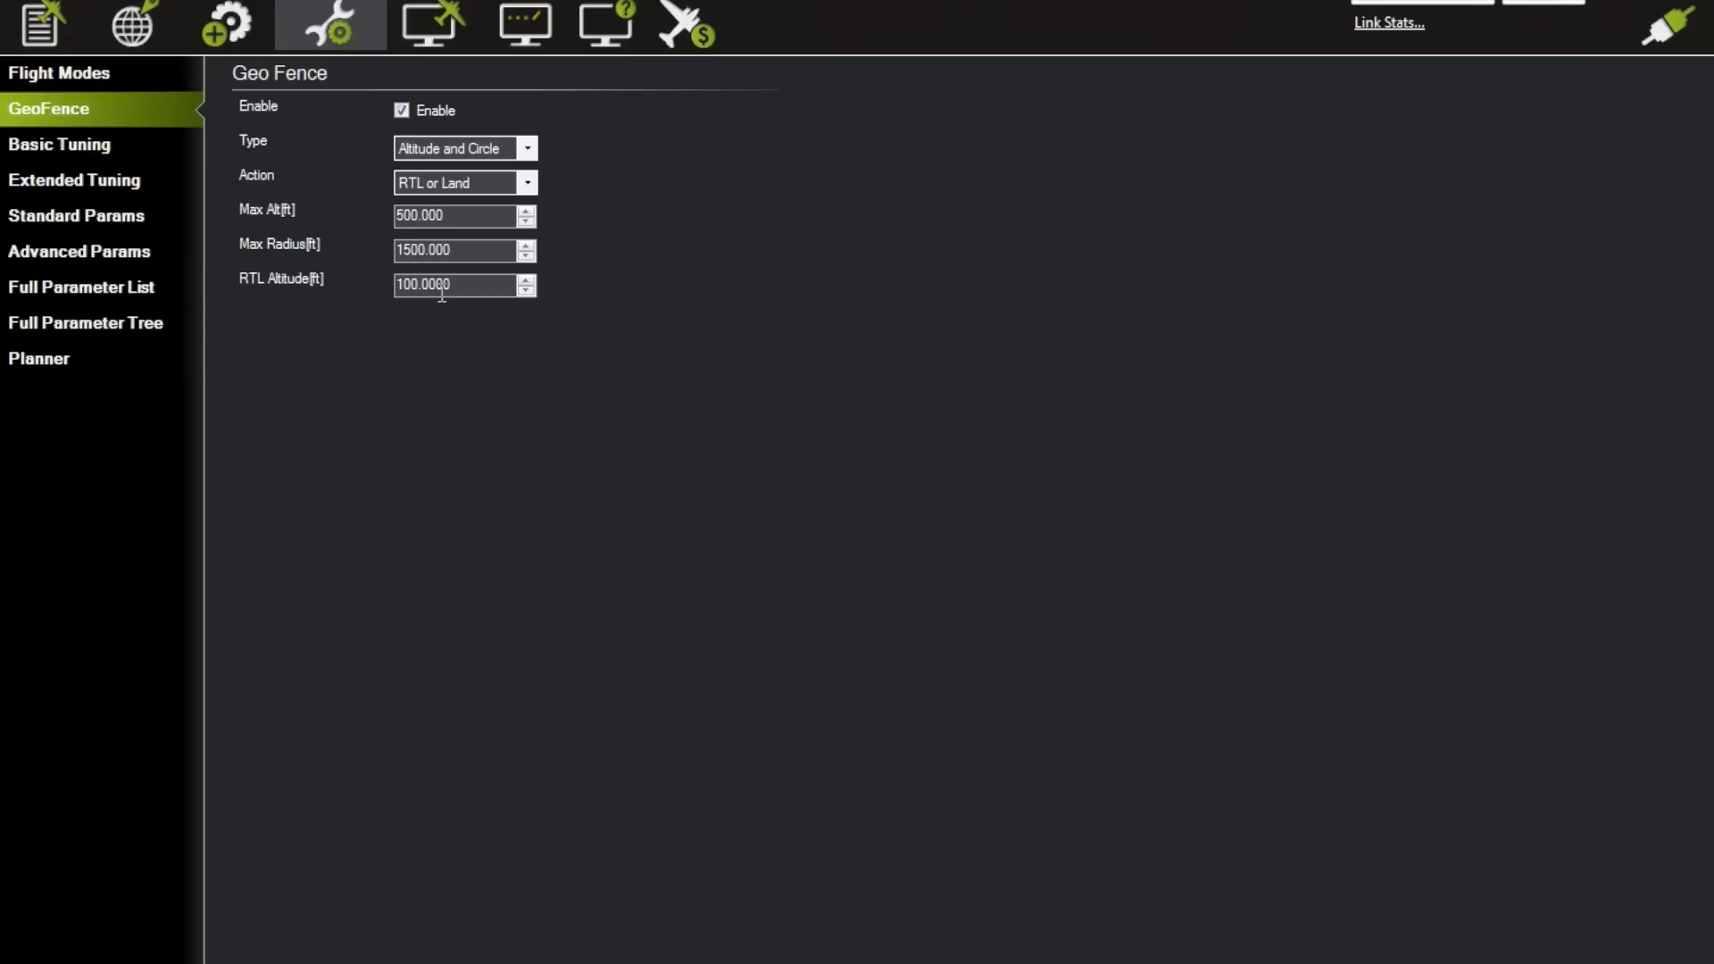
pyautogui.moveTo(397, 296)
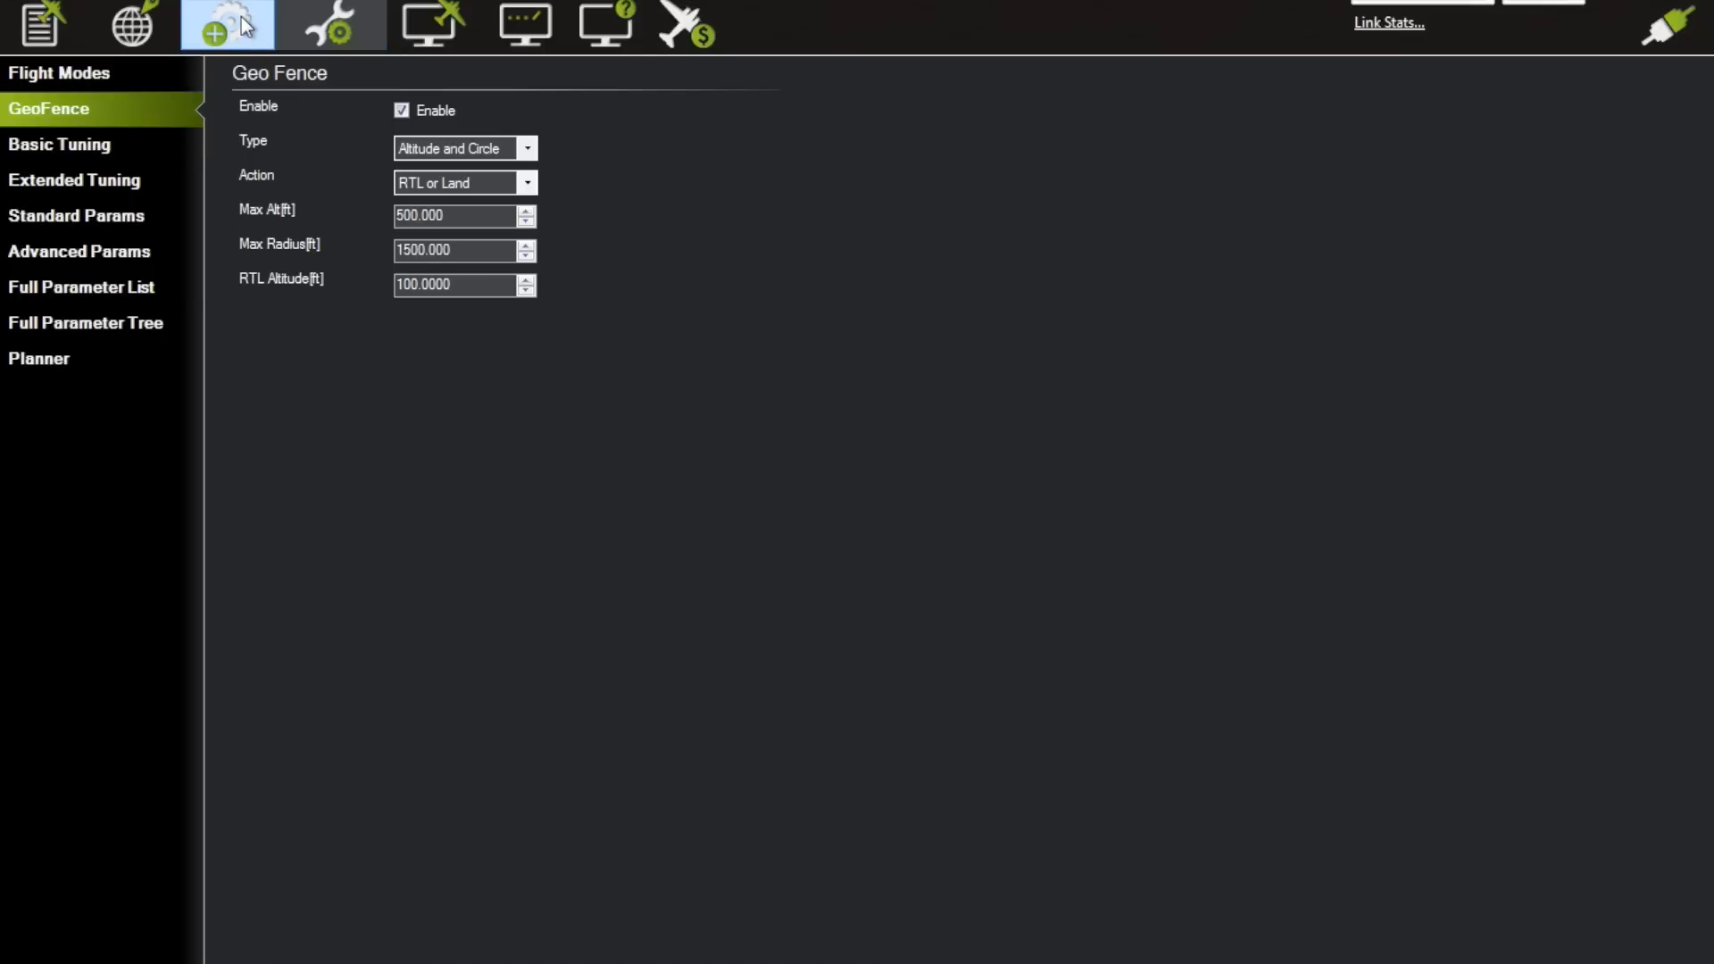
# Reopen FailSafe past the props warning and leave the Battery action at RTL.
pyautogui.click(217, 27)
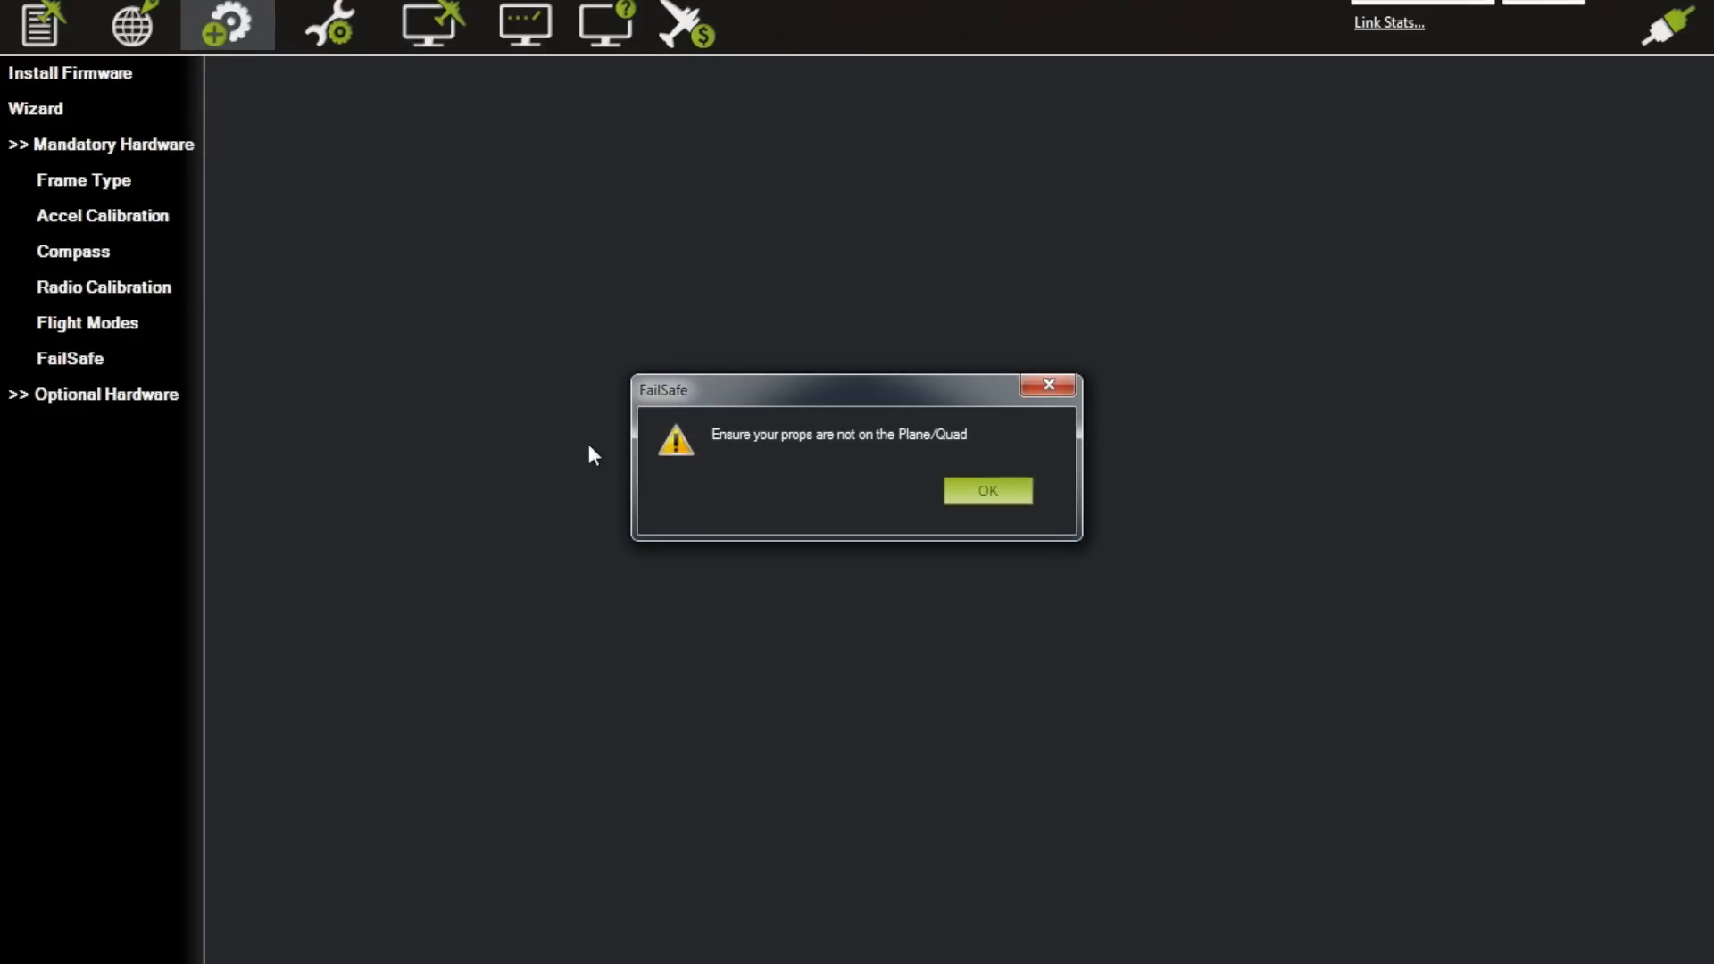
pyautogui.click(988, 490)
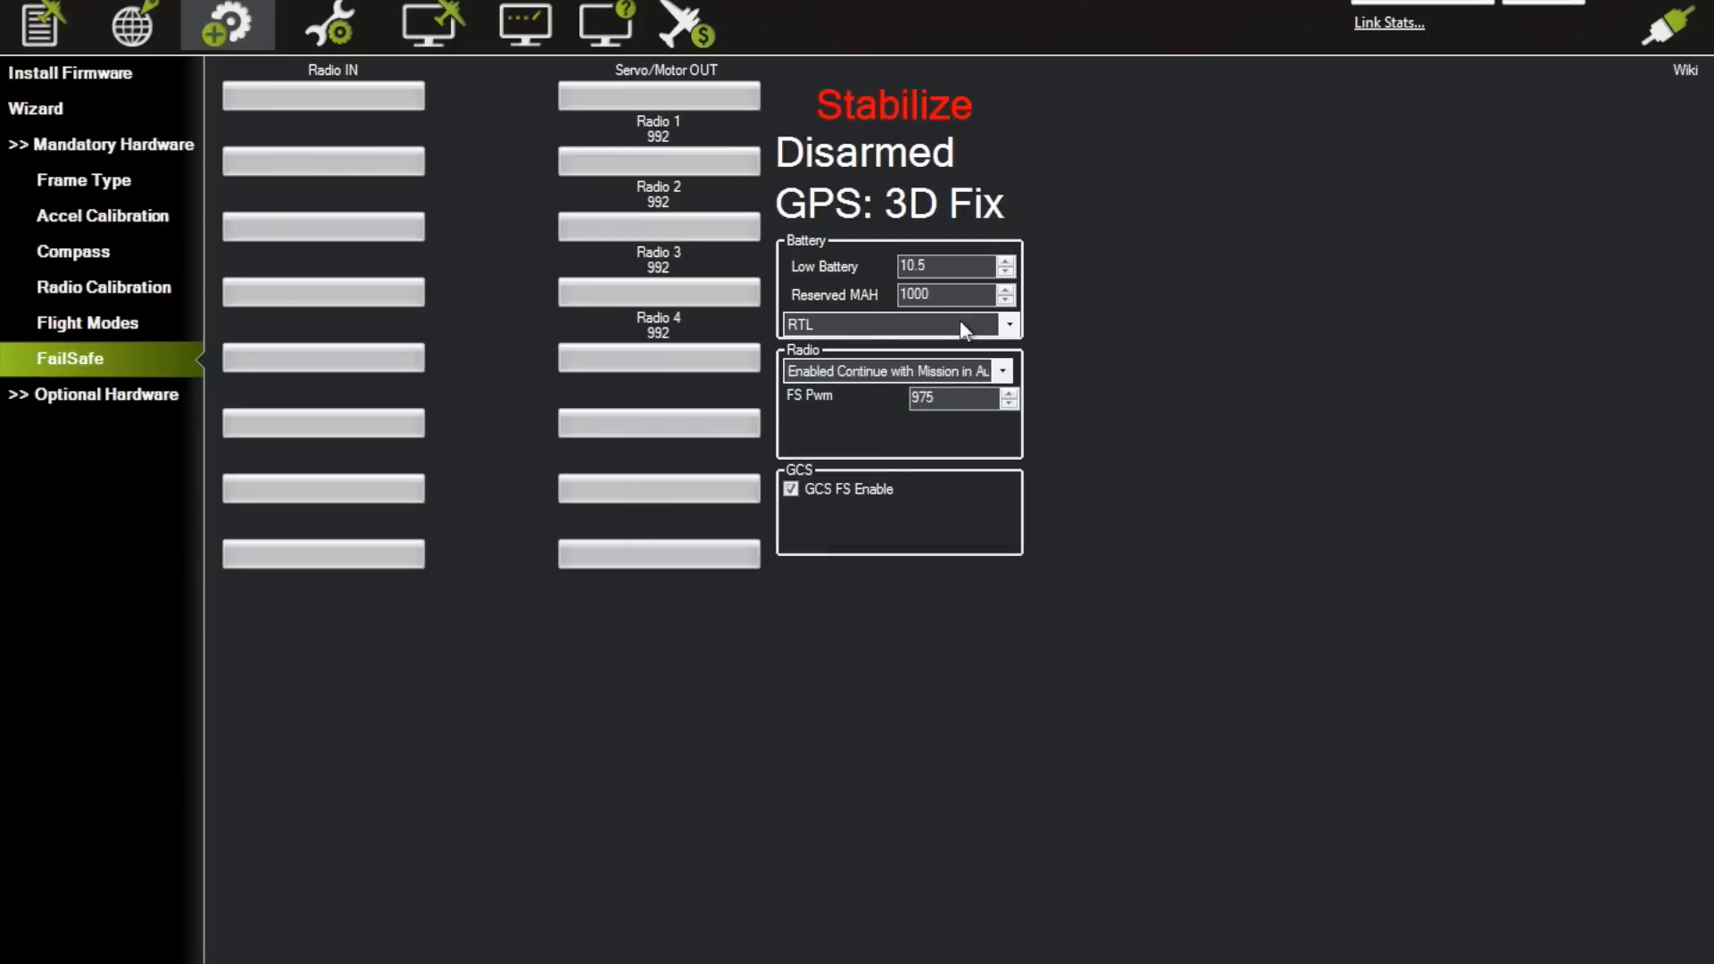
pyautogui.moveTo(893, 279)
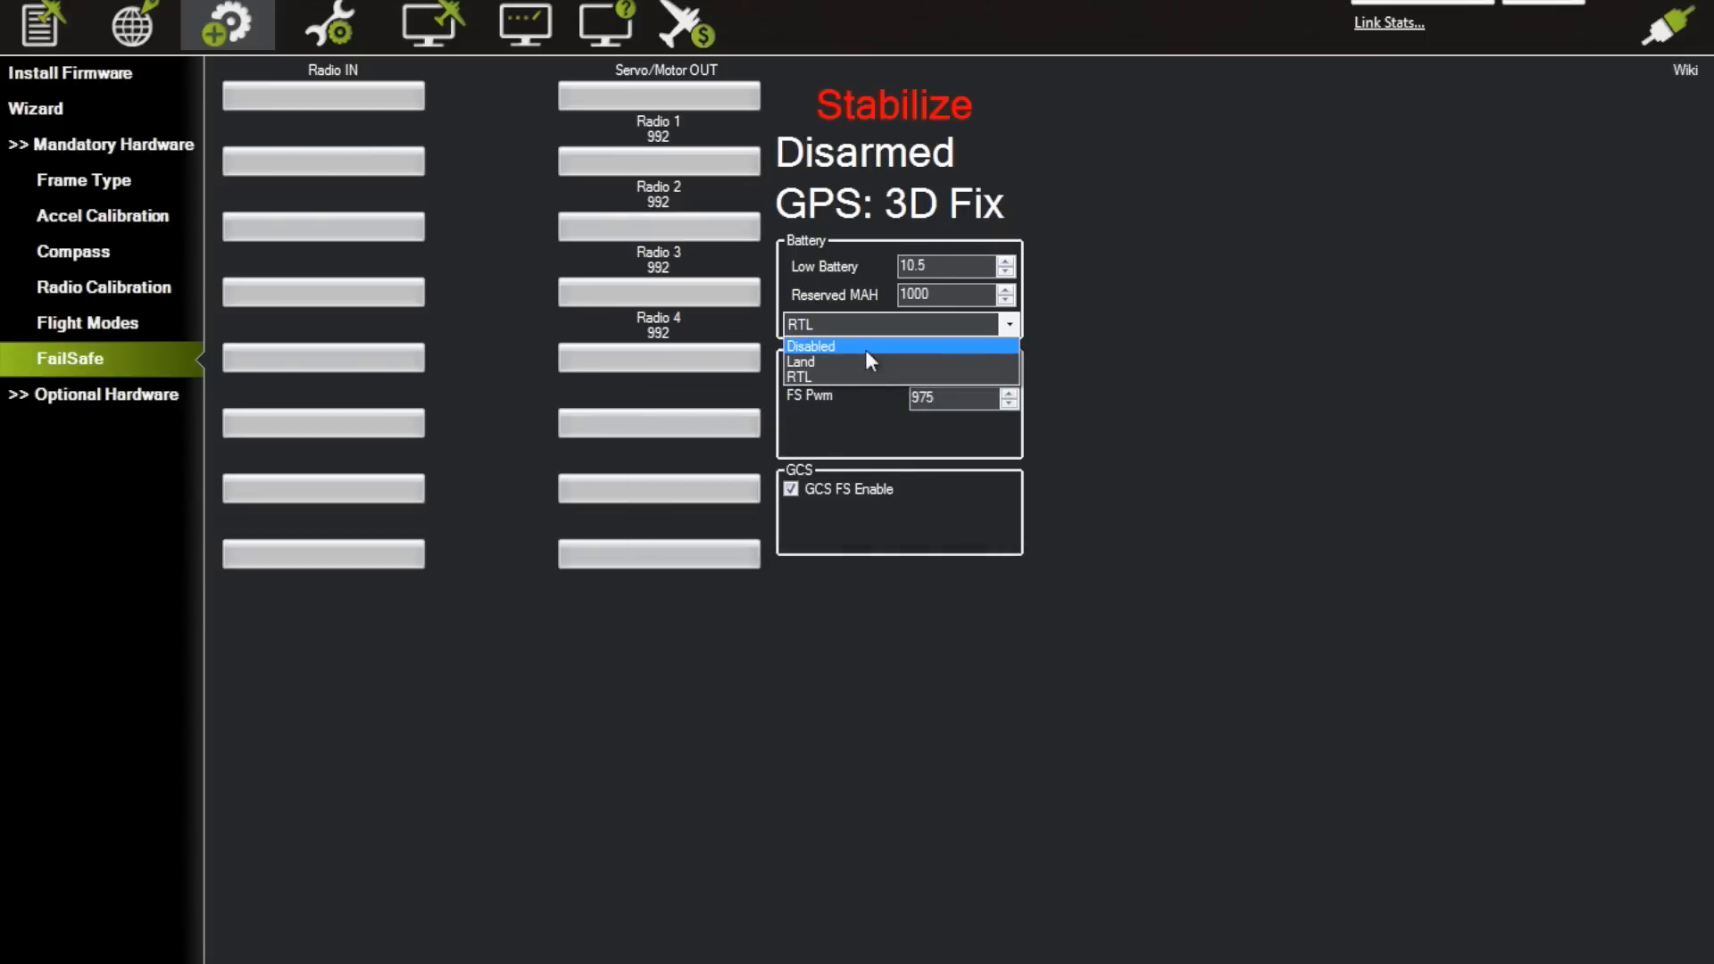
pyautogui.moveTo(841, 361)
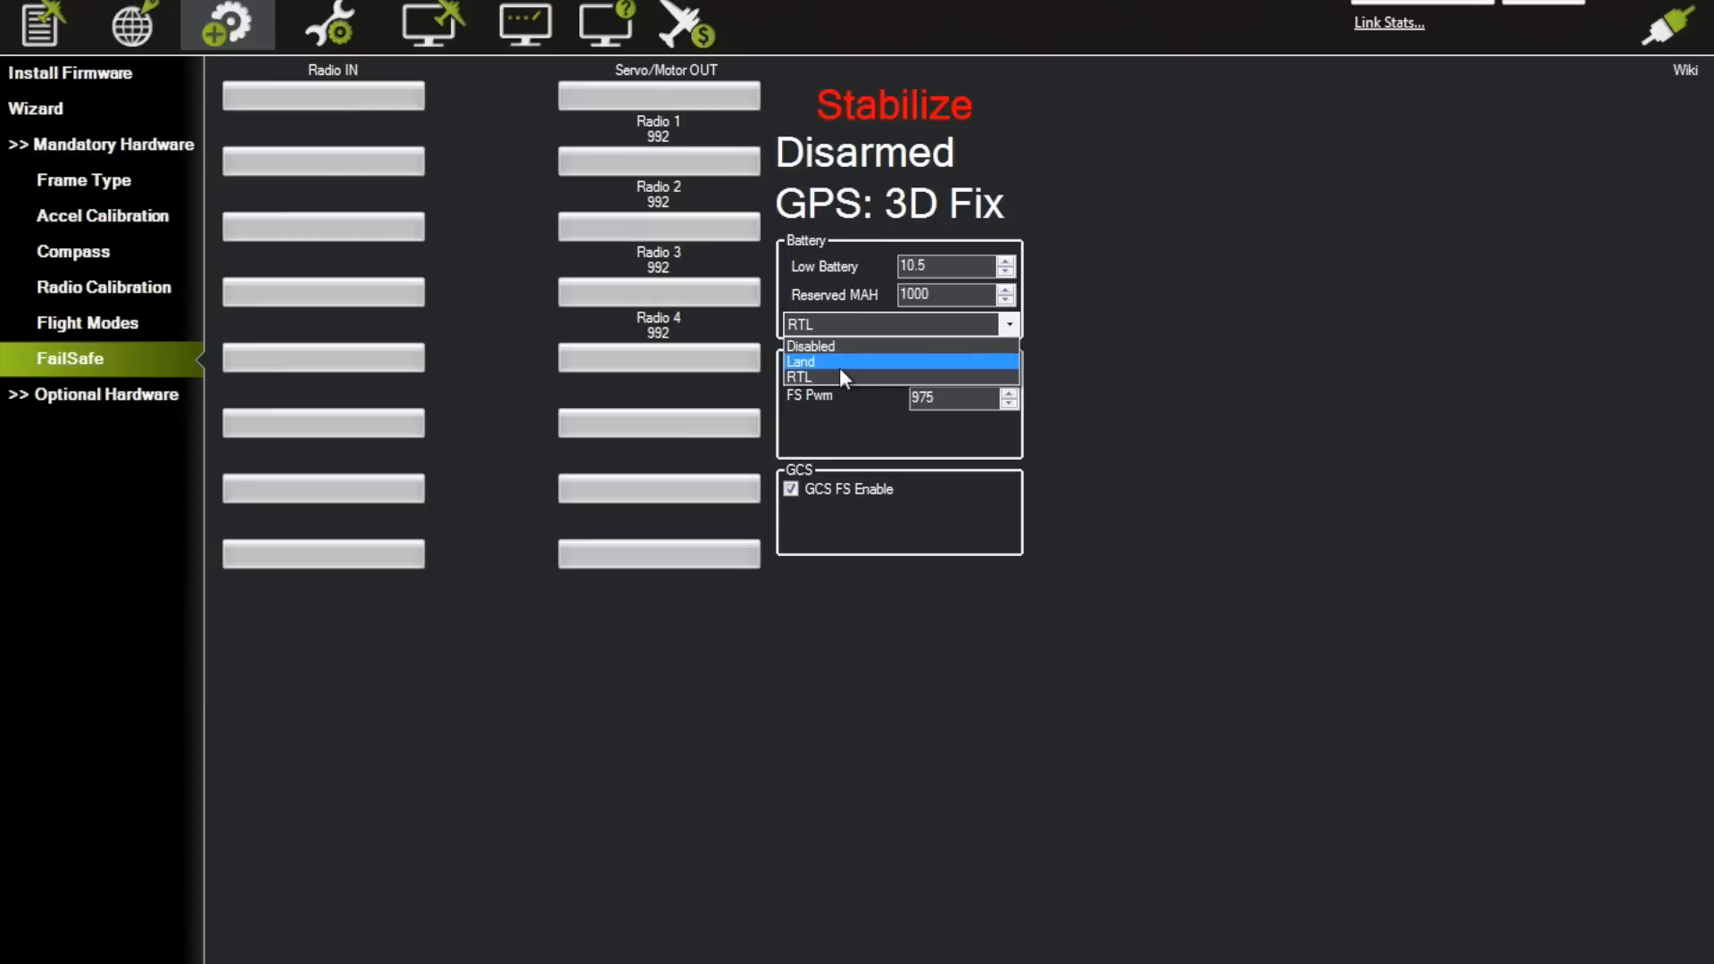
pyautogui.moveTo(880, 365)
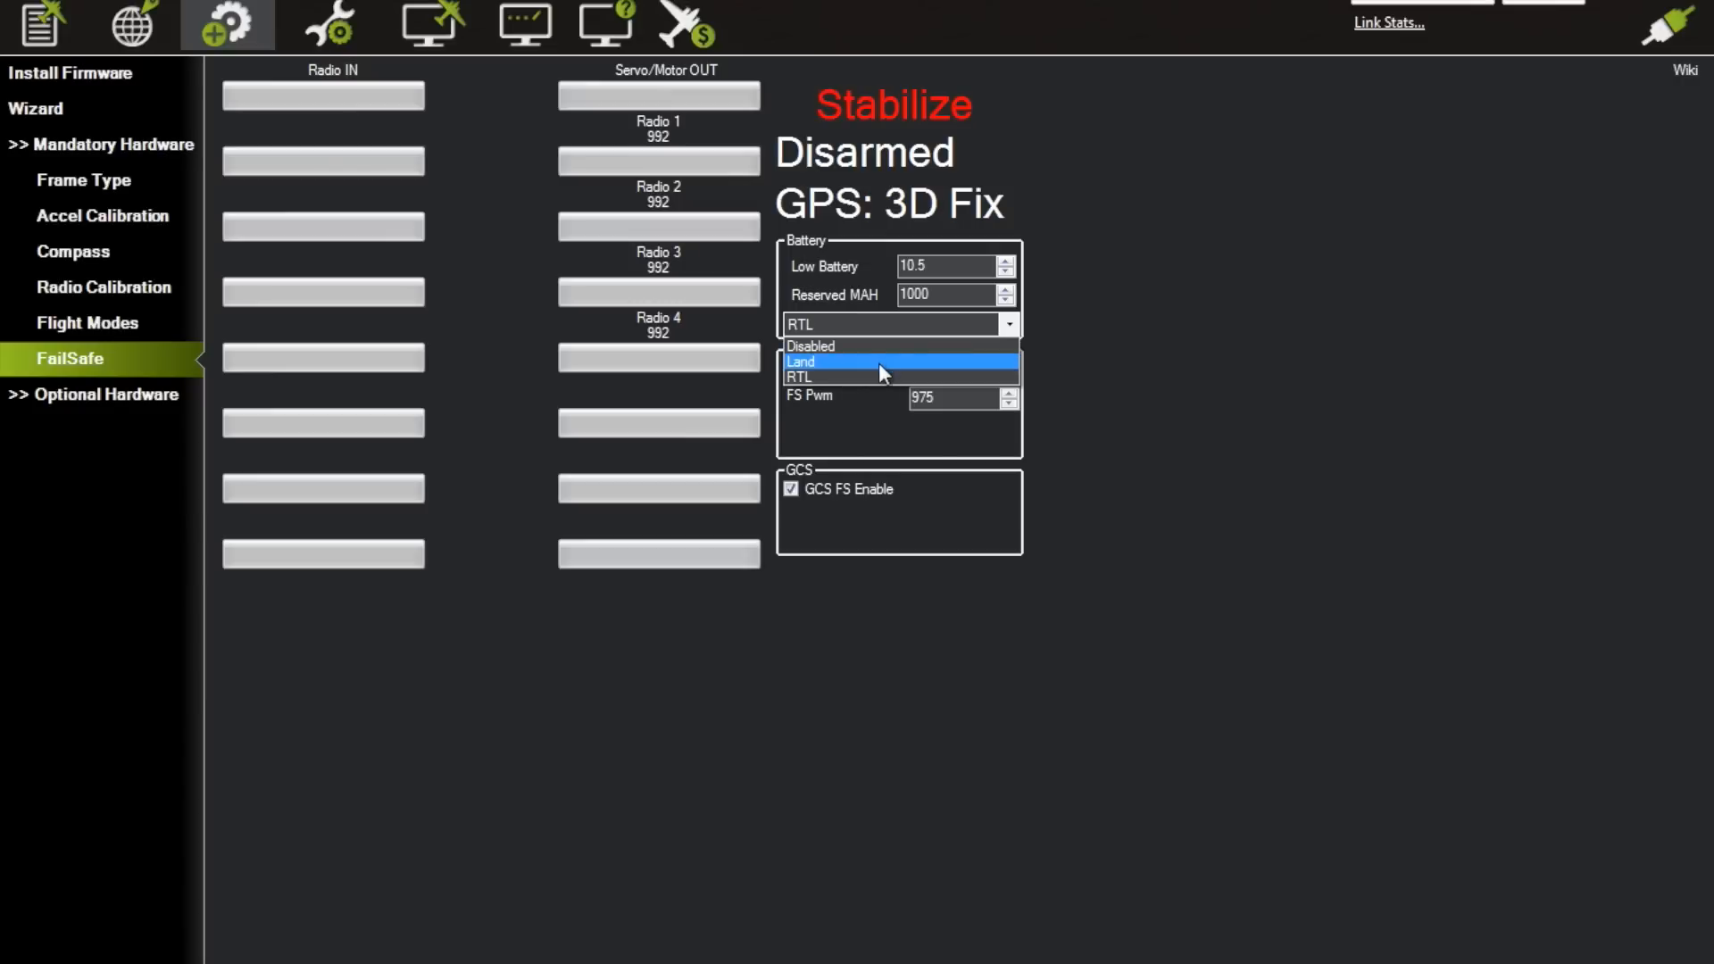
pyautogui.click(883, 377)
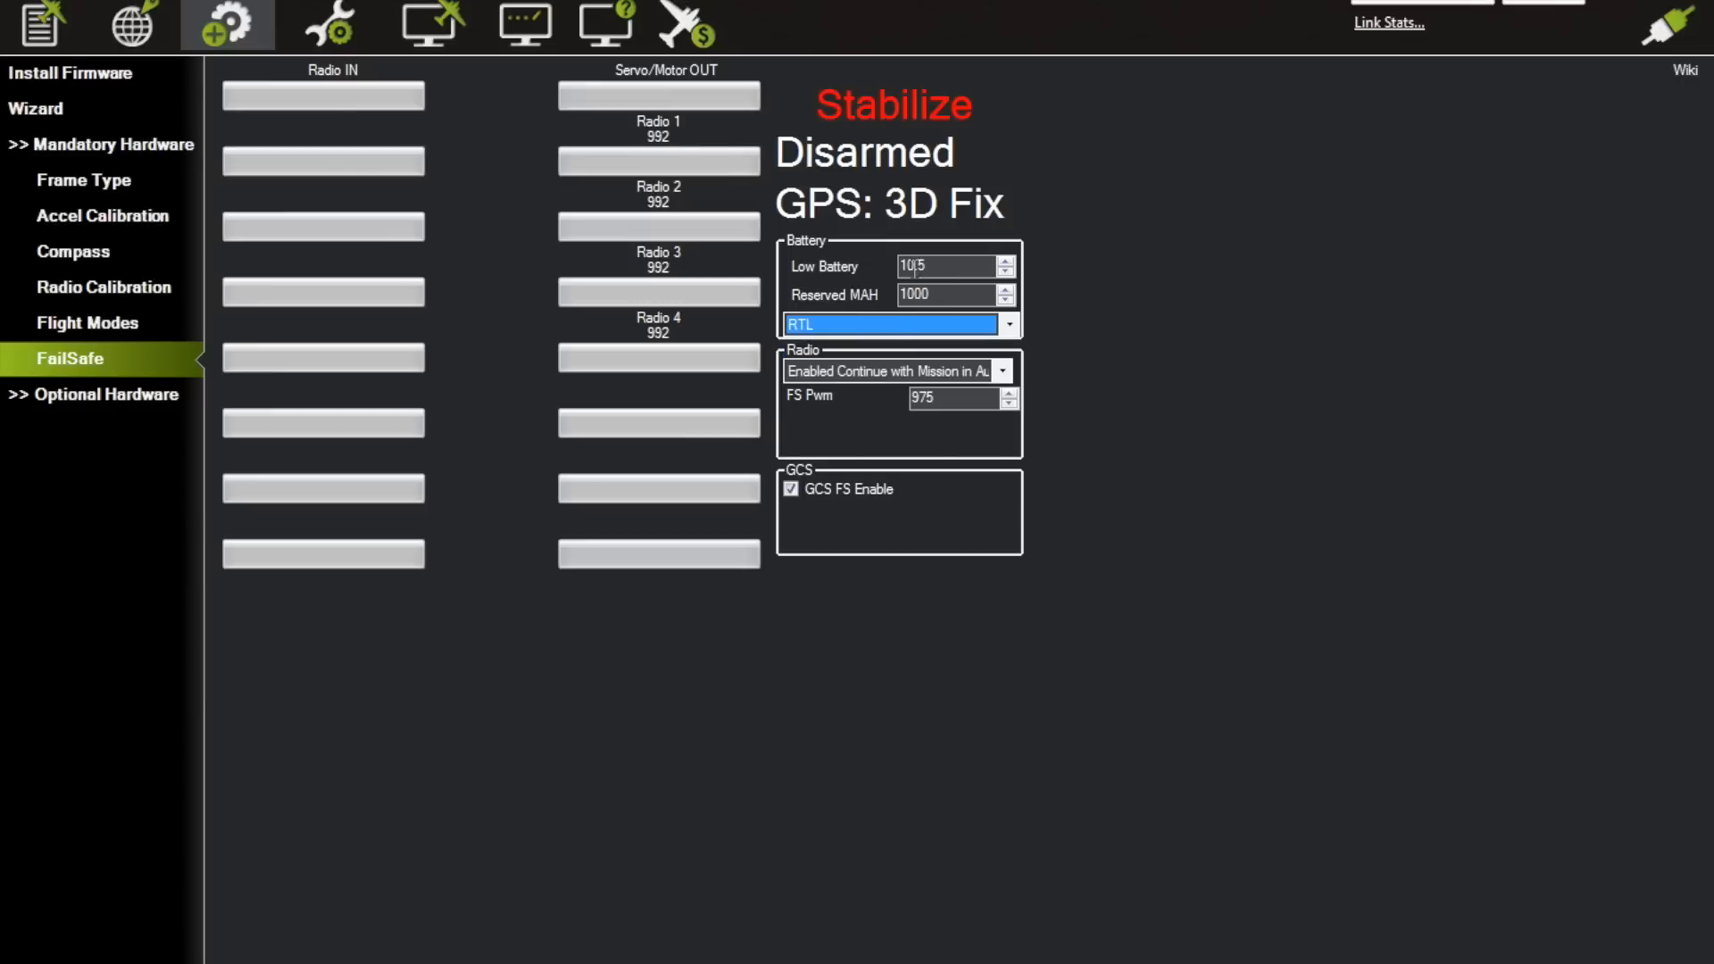
pyautogui.moveTo(947, 263)
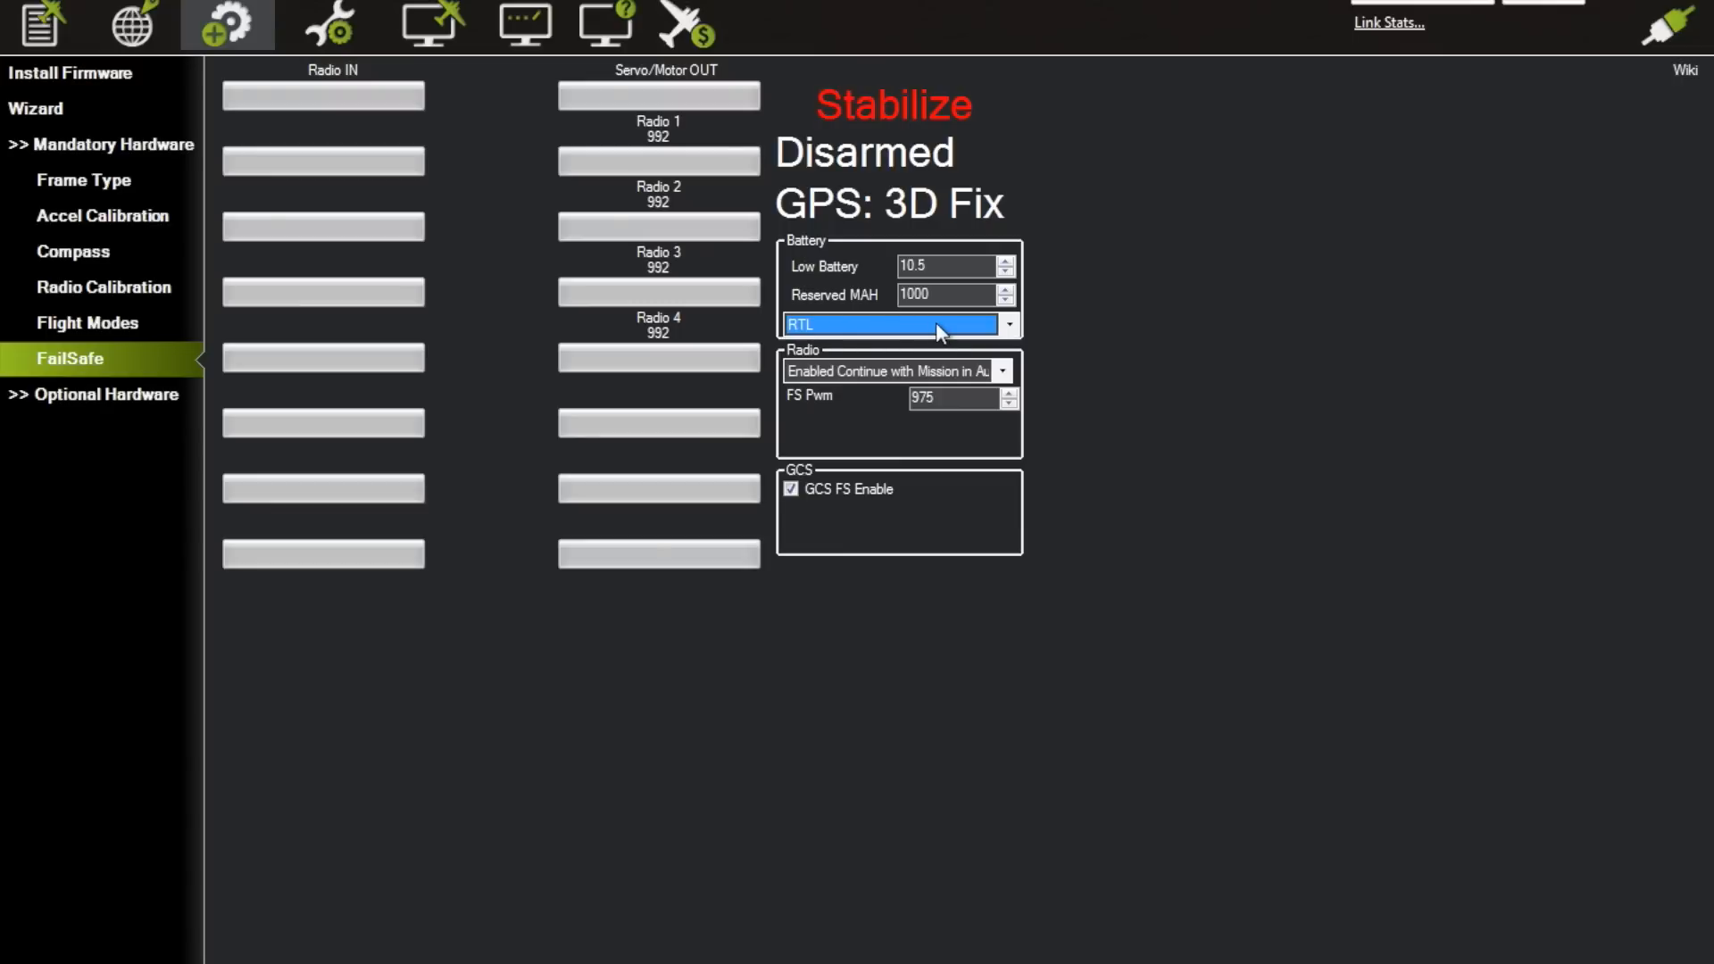
pyautogui.click(329, 25)
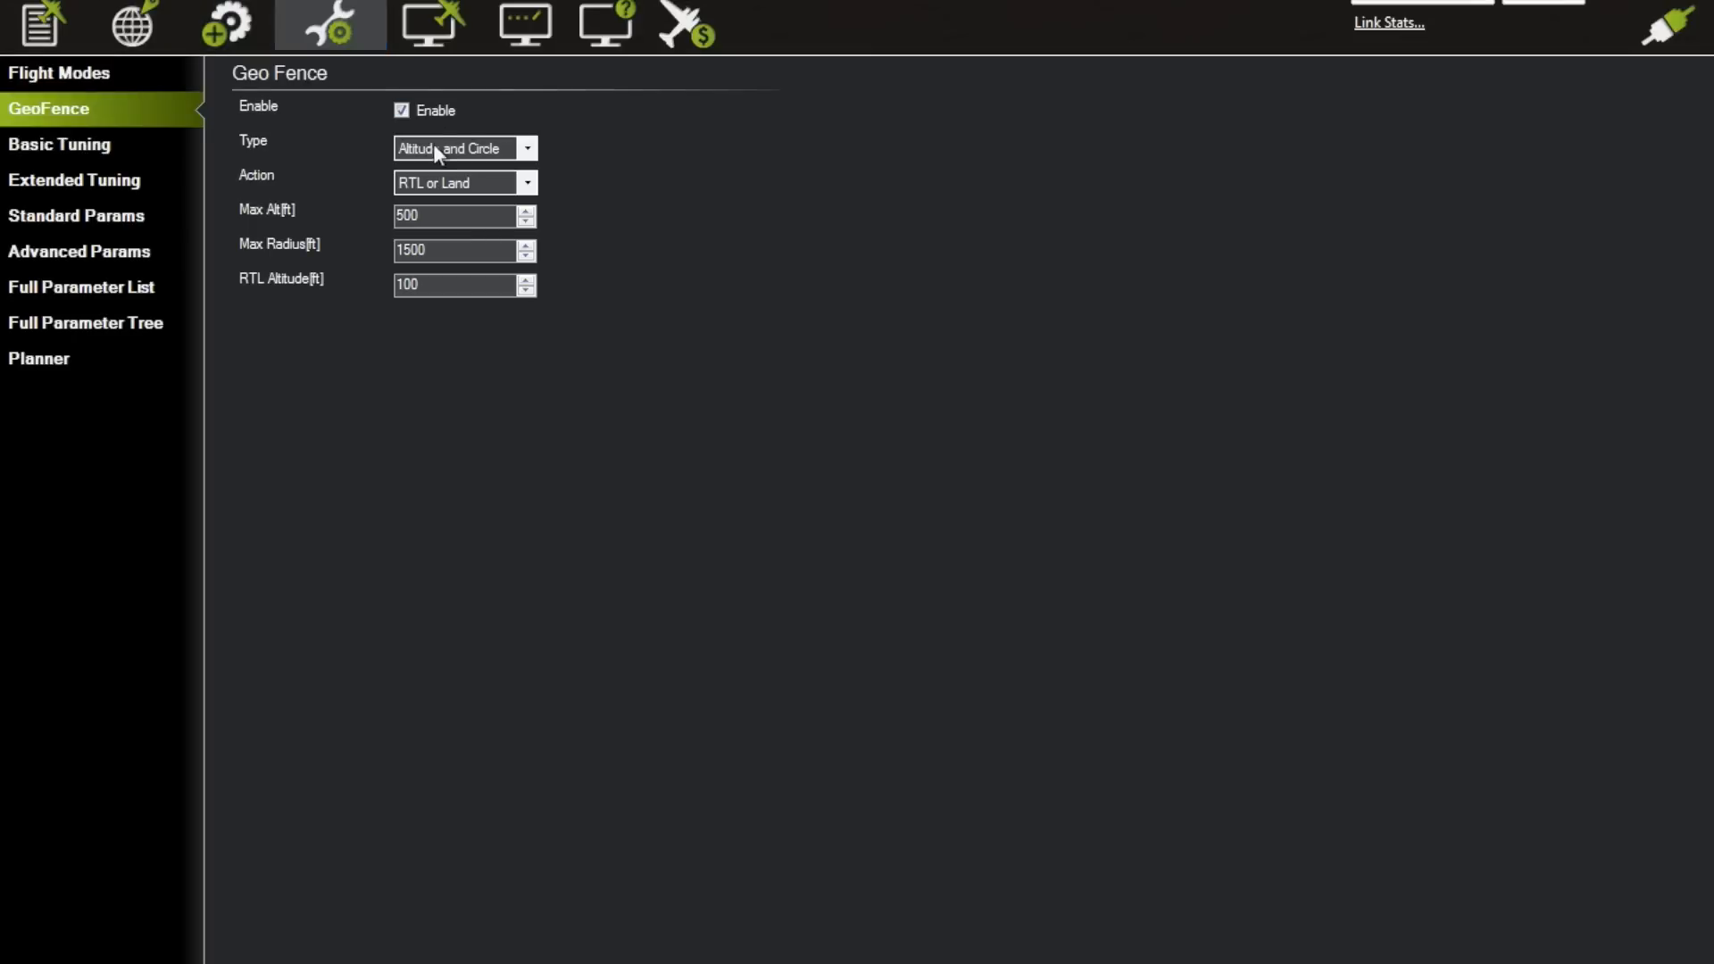
pyautogui.moveTo(367, 339)
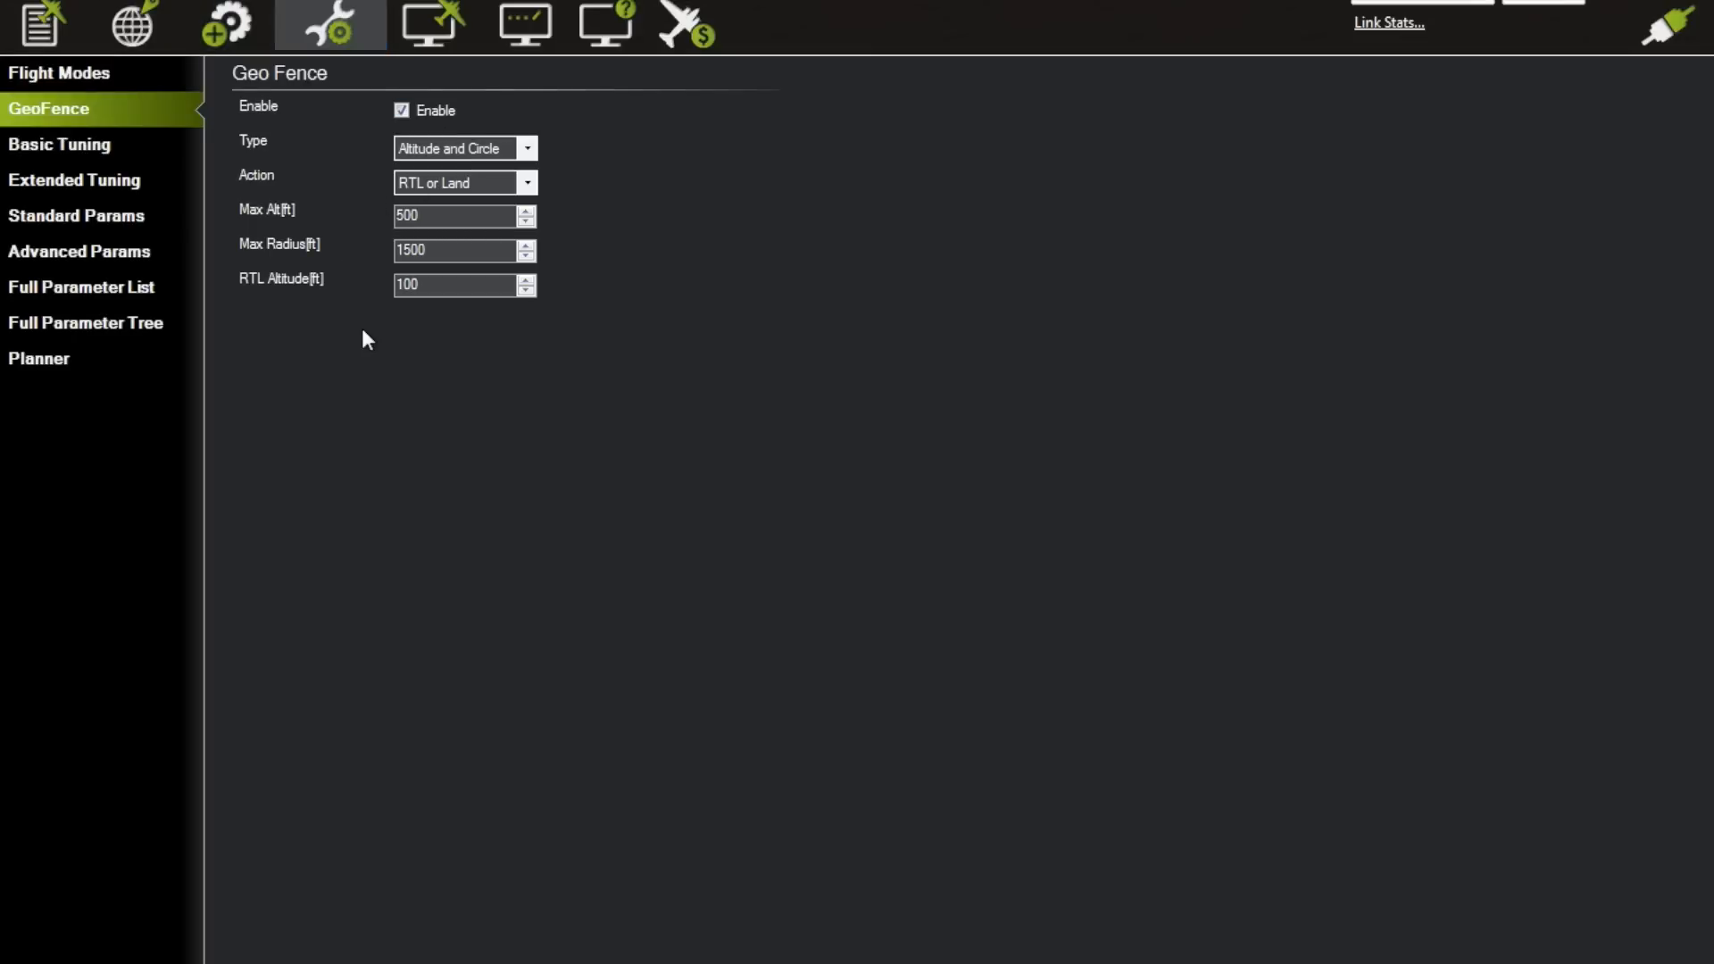